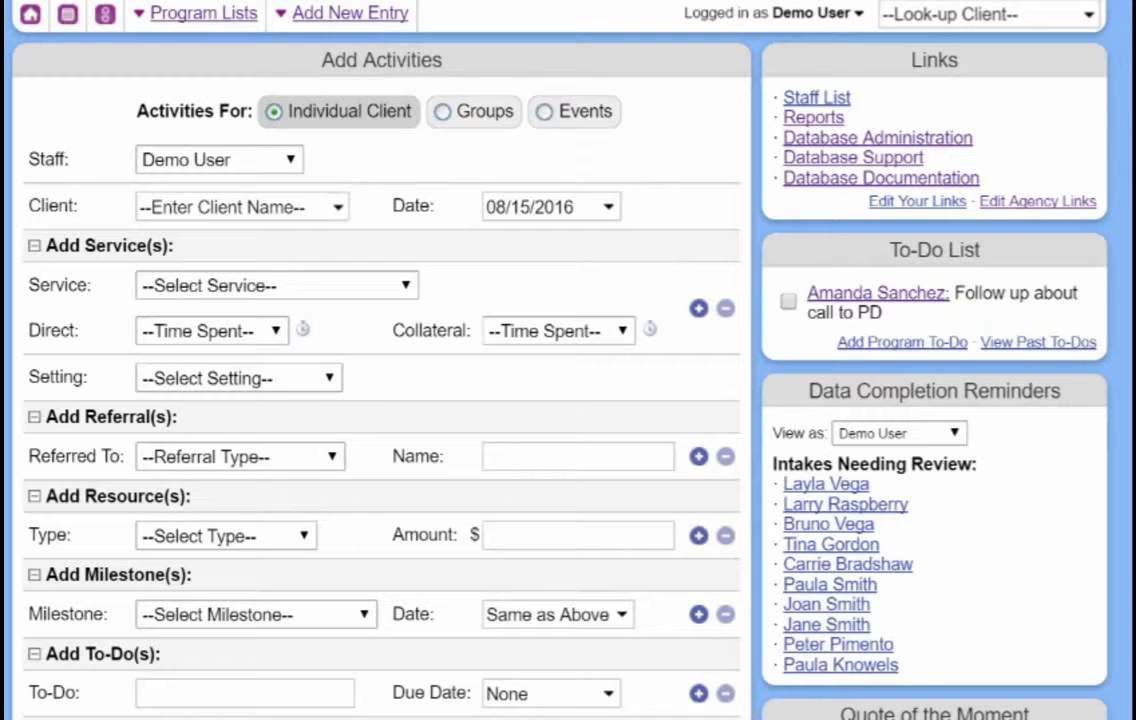
{"action": "mouse_move", "coordinate": [1004, 178]}
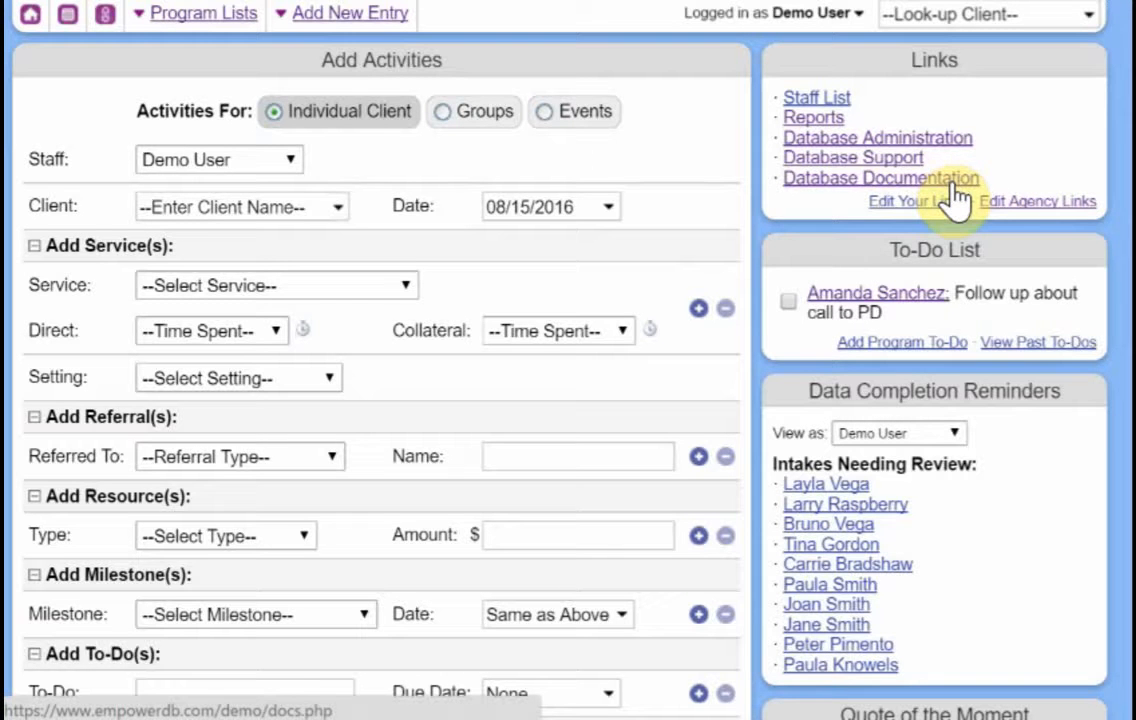
Step: Show the Database Documentation folder list, with EmpowerDB General Use expanded down to the Reports articles
{"action": "left_click", "coordinate": [880, 178]}
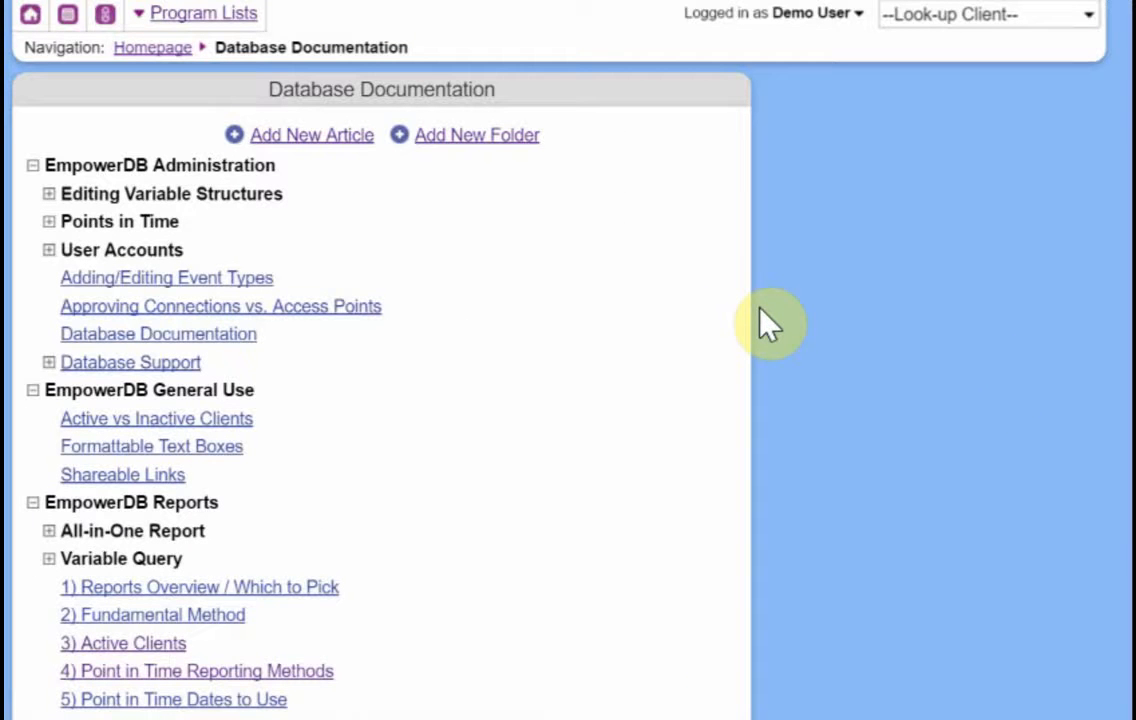
{"action": "mouse_move", "coordinate": [536, 412]}
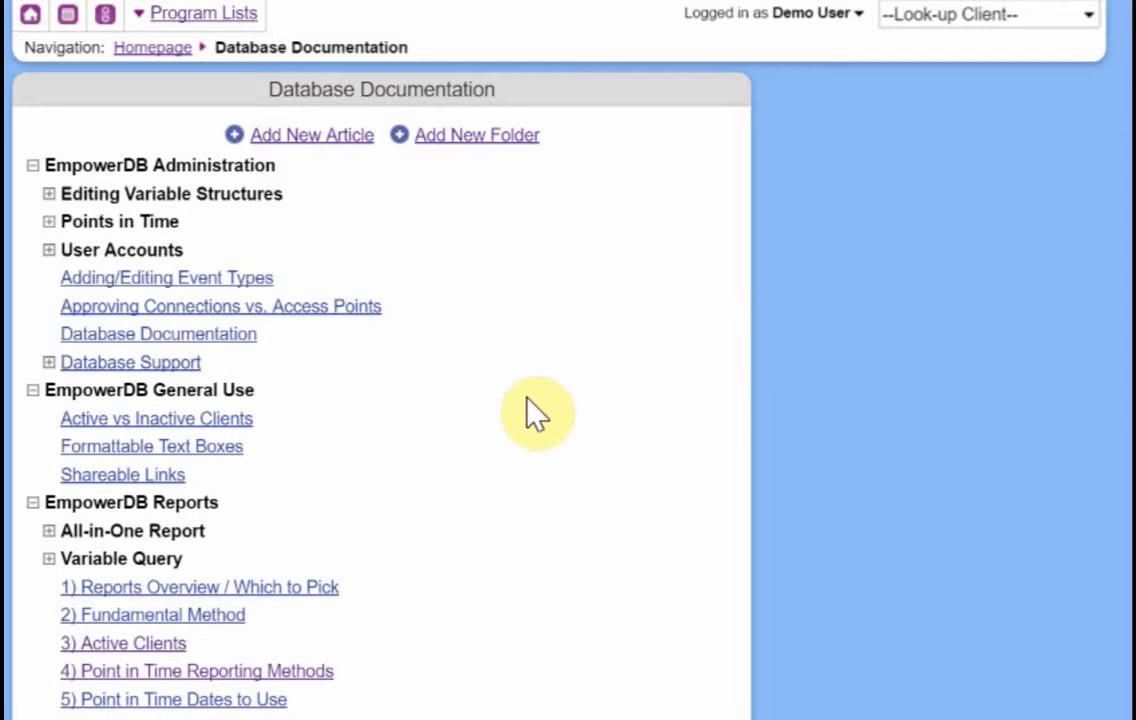
{"action": "mouse_move", "coordinate": [222, 404]}
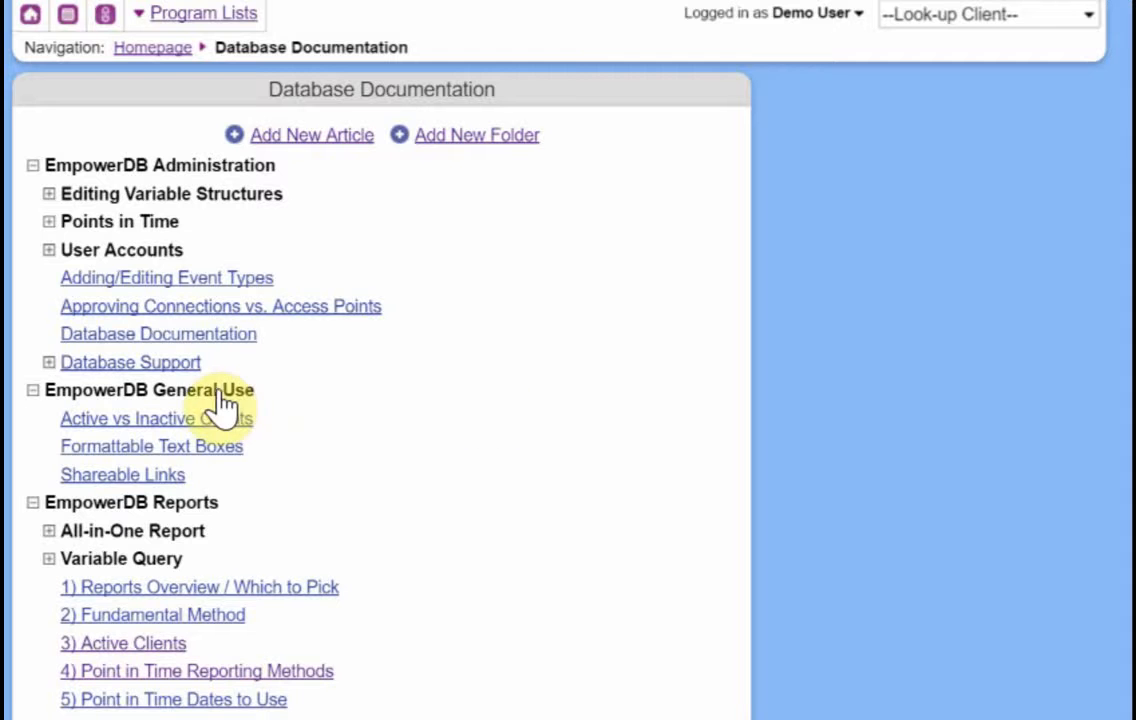
{"action": "mouse_move", "coordinate": [188, 516]}
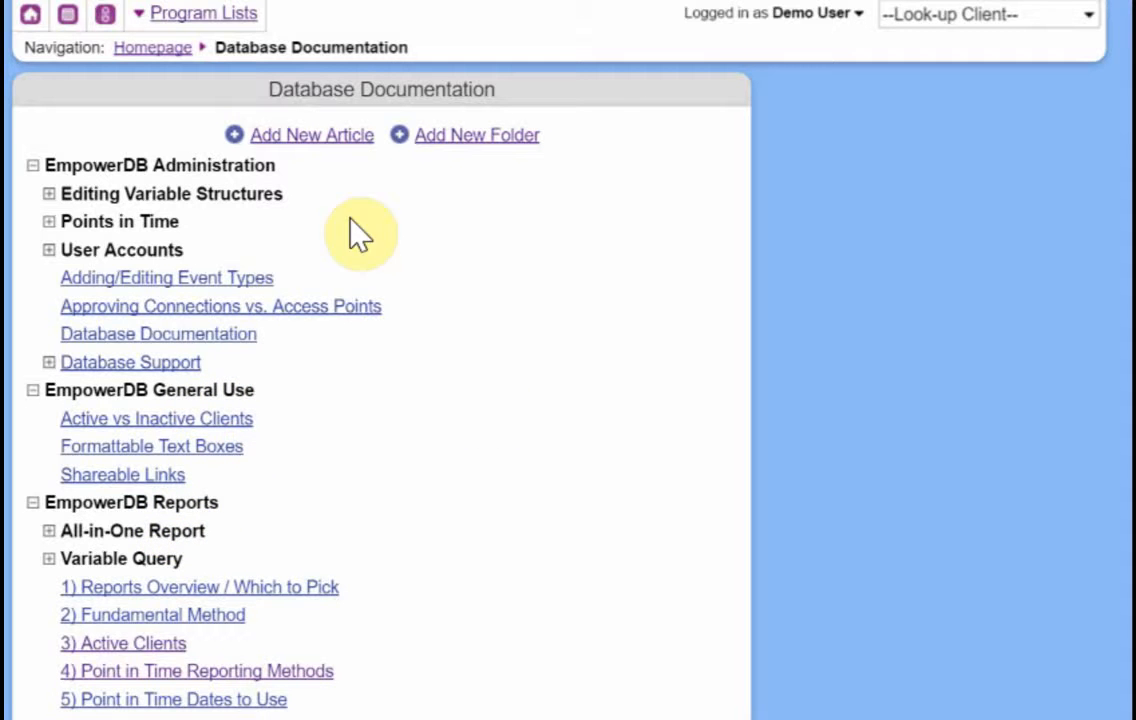
{"action": "mouse_move", "coordinate": [190, 180]}
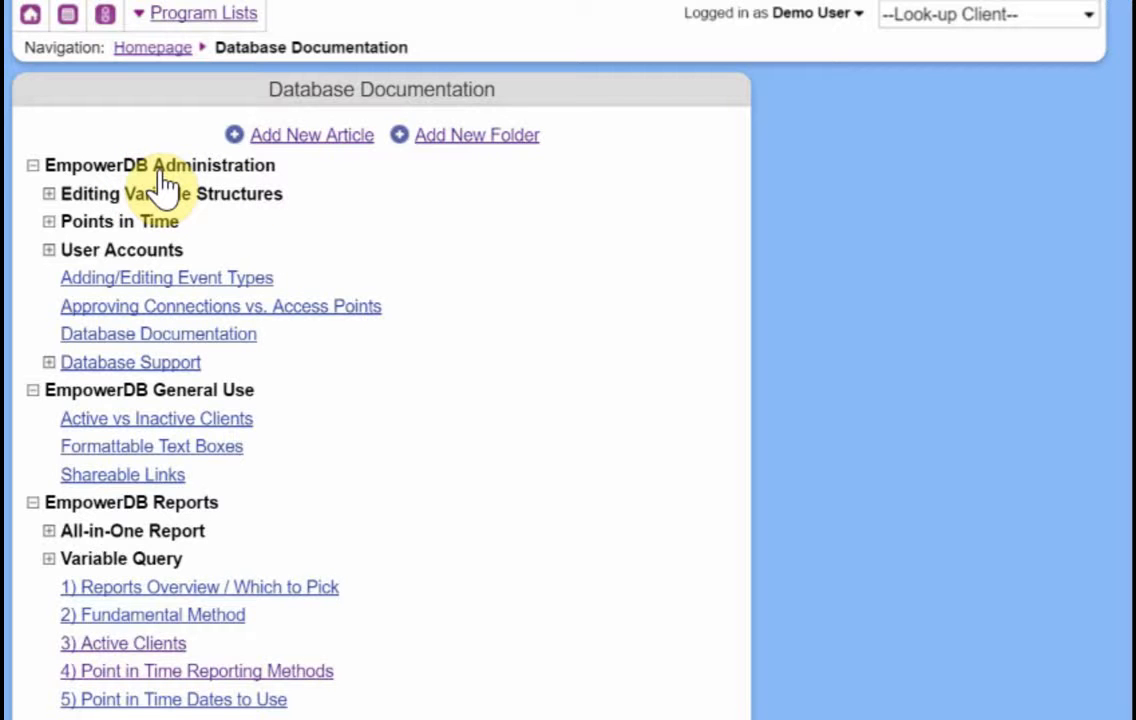
{"action": "scroll", "scroll_direction": "down", "scroll_amount": 3}
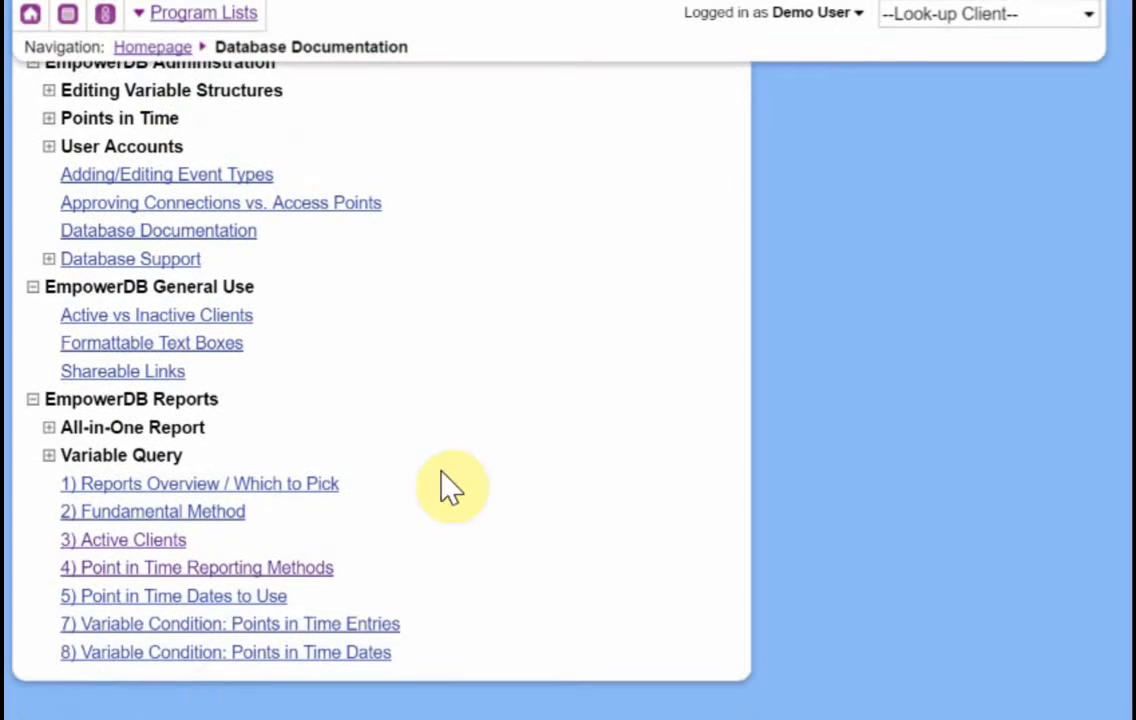
{"action": "mouse_move", "coordinate": [500, 496]}
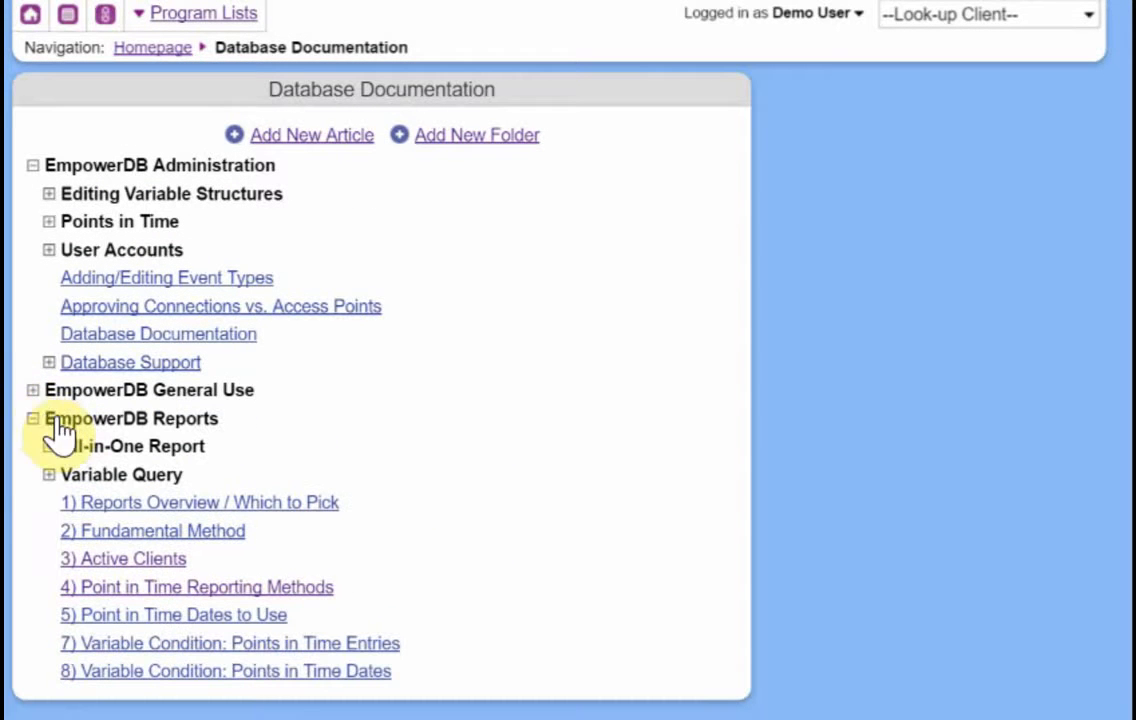
{"action": "left_click", "coordinate": [32, 390]}
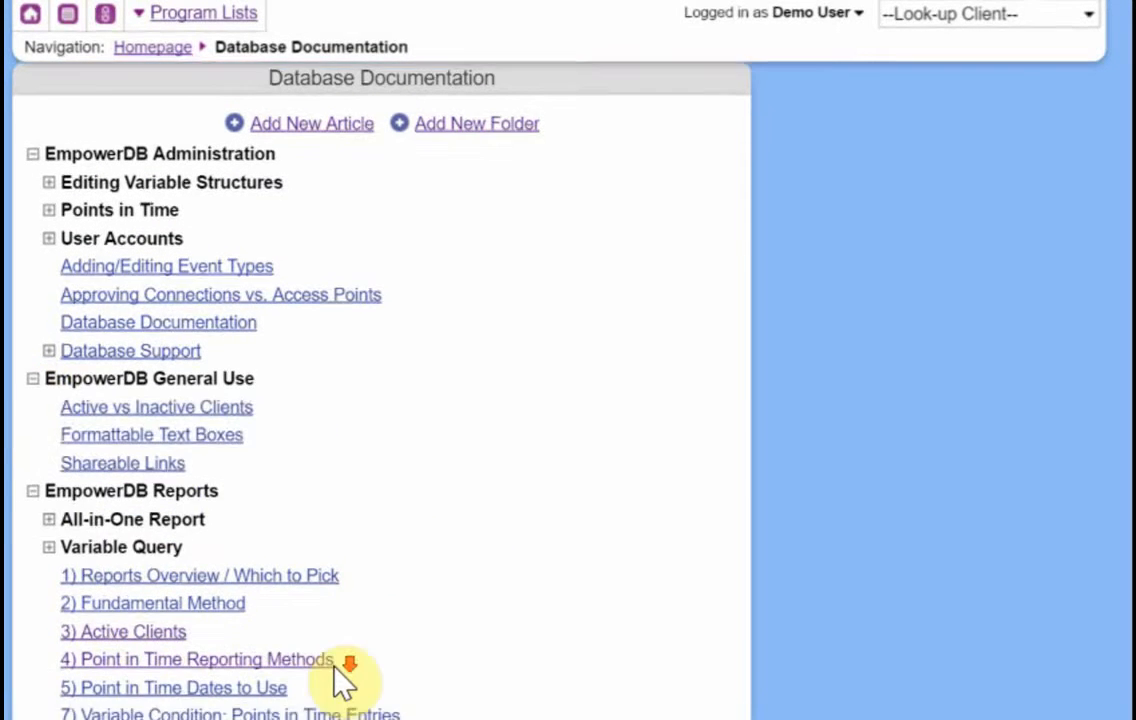
{"action": "scroll", "scroll_direction": "down", "scroll_amount": 3}
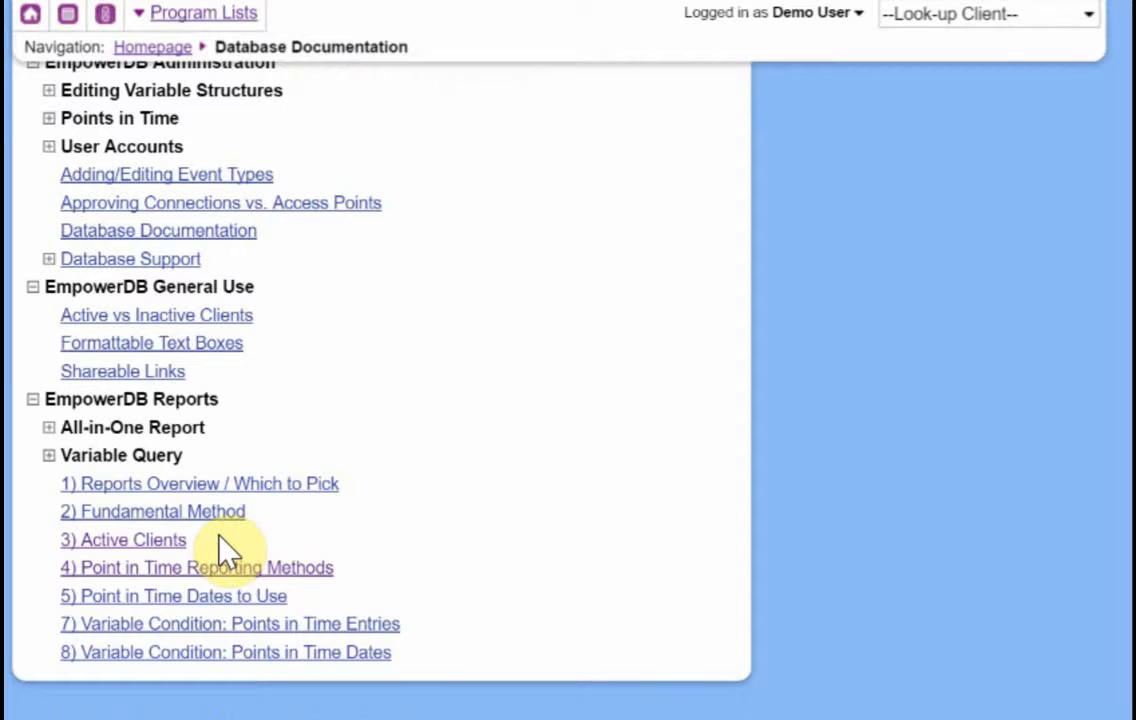
{"action": "mouse_move", "coordinate": [184, 560]}
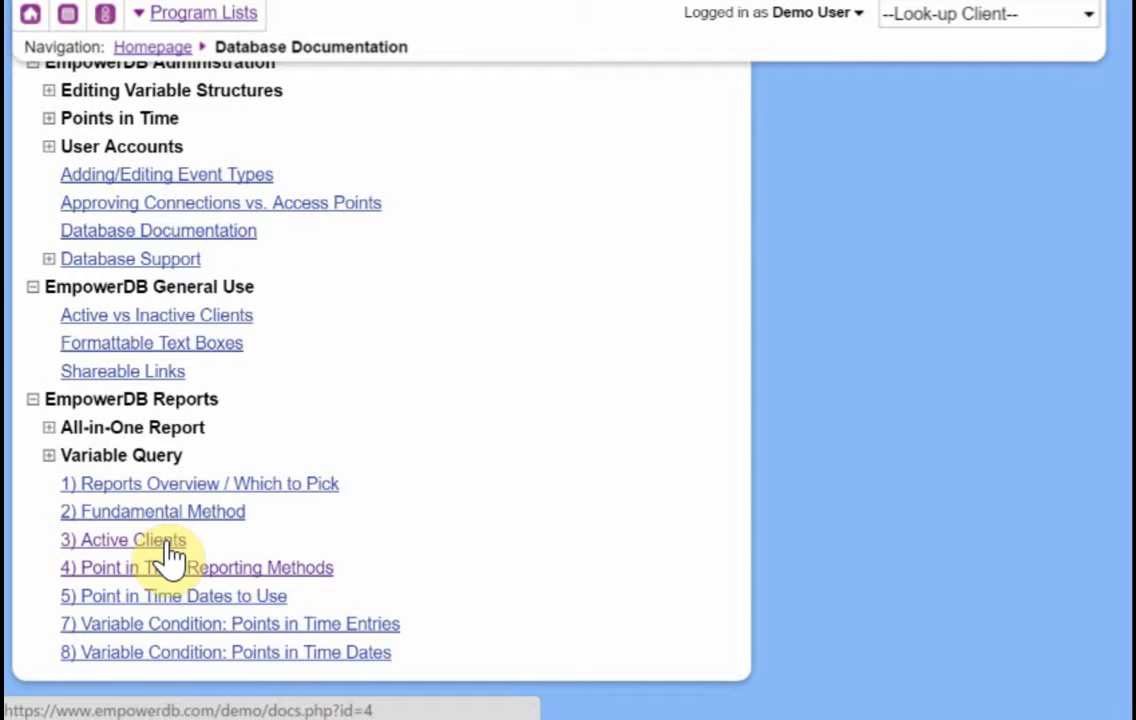
Step: View the Active Clients article, then the 2) Fundamental Method article
{"action": "left_click", "coordinate": [124, 540]}
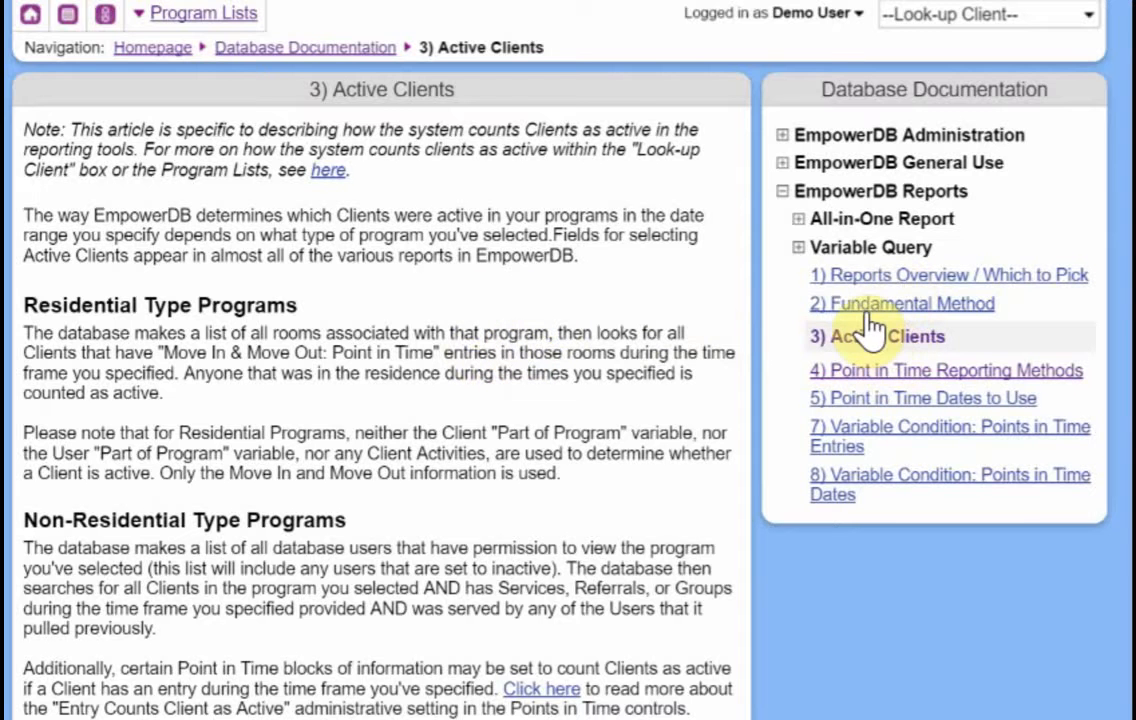
{"action": "left_click", "coordinate": [900, 304]}
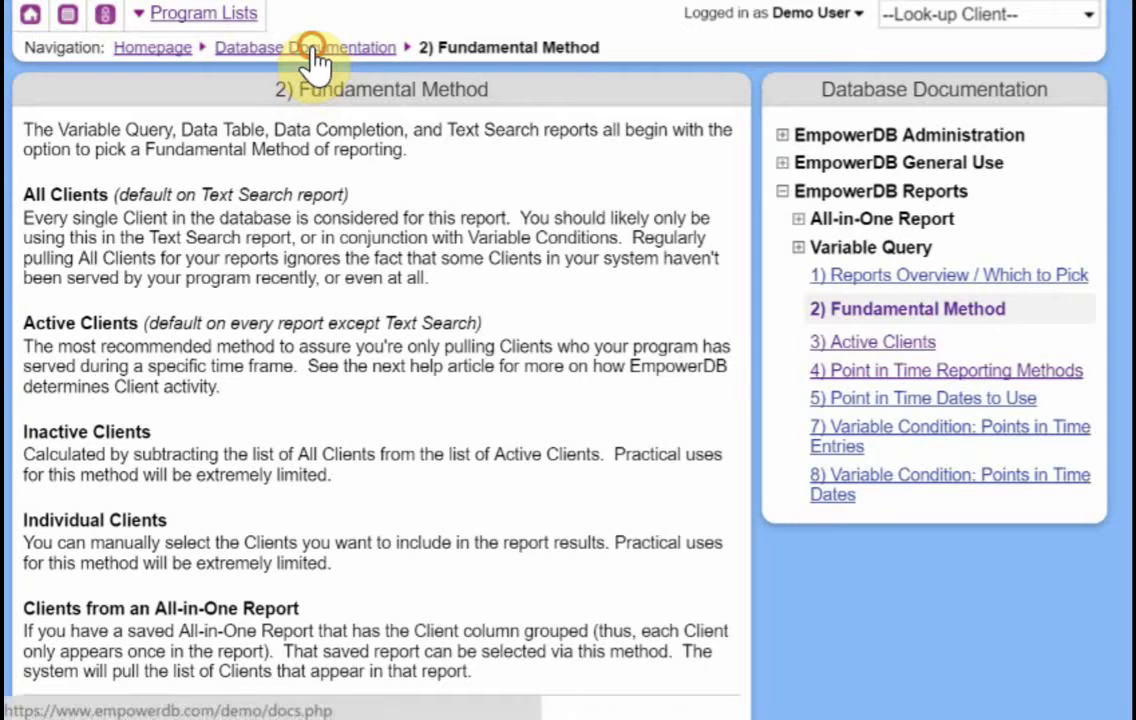
Step: Return to the Database Documentation folder list via the breadcrumb
{"action": "left_click", "coordinate": [304, 48]}
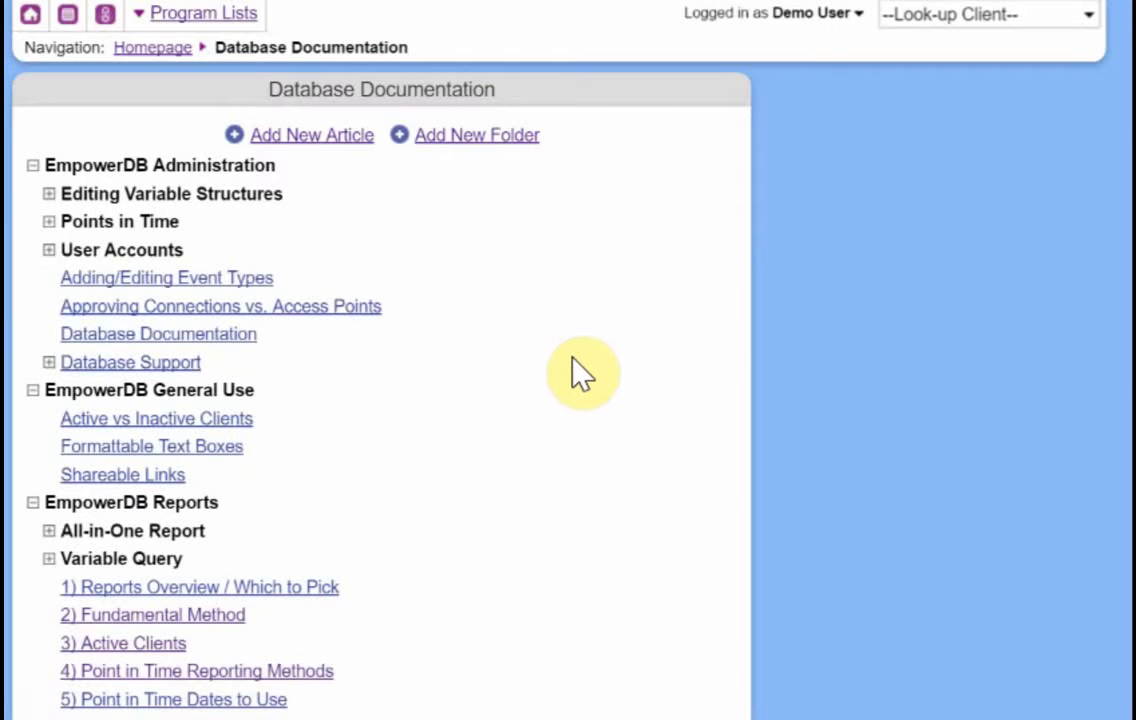
{"action": "mouse_move", "coordinate": [596, 370]}
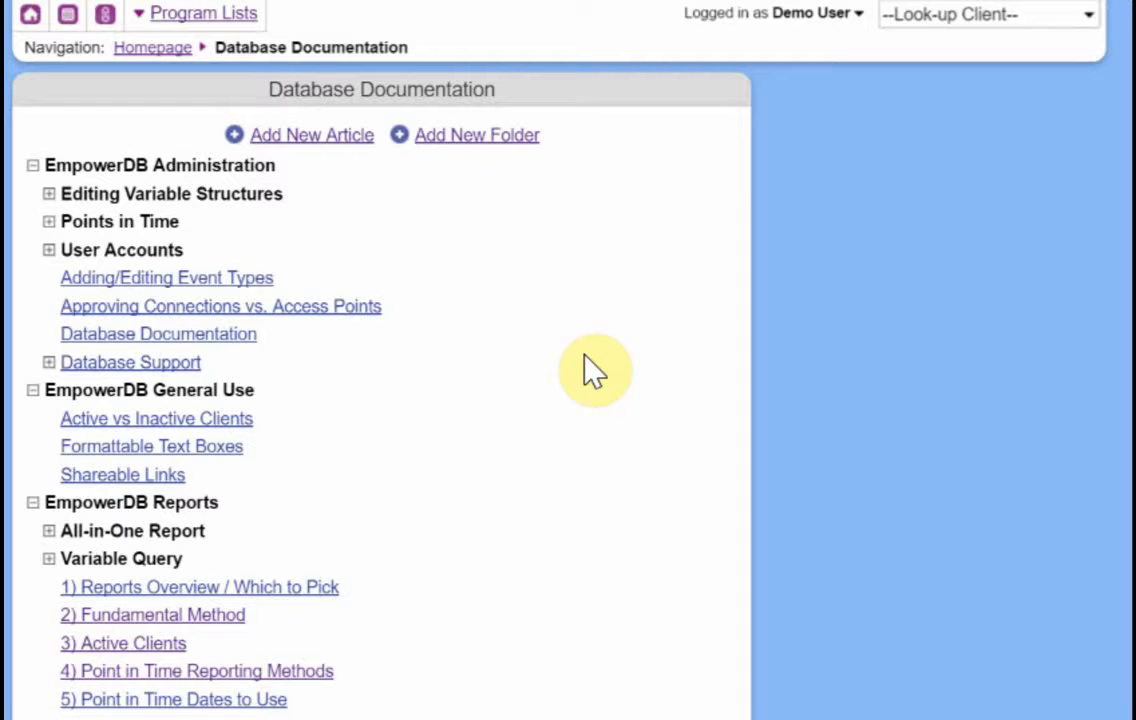
{"action": "mouse_move", "coordinate": [312, 136]}
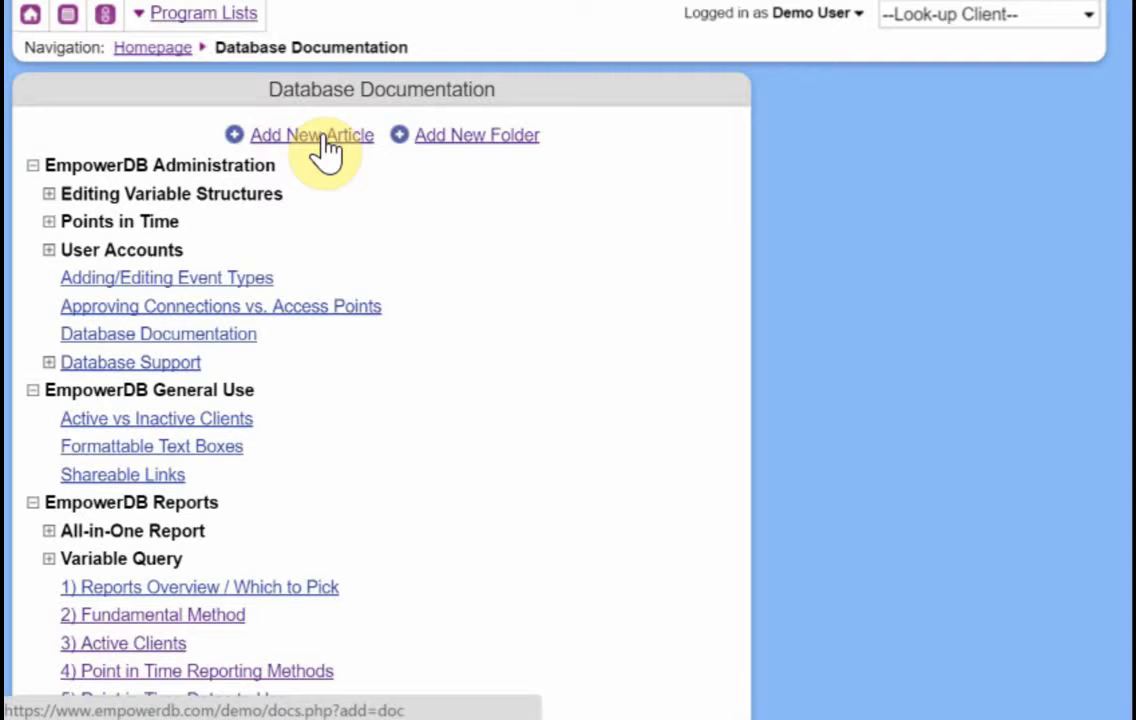
{"action": "mouse_move", "coordinate": [456, 156]}
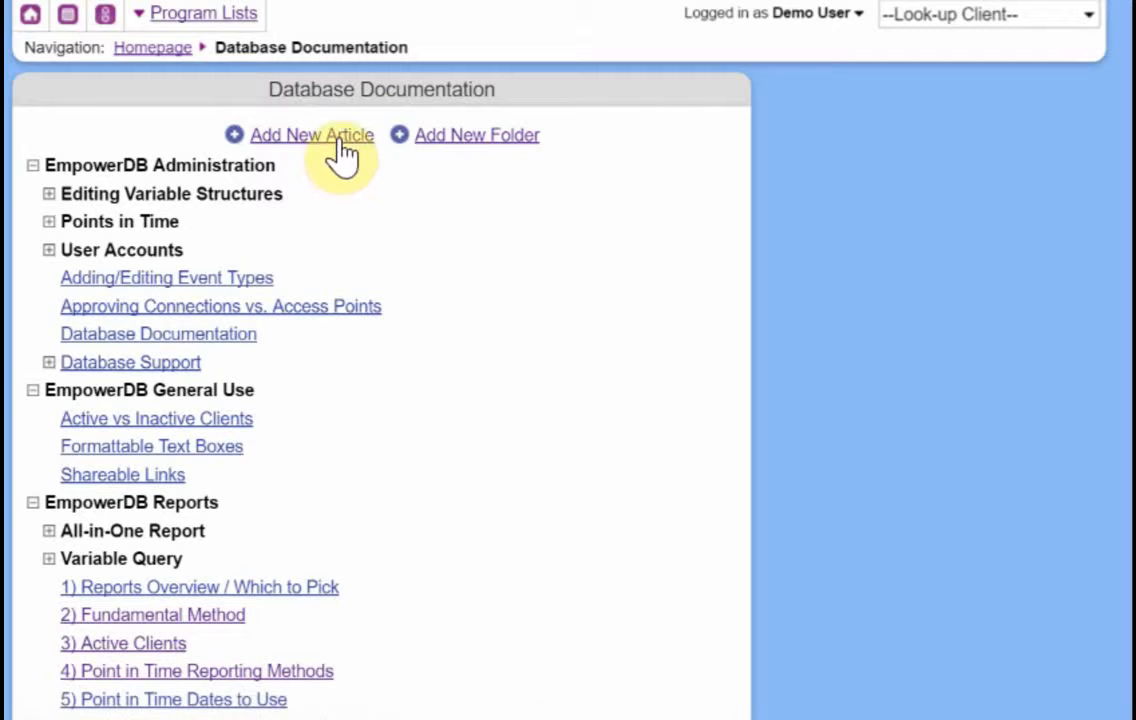
{"action": "mouse_move", "coordinate": [378, 218]}
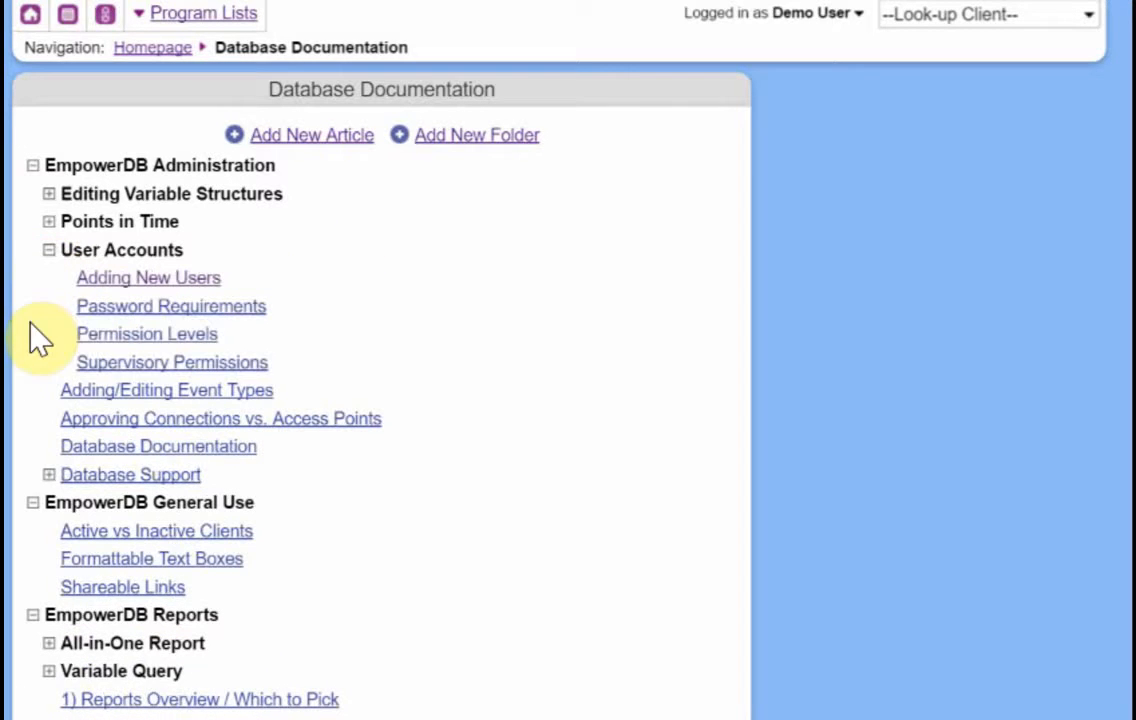
{"action": "mouse_move", "coordinate": [148, 278]}
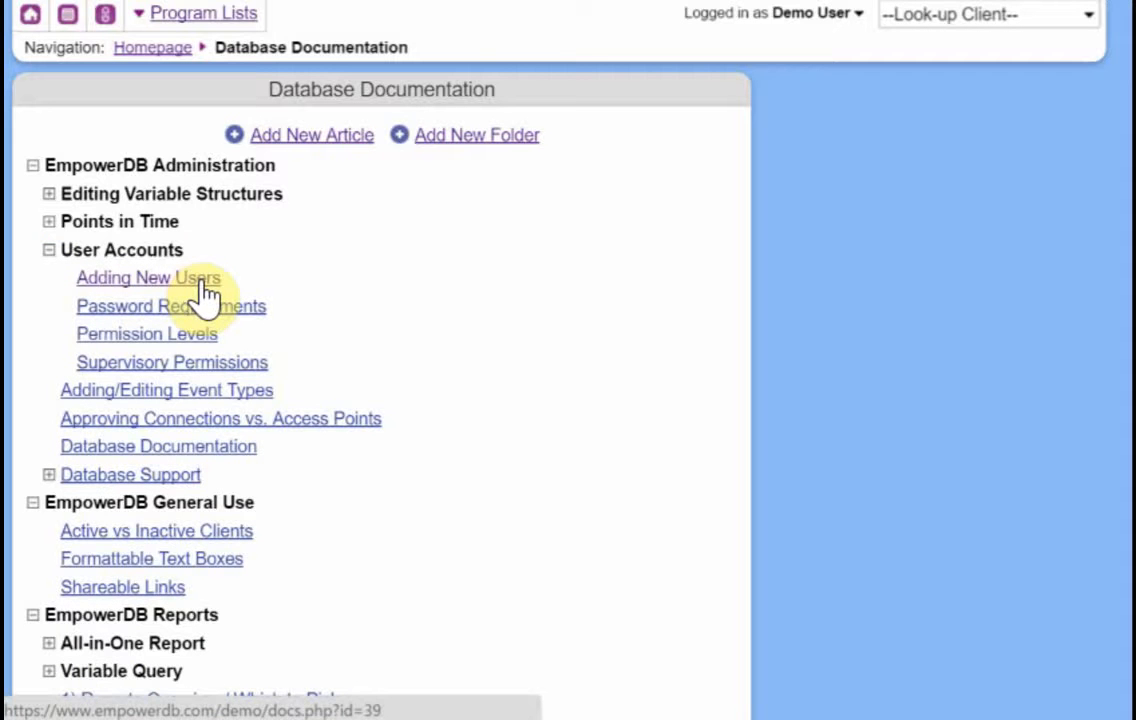
{"action": "left_click", "coordinate": [148, 276]}
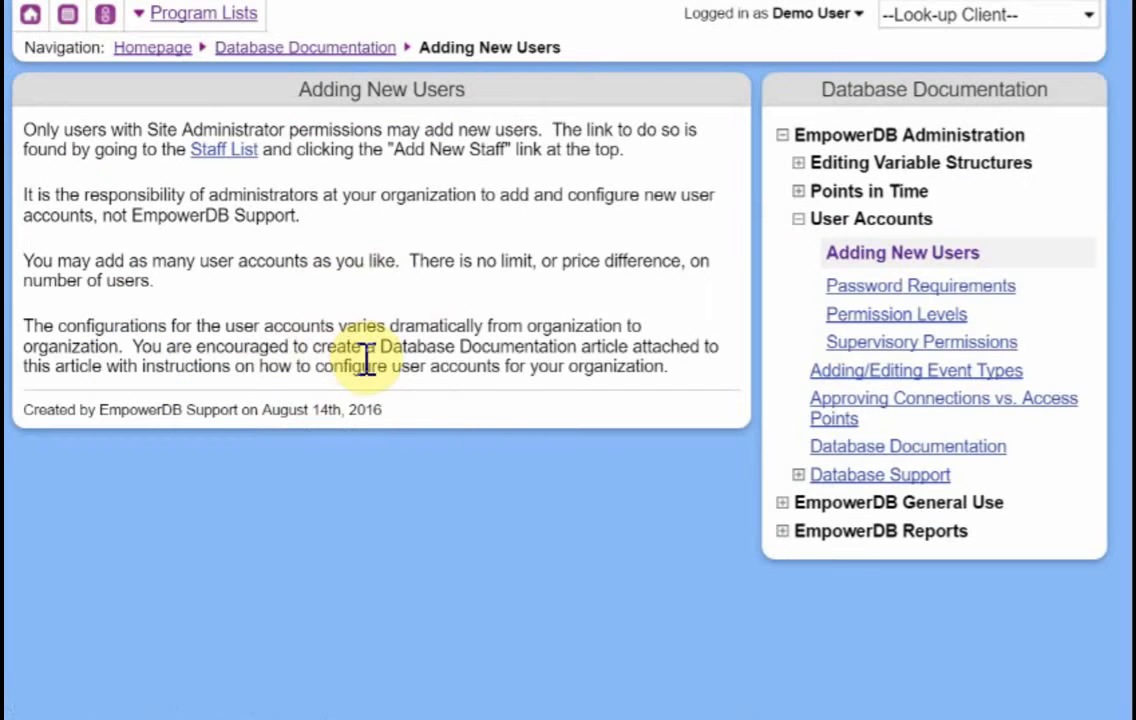
{"action": "mouse_move", "coordinate": [322, 410]}
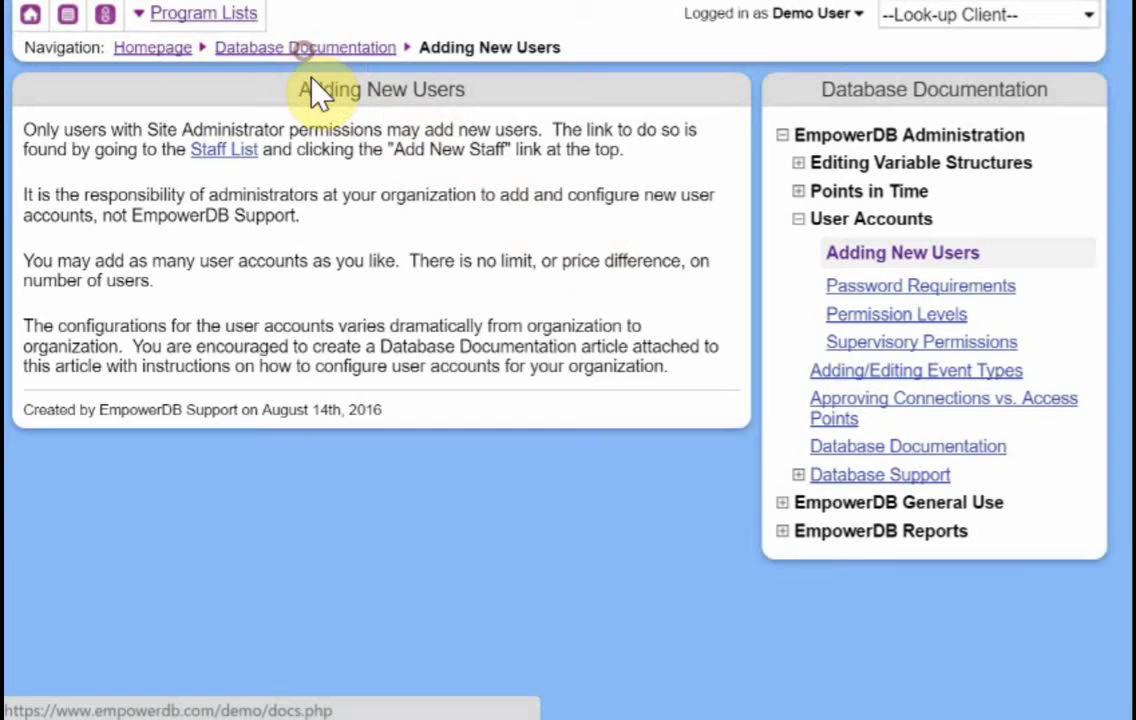
{"action": "left_click", "coordinate": [304, 48]}
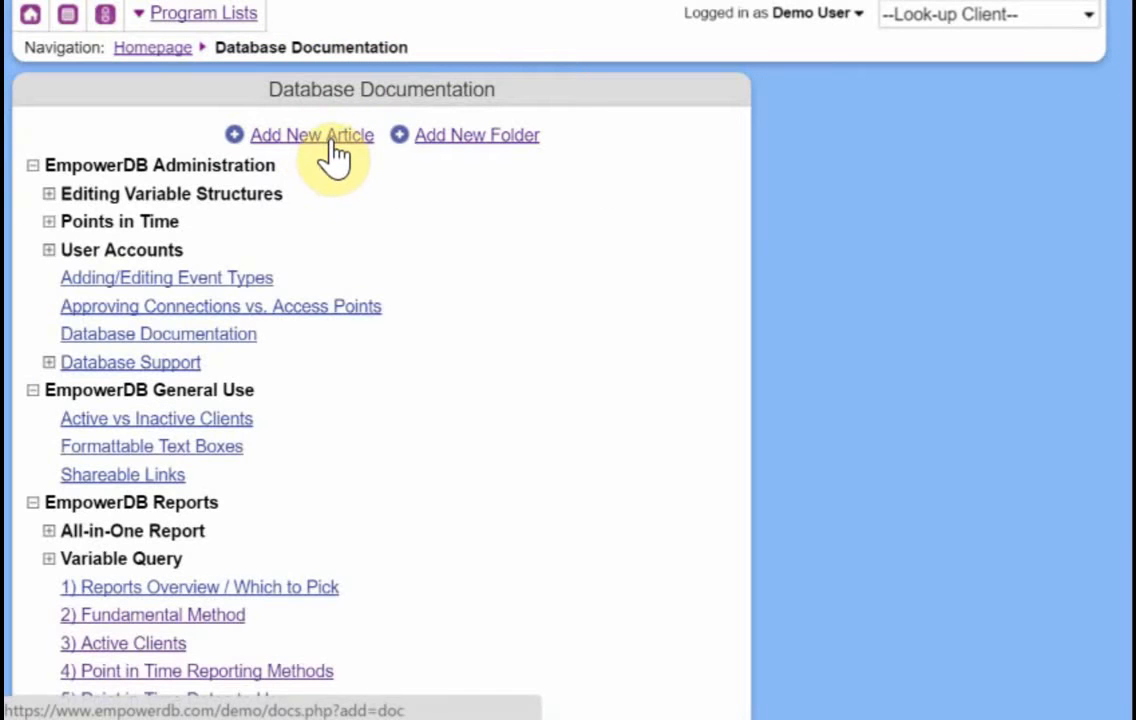
Step: Begin a new article with the subject 'Our Steps'
{"action": "left_click", "coordinate": [312, 134]}
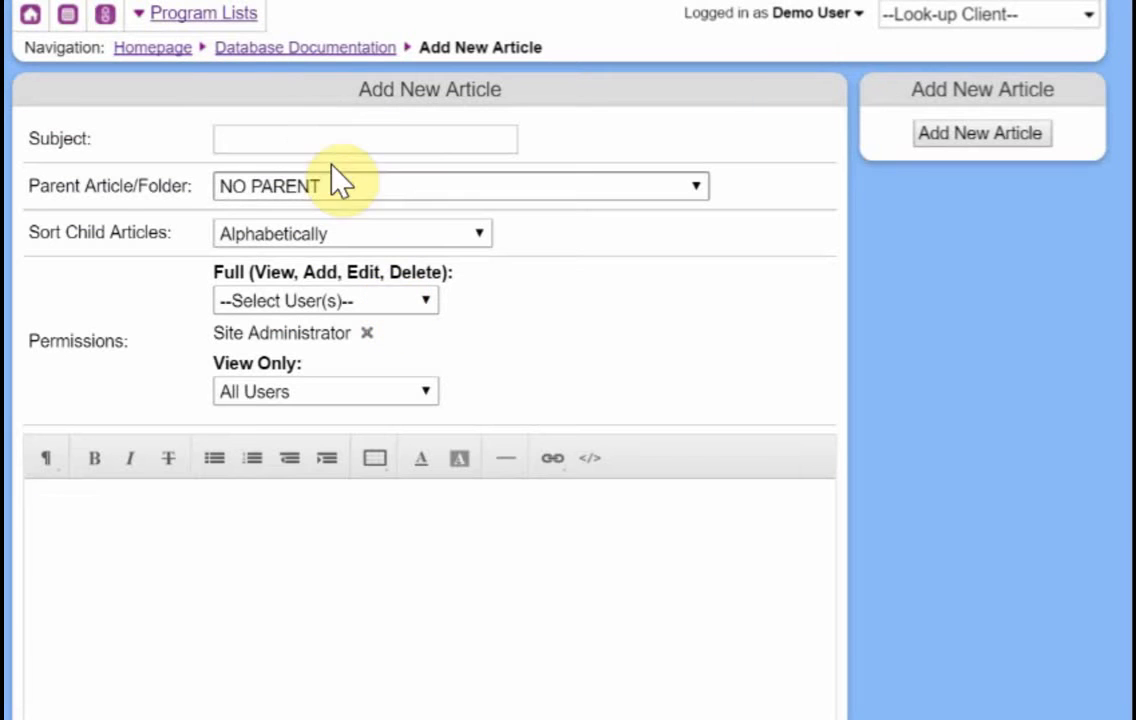
{"action": "left_click", "coordinate": [364, 138]}
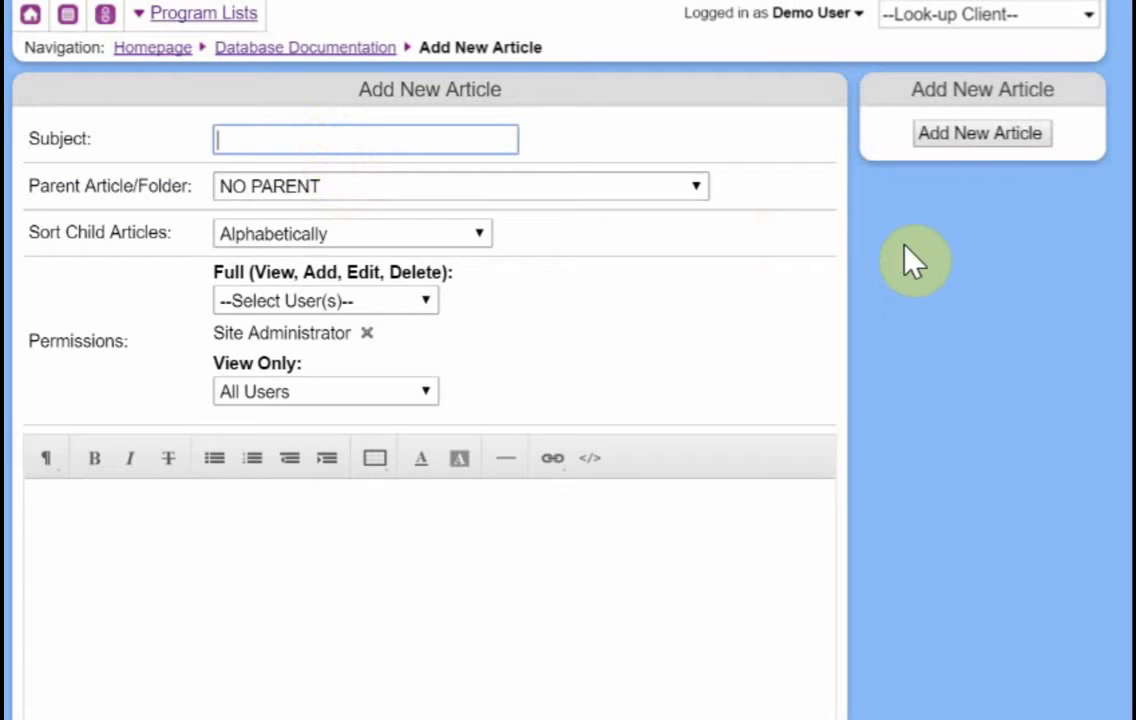
{"action": "type", "text": "Our Ste"}
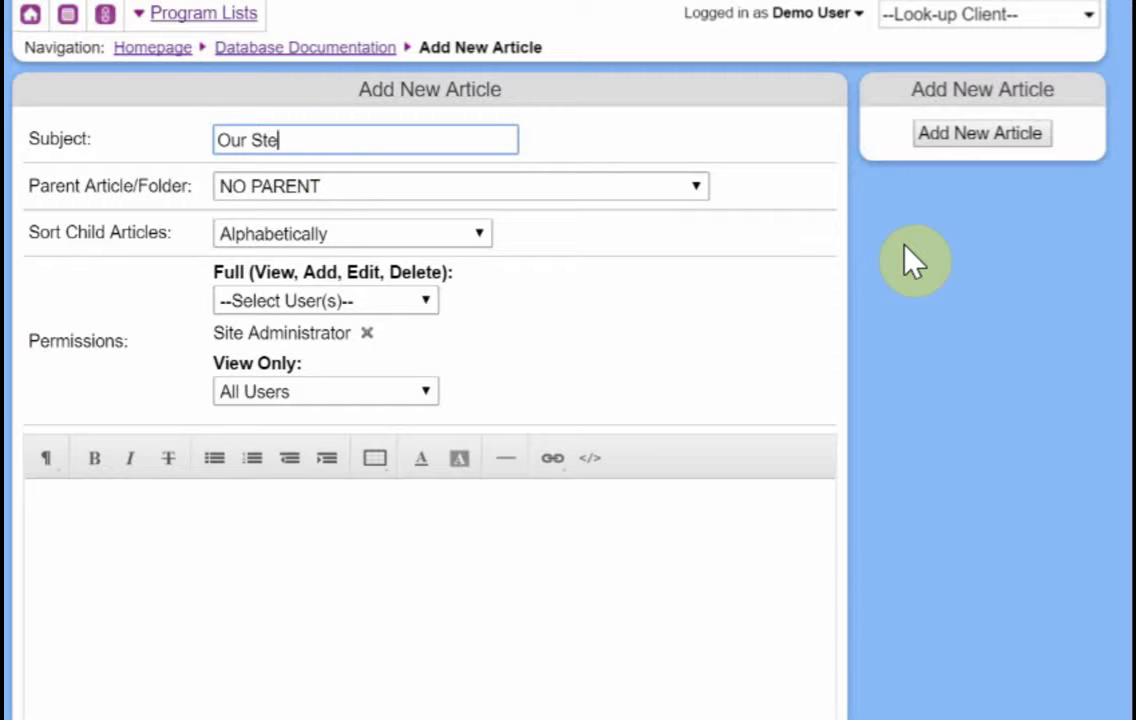
{"action": "type", "text": "ps"}
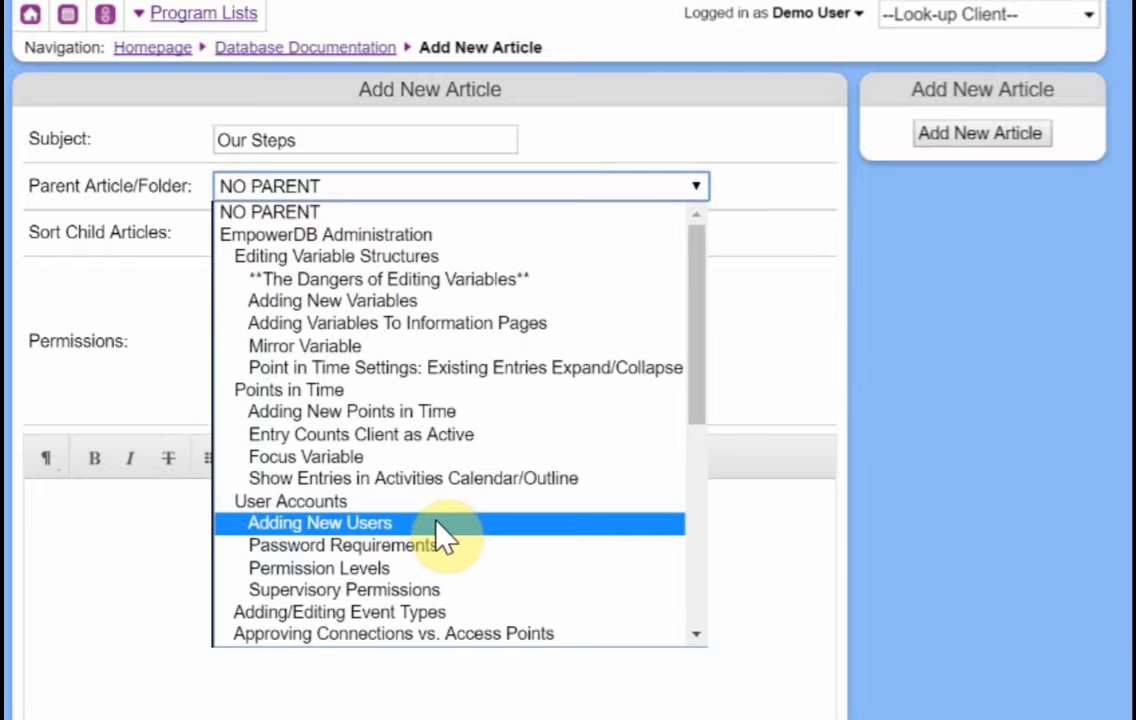
Step: Make Adding New Users the parent of 'Our Steps', keeping the default permissions
{"action": "left_click", "coordinate": [320, 522]}
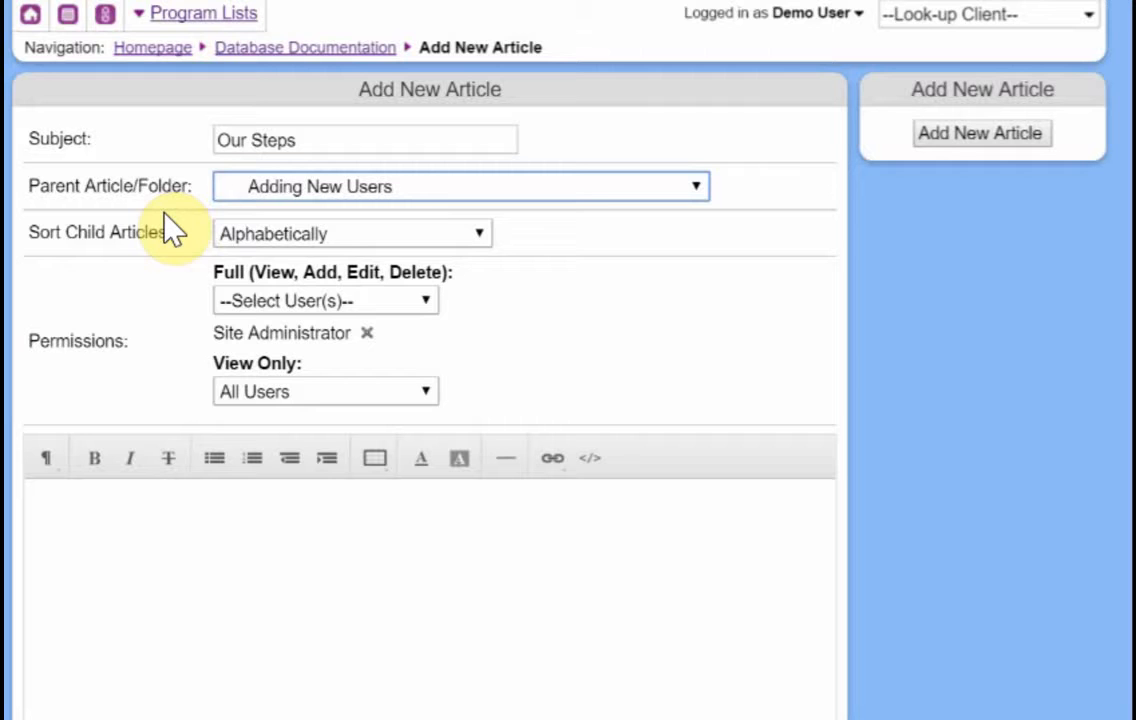
{"action": "left_click", "coordinate": [352, 232]}
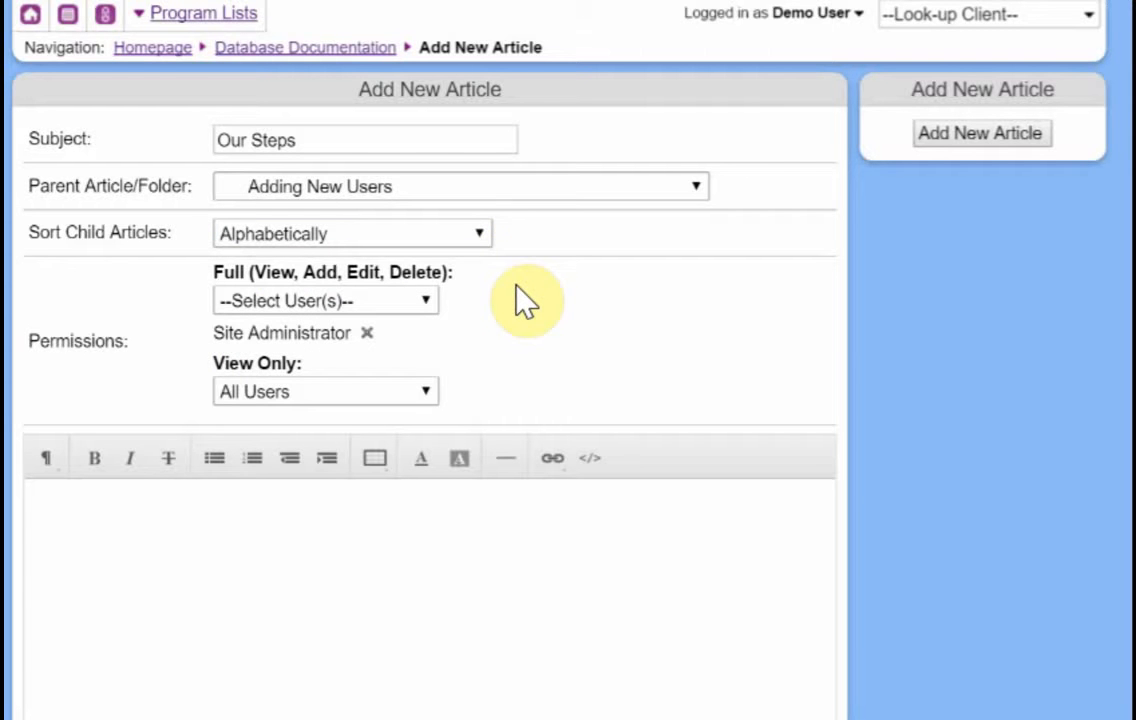
{"action": "mouse_move", "coordinate": [320, 196]}
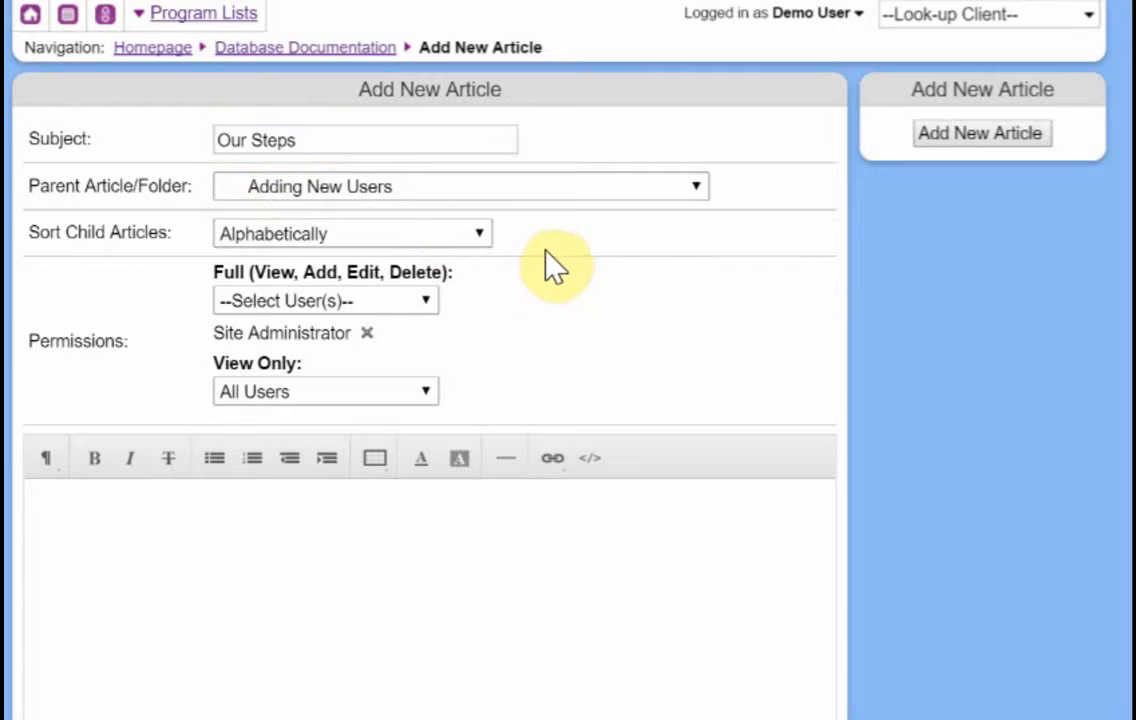
{"action": "mouse_move", "coordinate": [530, 316]}
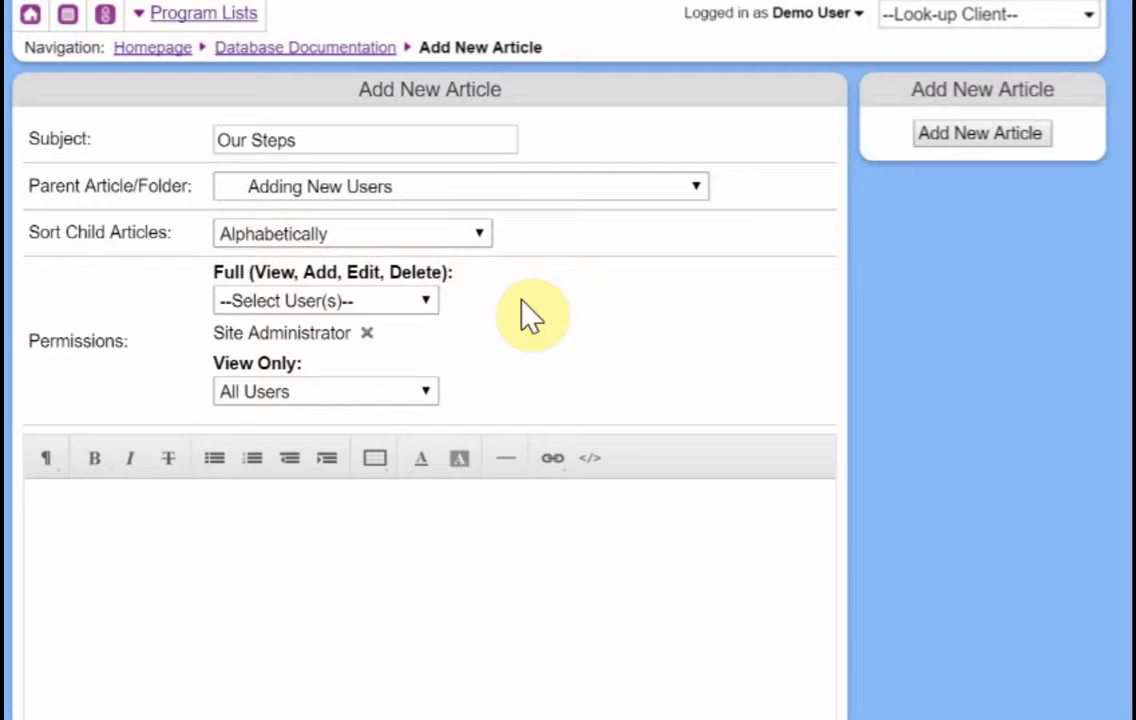
{"action": "mouse_move", "coordinate": [210, 370]}
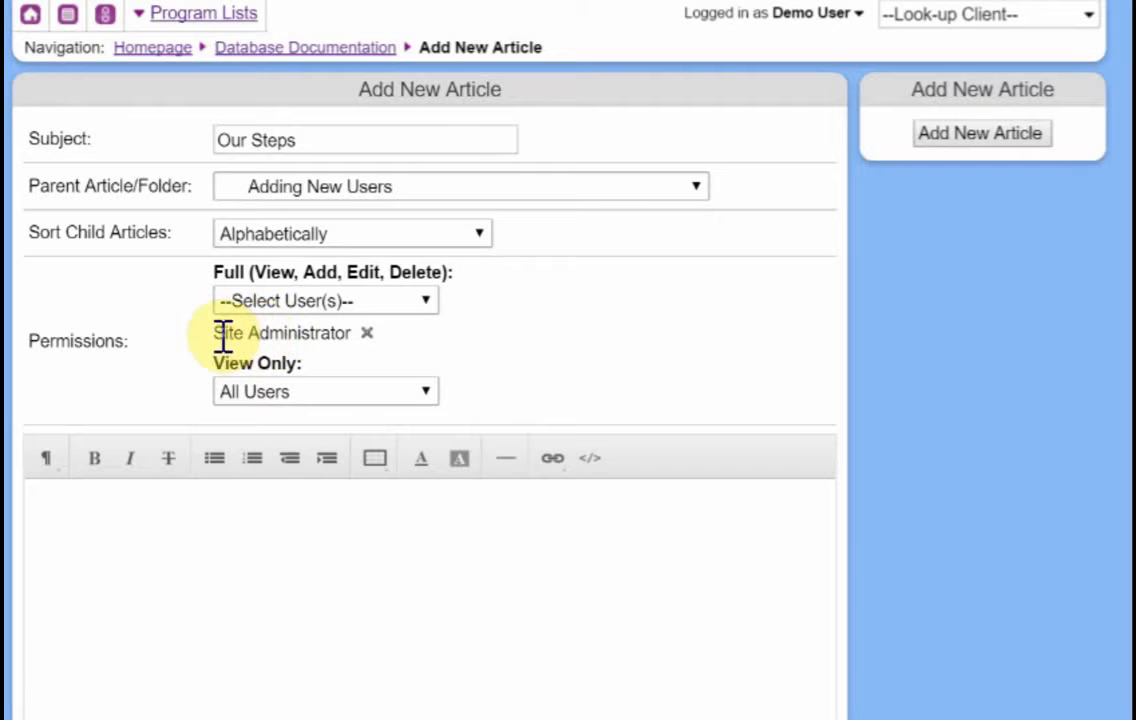
{"action": "mouse_move", "coordinate": [356, 336]}
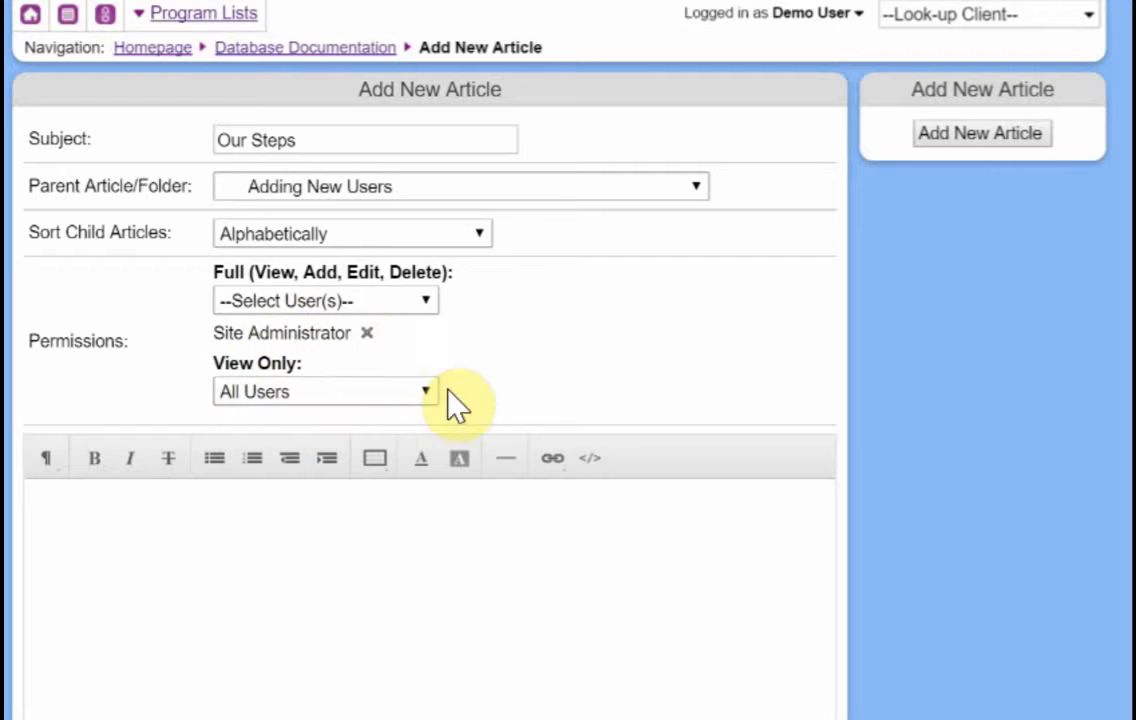
{"action": "mouse_move", "coordinate": [464, 410]}
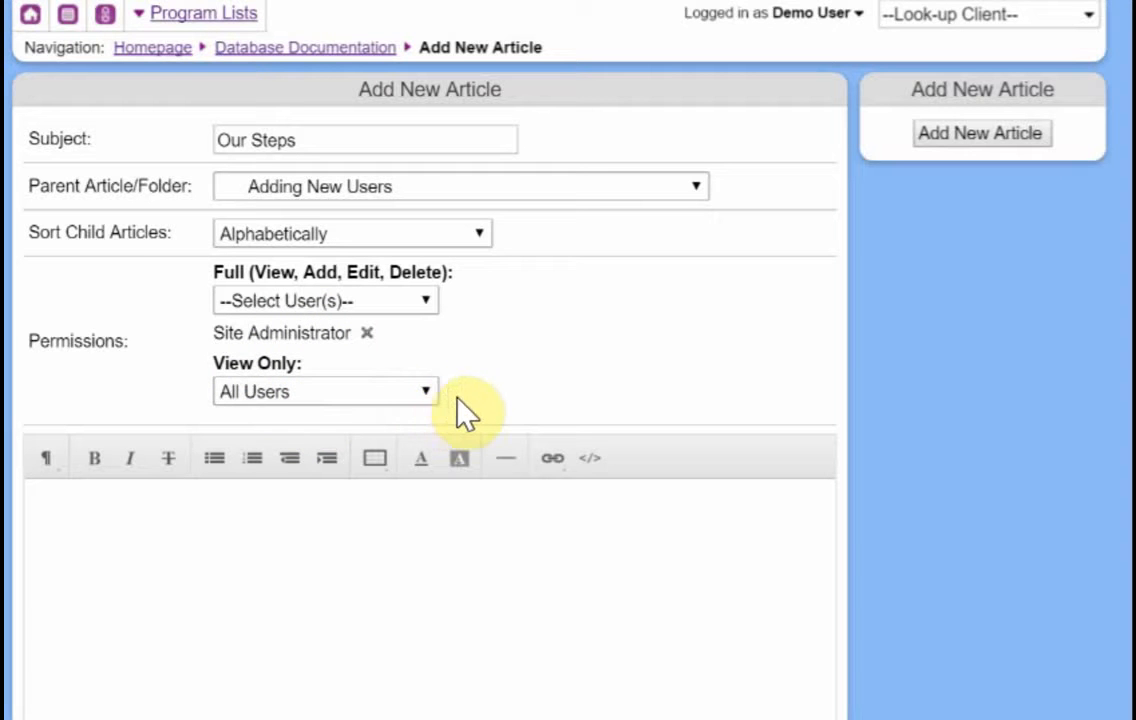
{"action": "mouse_move", "coordinate": [478, 414]}
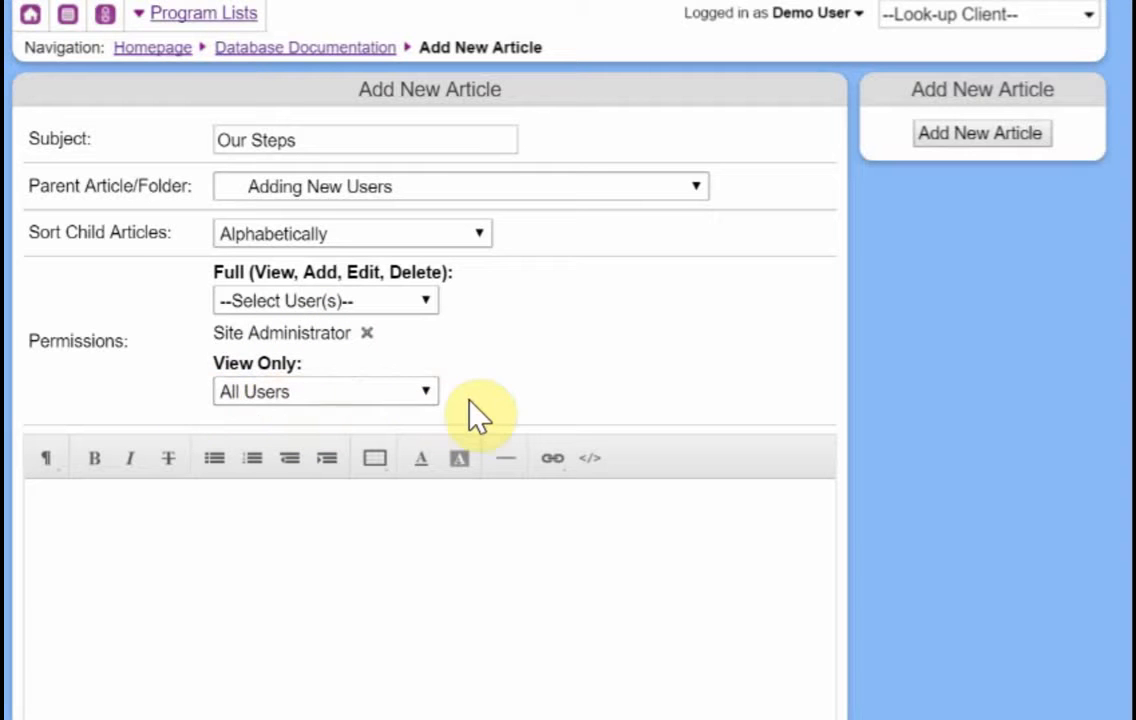
{"action": "mouse_move", "coordinate": [680, 216]}
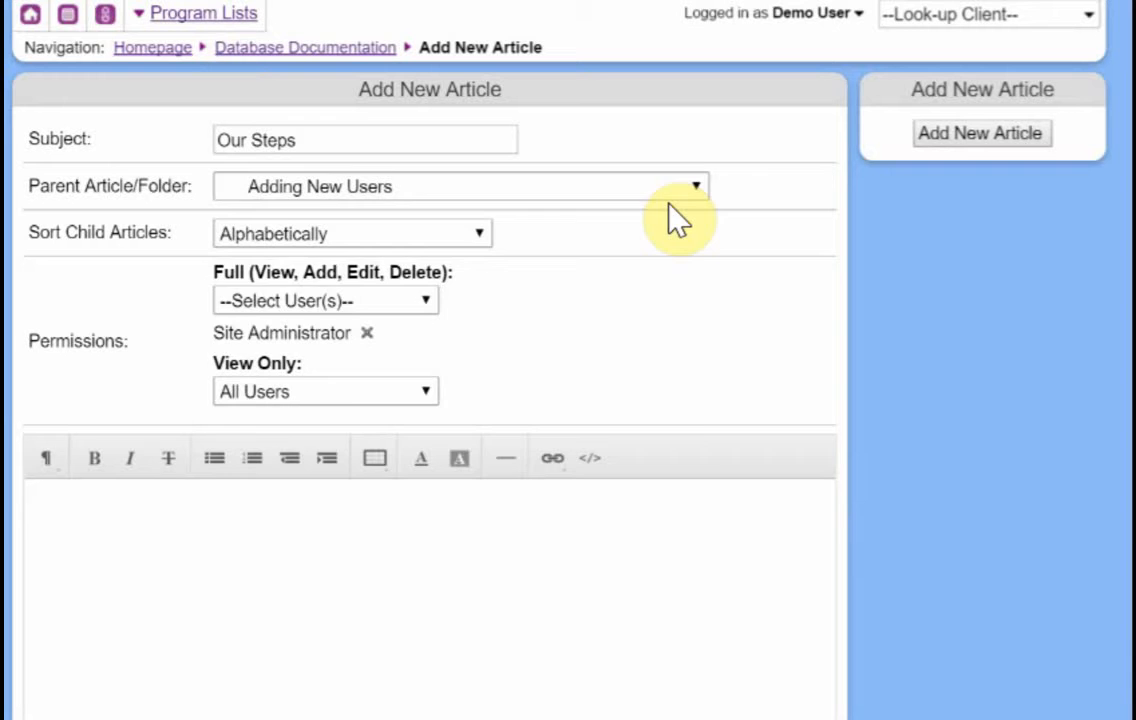
{"action": "left_click", "coordinate": [696, 186]}
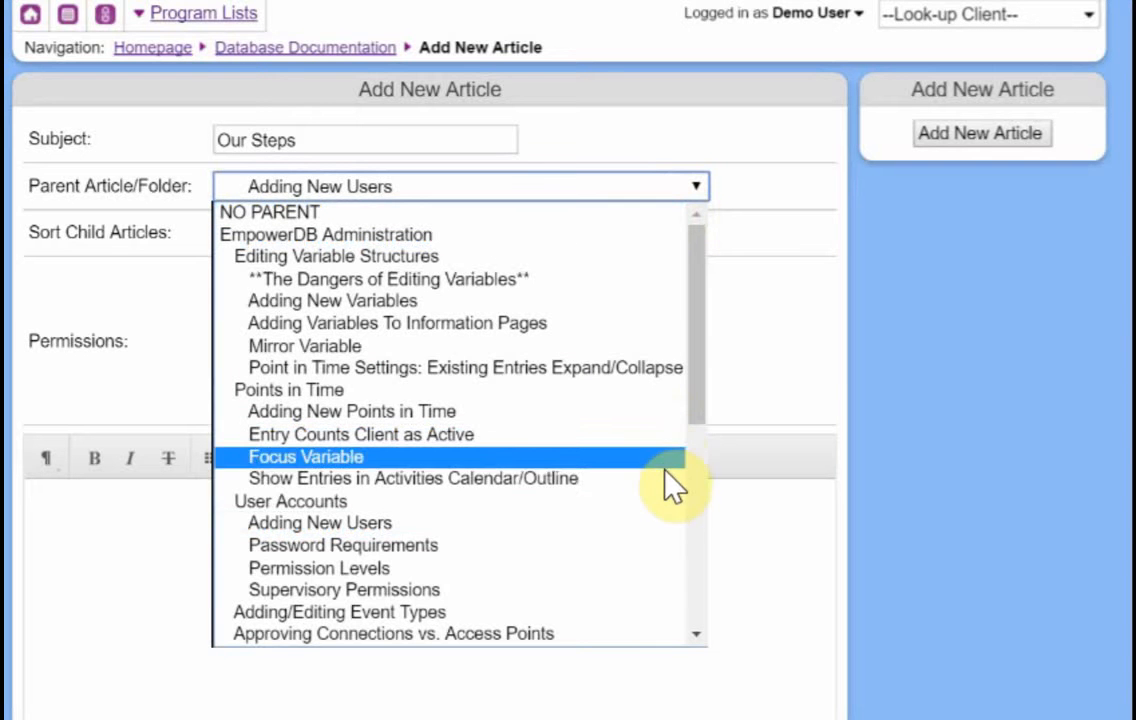
{"action": "mouse_move", "coordinate": [430, 520]}
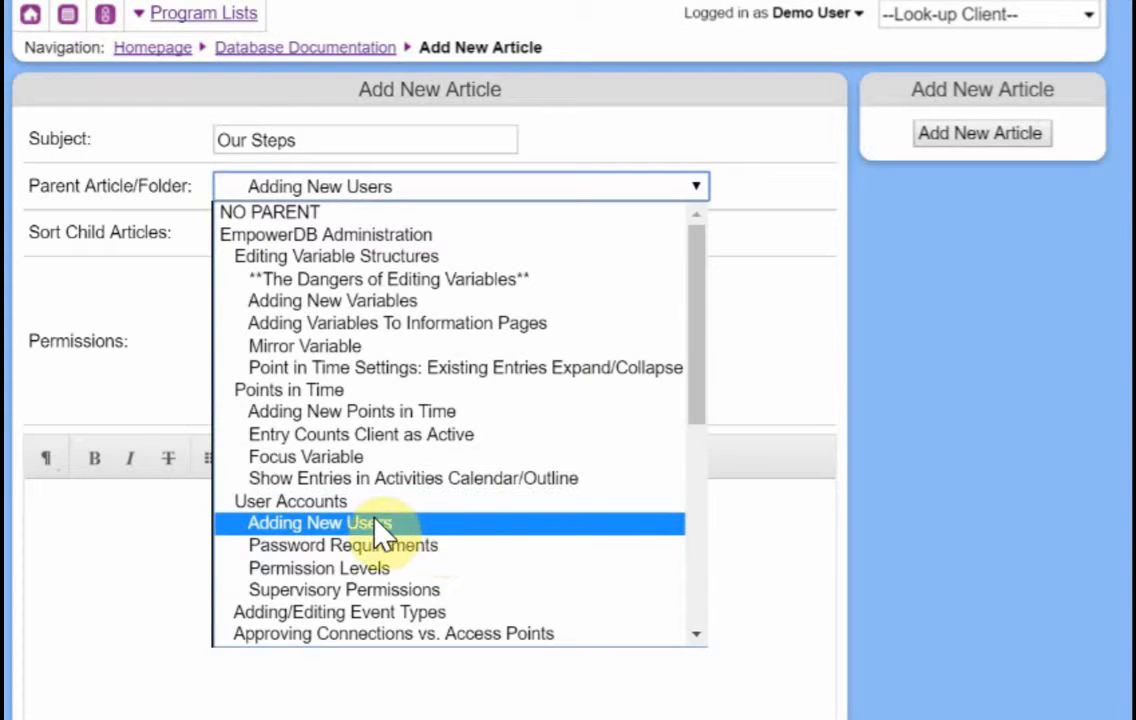
{"action": "left_click", "coordinate": [320, 522]}
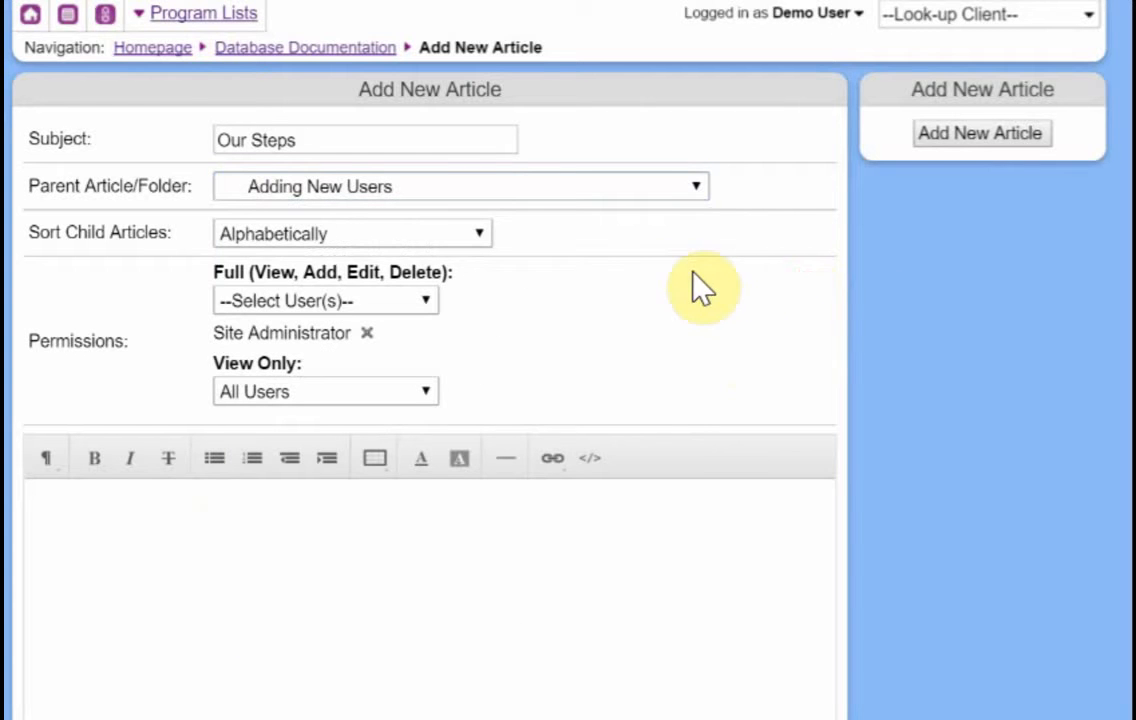
{"action": "mouse_move", "coordinate": [496, 414]}
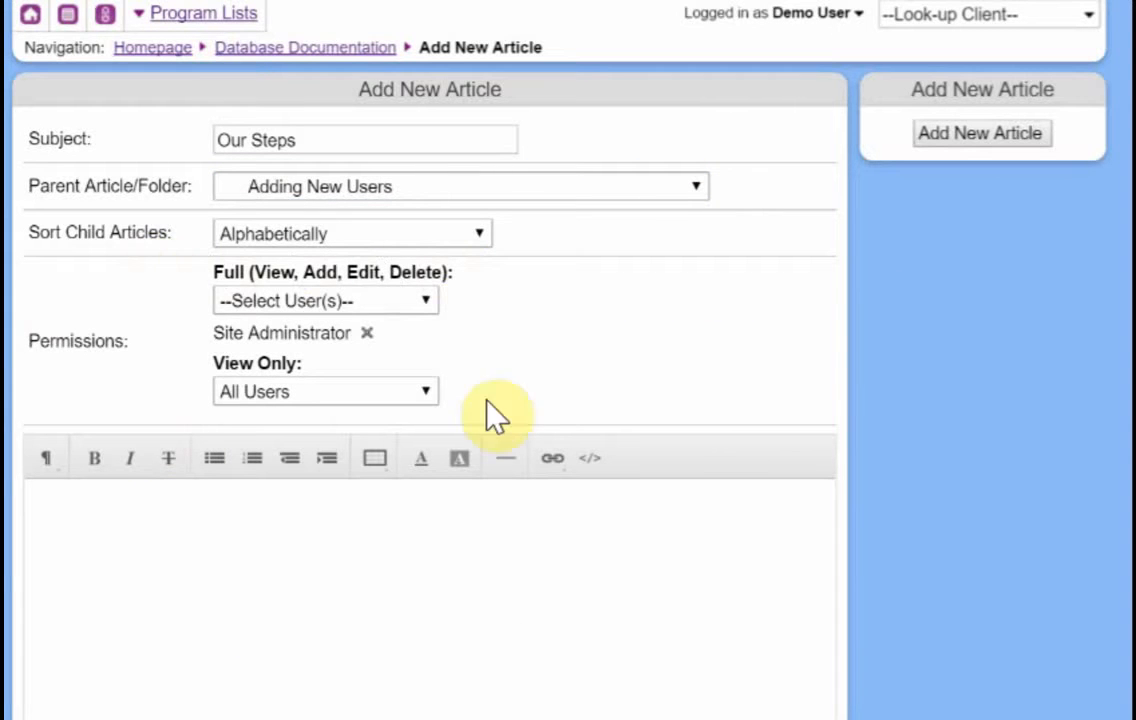
{"action": "left_click", "coordinate": [460, 186]}
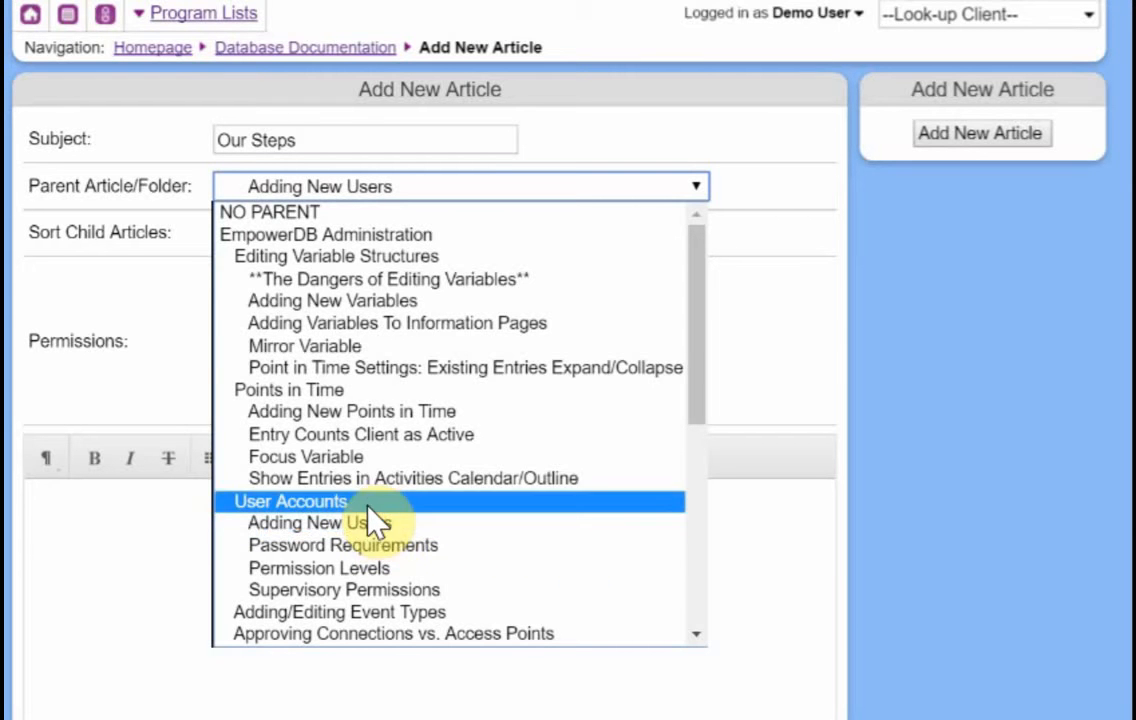
{"action": "mouse_move", "coordinate": [290, 240]}
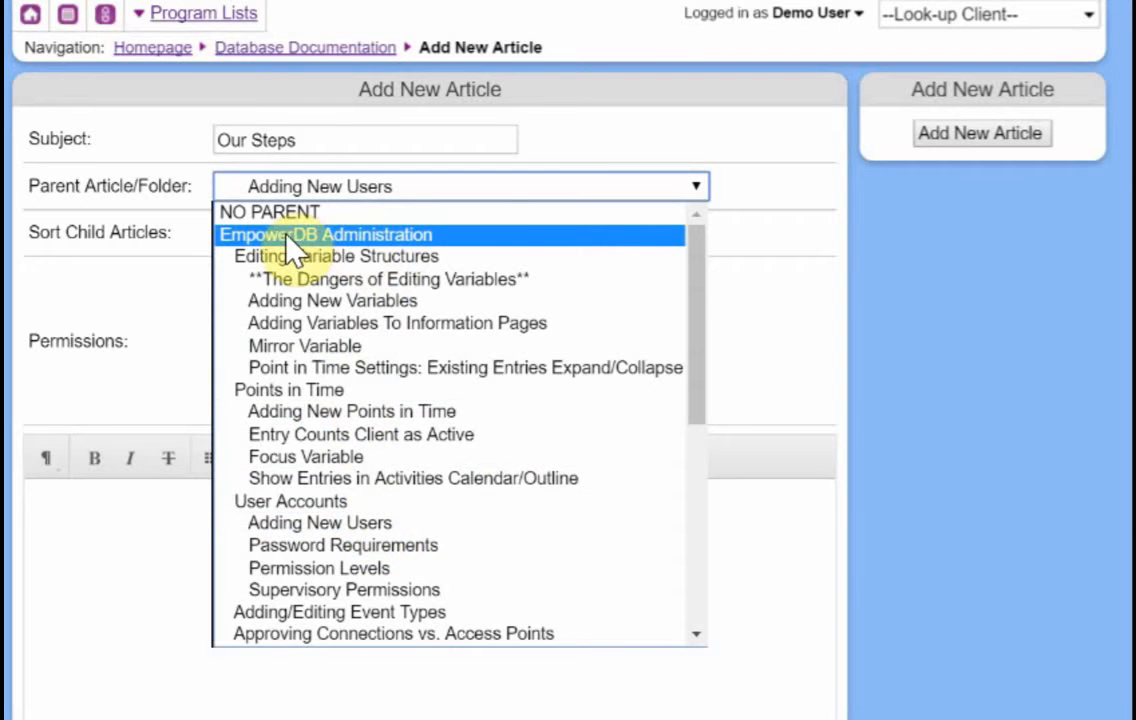
{"action": "mouse_move", "coordinate": [556, 248]}
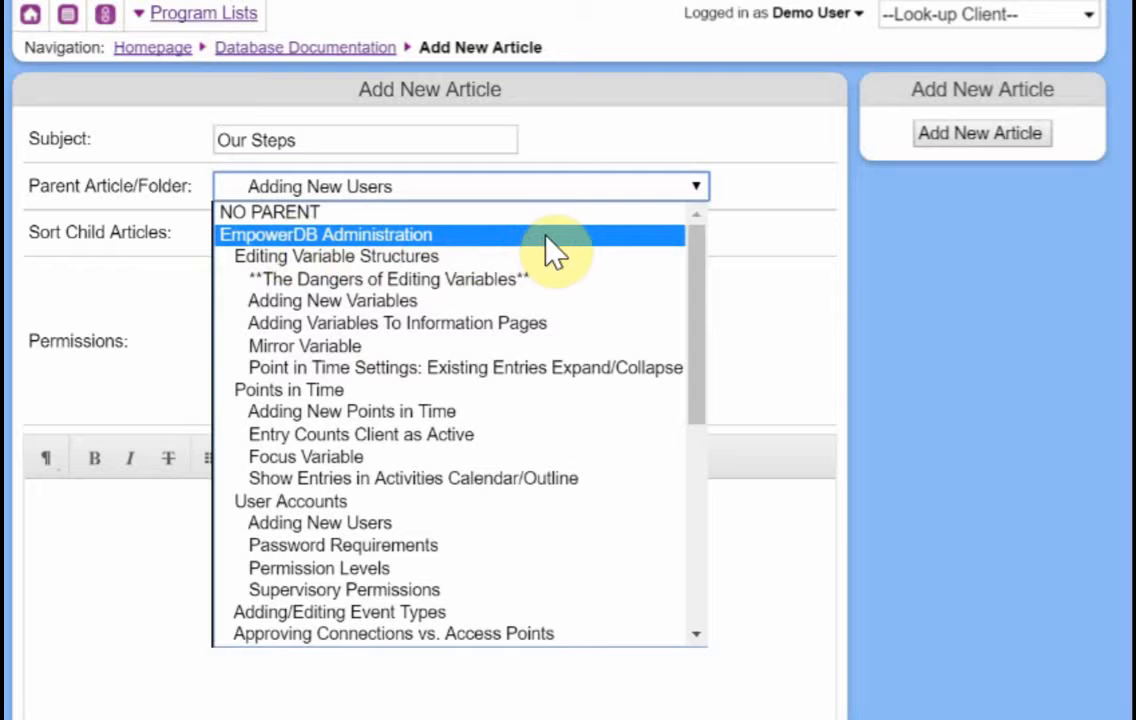
{"action": "mouse_move", "coordinate": [540, 250]}
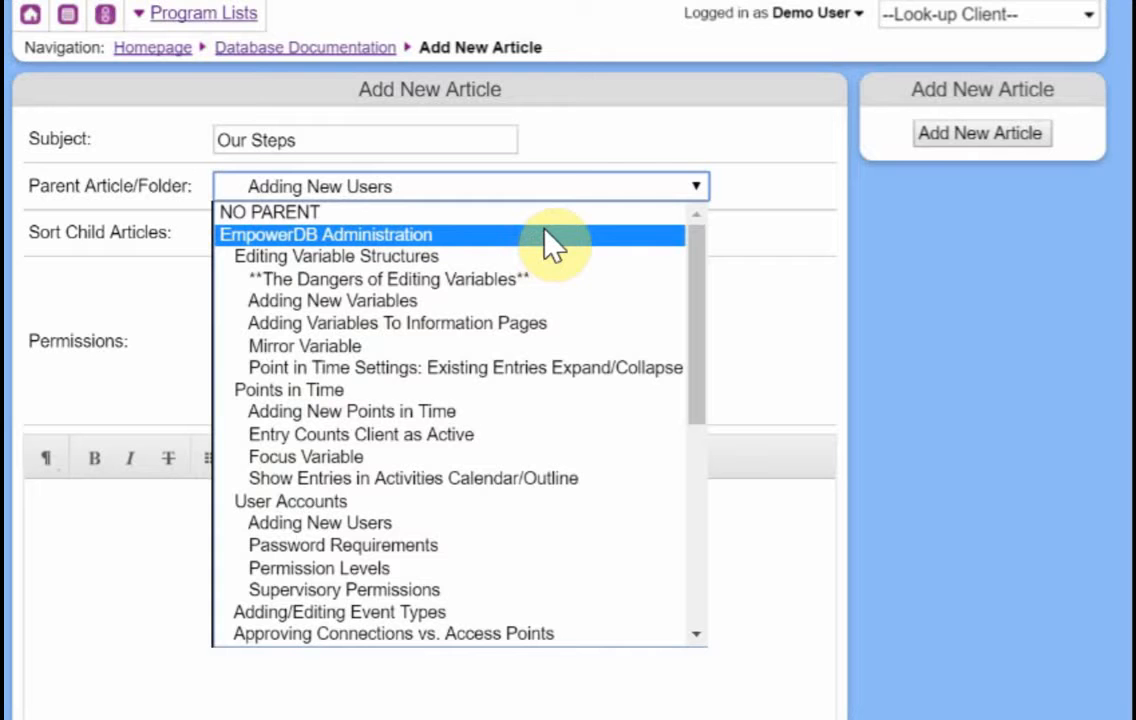
{"action": "mouse_move", "coordinate": [364, 412]}
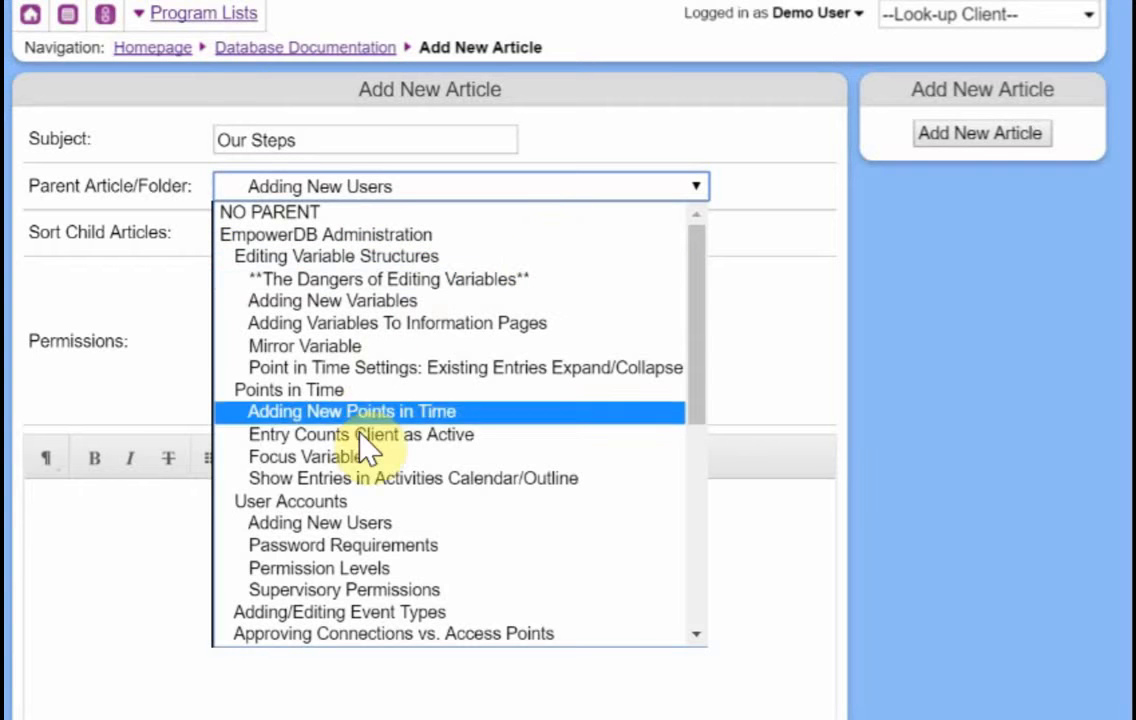
{"action": "mouse_move", "coordinate": [420, 368]}
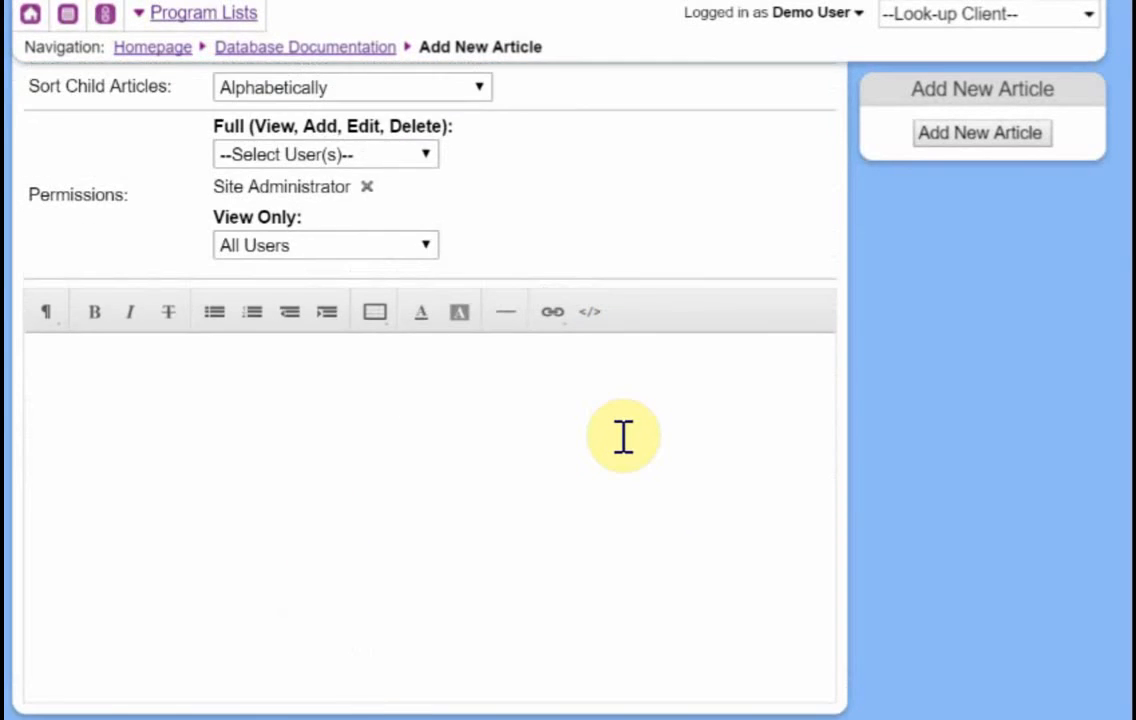
Step: Add a 'here are our steps' header above 'this and that and this' and save the article
{"action": "type", "text": "here are our steps"}
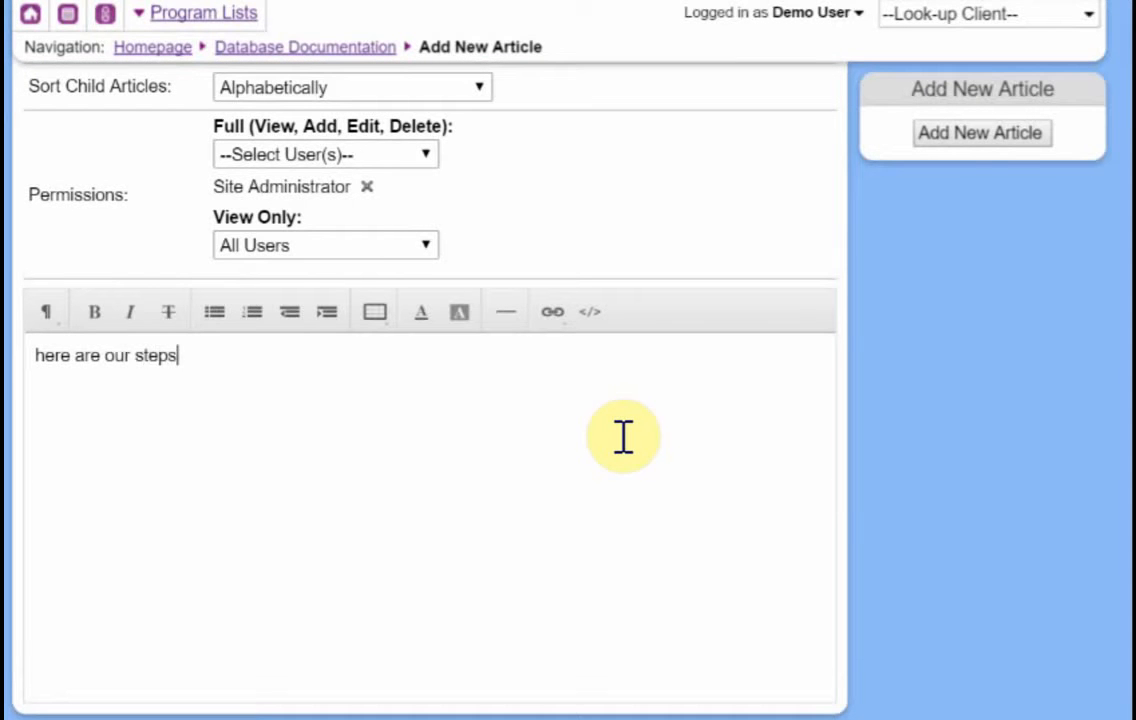
{"action": "type", "text": "this and that and this"}
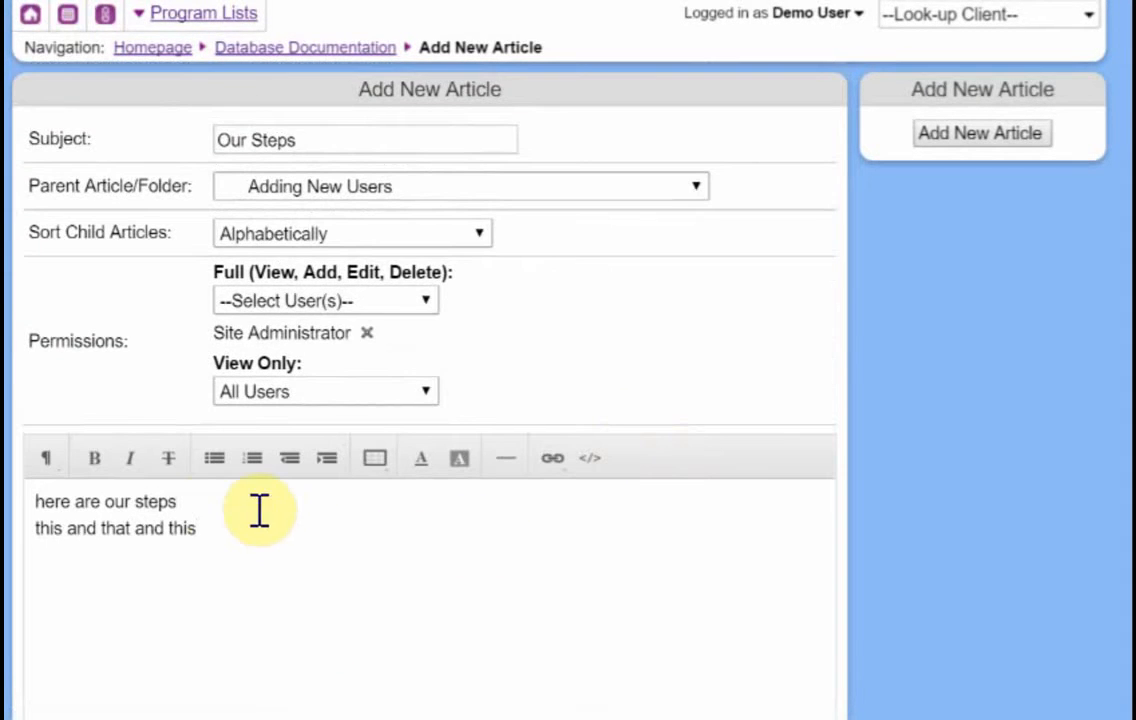
{"action": "triple_click", "coordinate": [104, 500]}
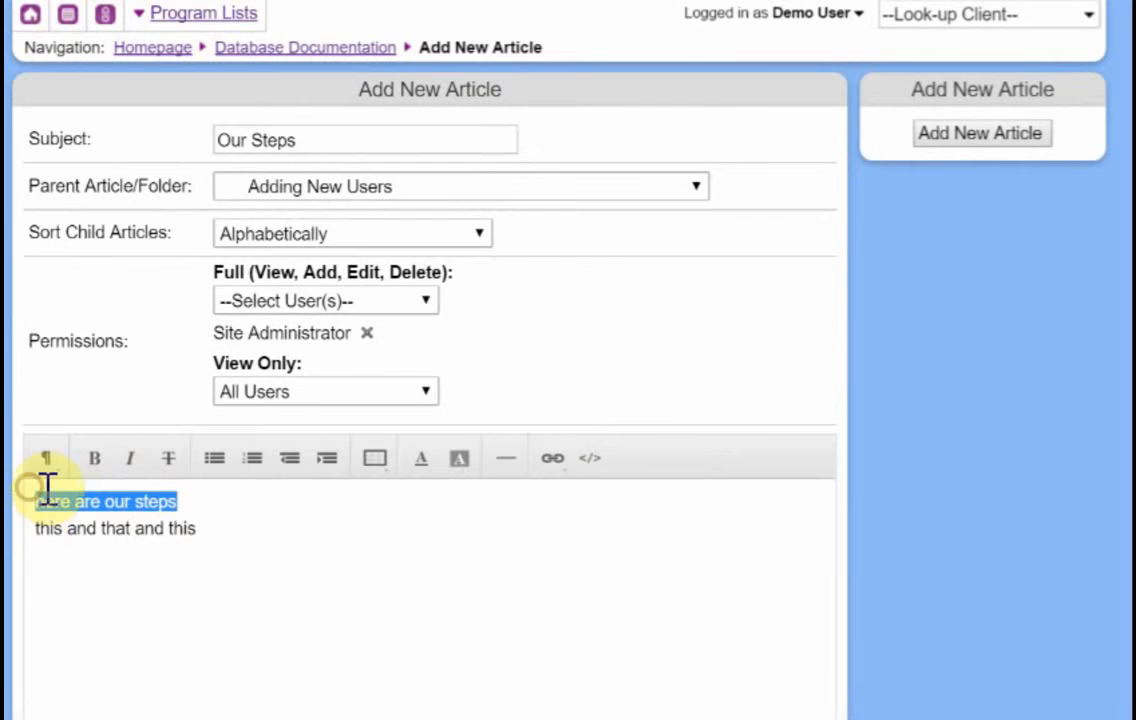
{"action": "left_click", "coordinate": [44, 456]}
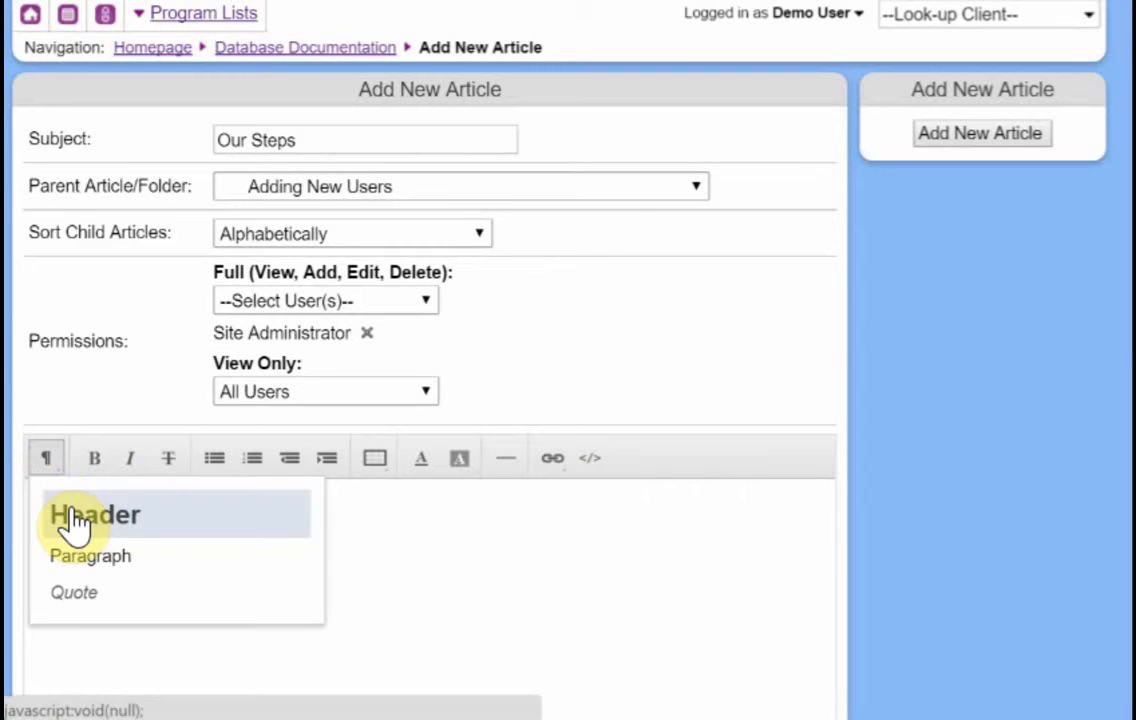
{"action": "left_click", "coordinate": [96, 514]}
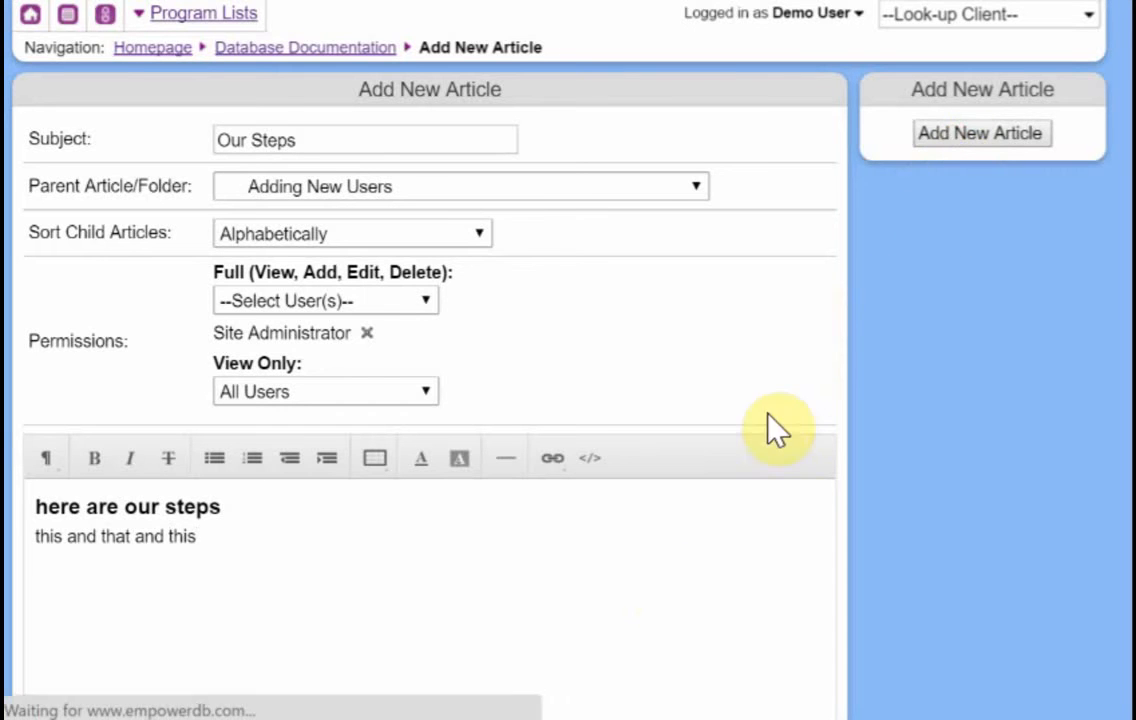
{"action": "left_click", "coordinate": [980, 132]}
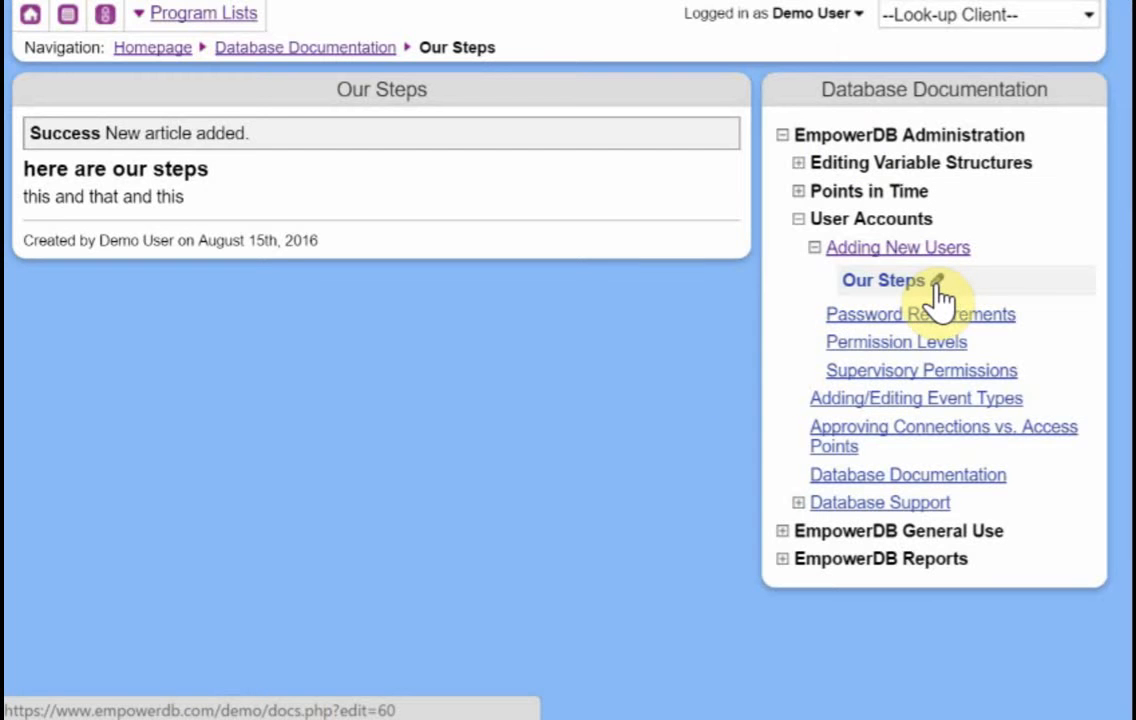
{"action": "mouse_move", "coordinate": [936, 280]}
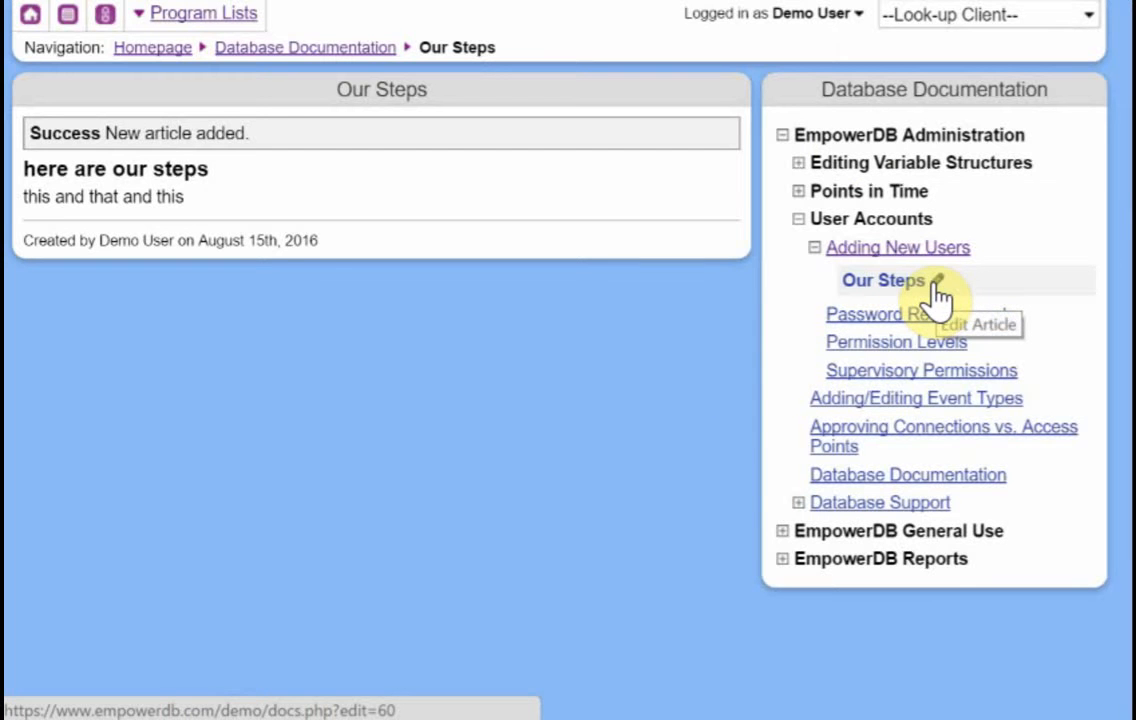
{"action": "mouse_move", "coordinate": [544, 218]}
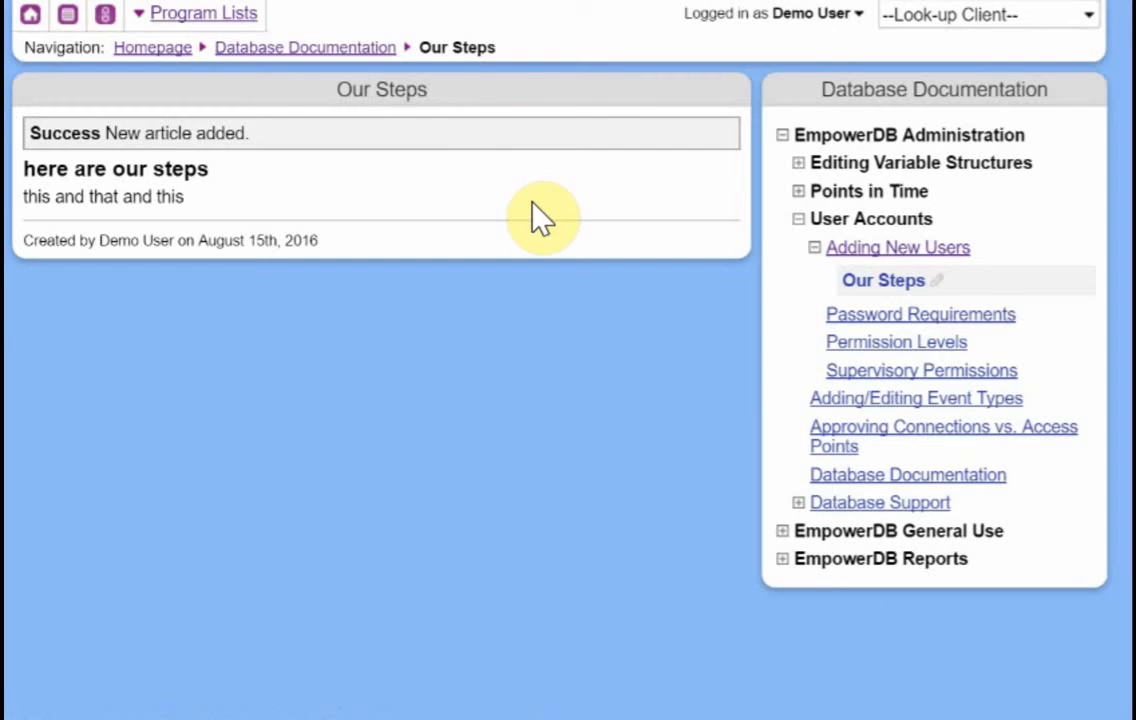
Step: Go back to the Database Documentation overview after seeing Our Steps saved
{"action": "left_click", "coordinate": [304, 48]}
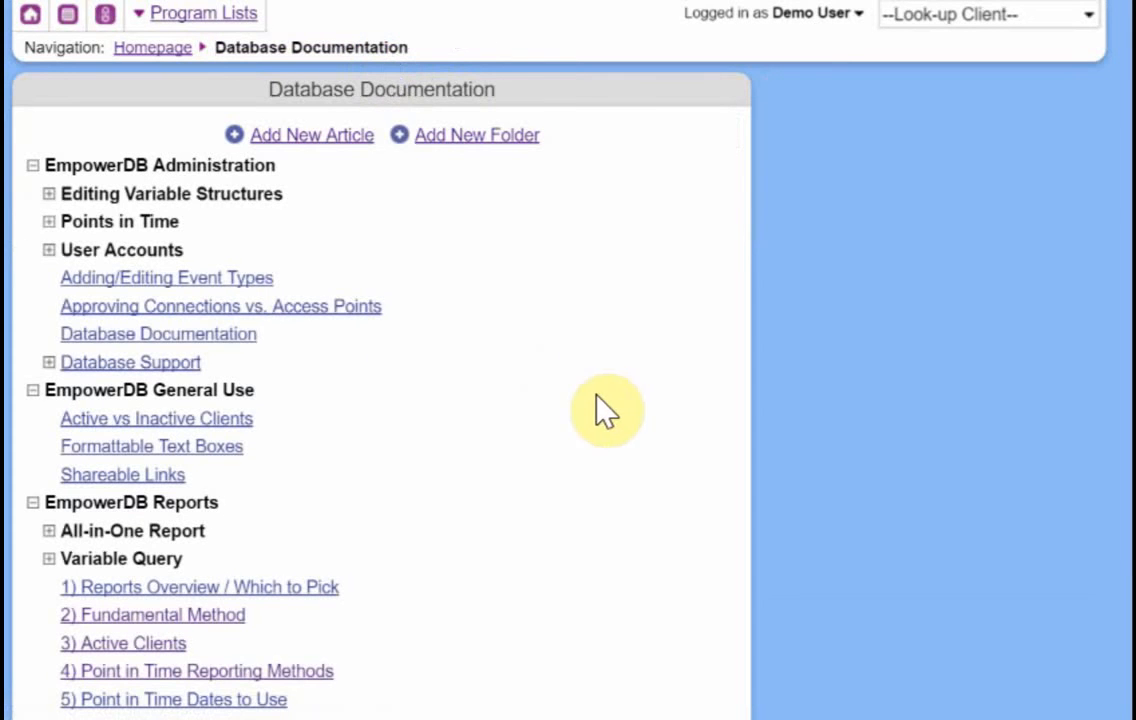
{"action": "mouse_move", "coordinate": [250, 630]}
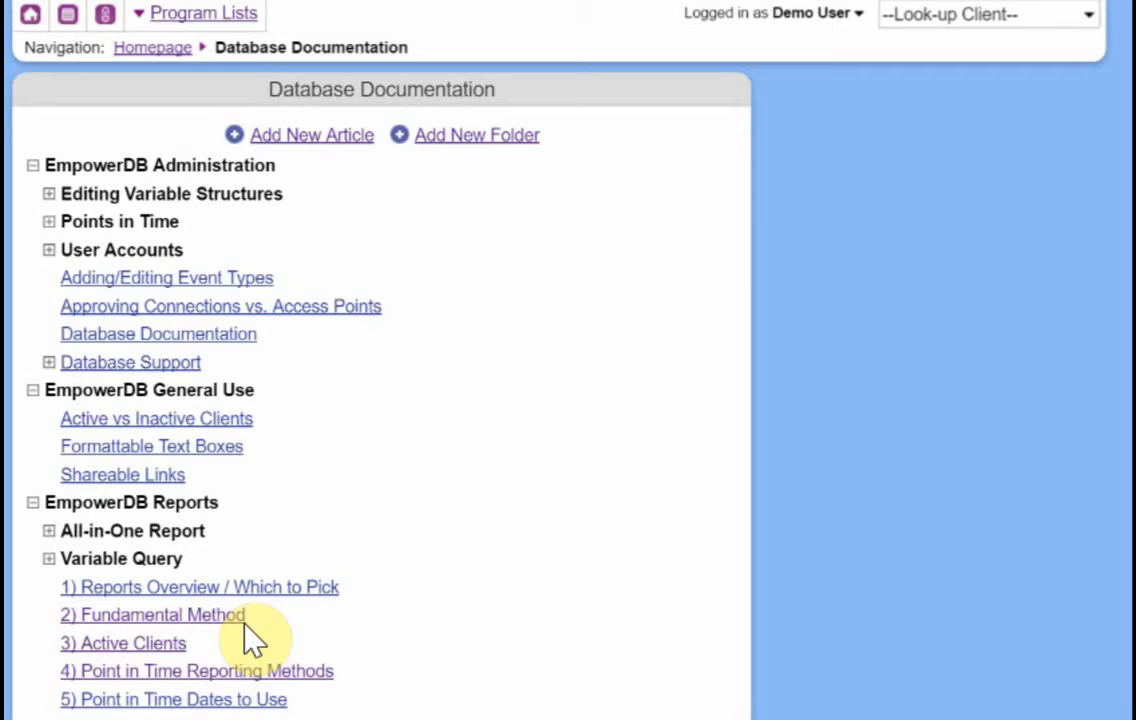
{"action": "mouse_move", "coordinate": [512, 360]}
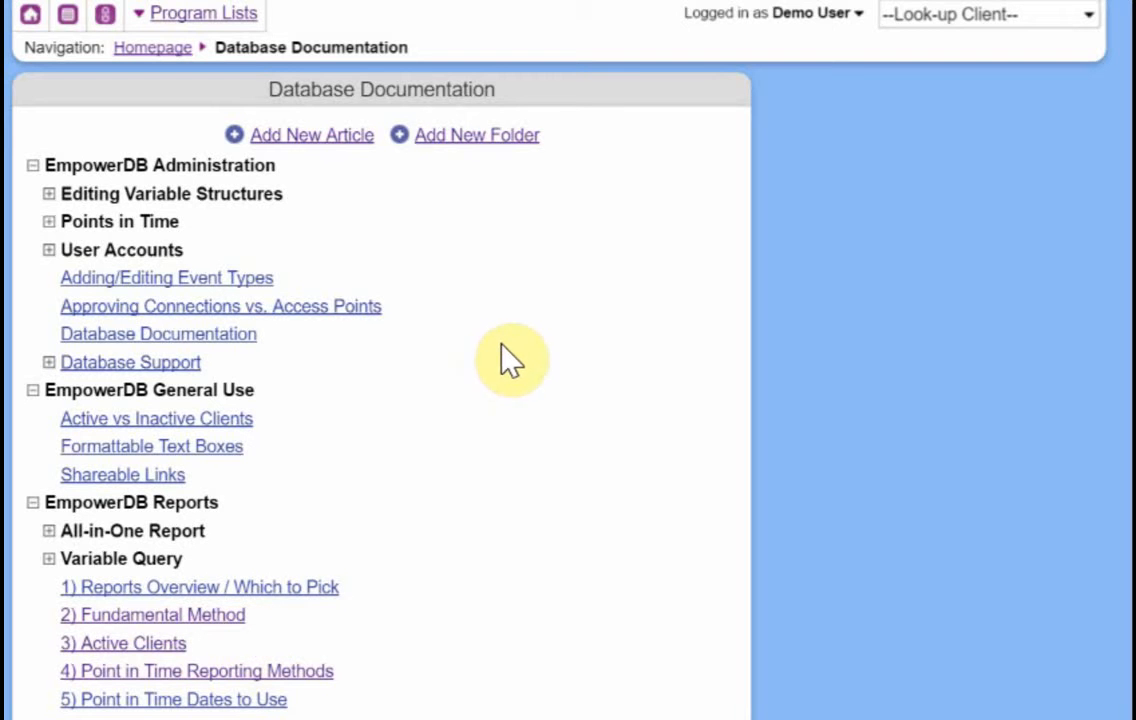
{"action": "mouse_move", "coordinate": [520, 348]}
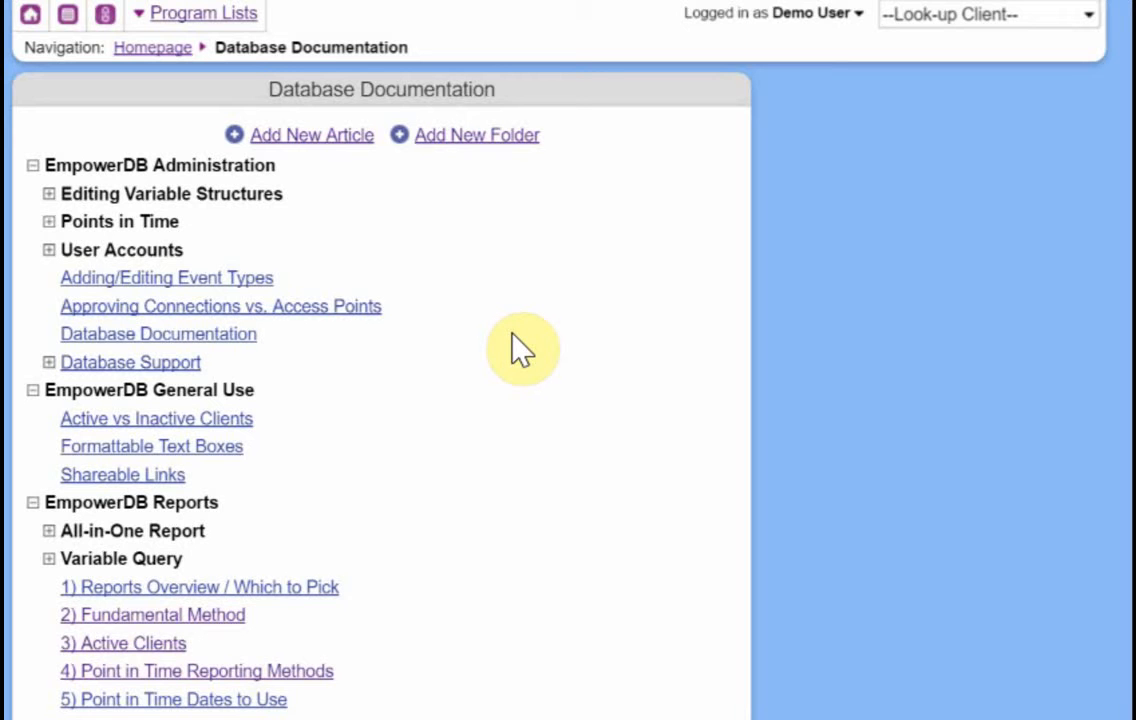
{"action": "mouse_move", "coordinate": [588, 424]}
{"action": "type", "text": "S"}
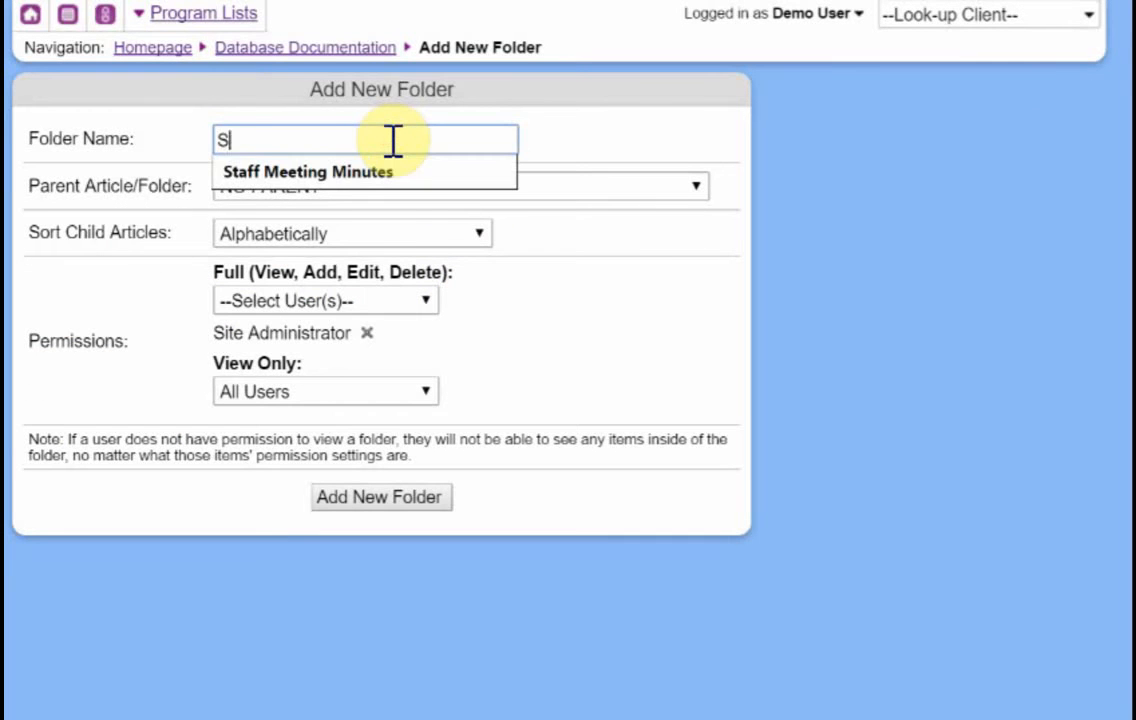
Step: Create the 'Staff Meeting Minutes' folder sorted by Date Added: Latest on top
{"action": "left_click", "coordinate": [308, 172]}
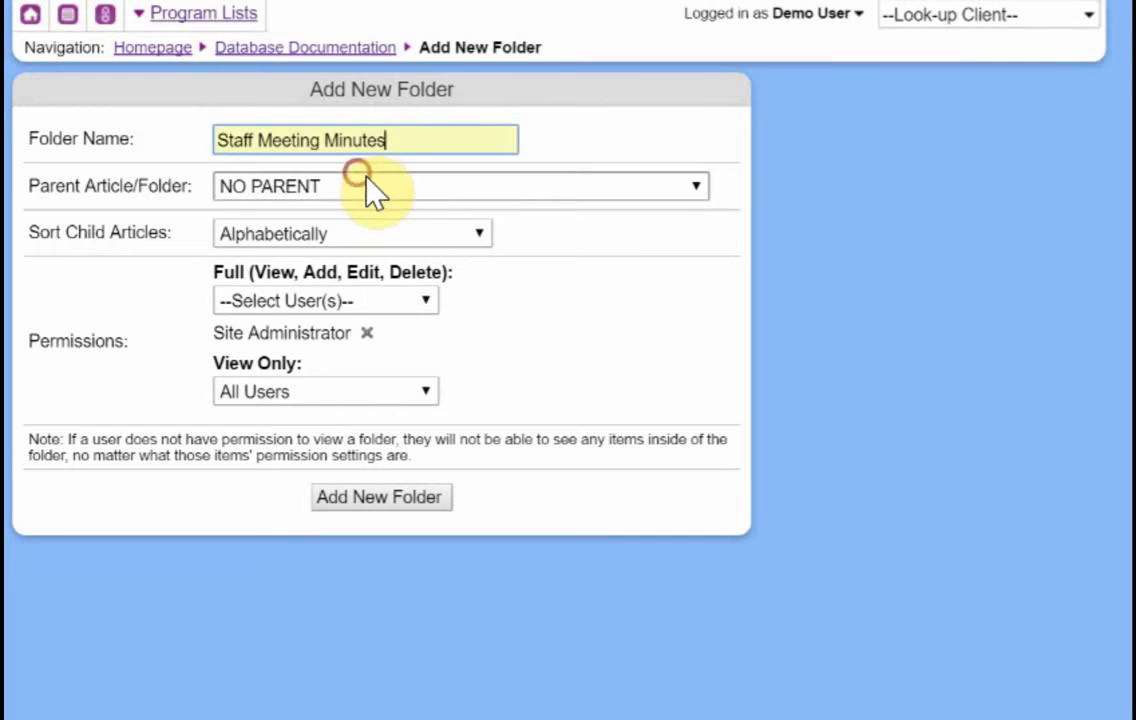
{"action": "mouse_move", "coordinate": [636, 152]}
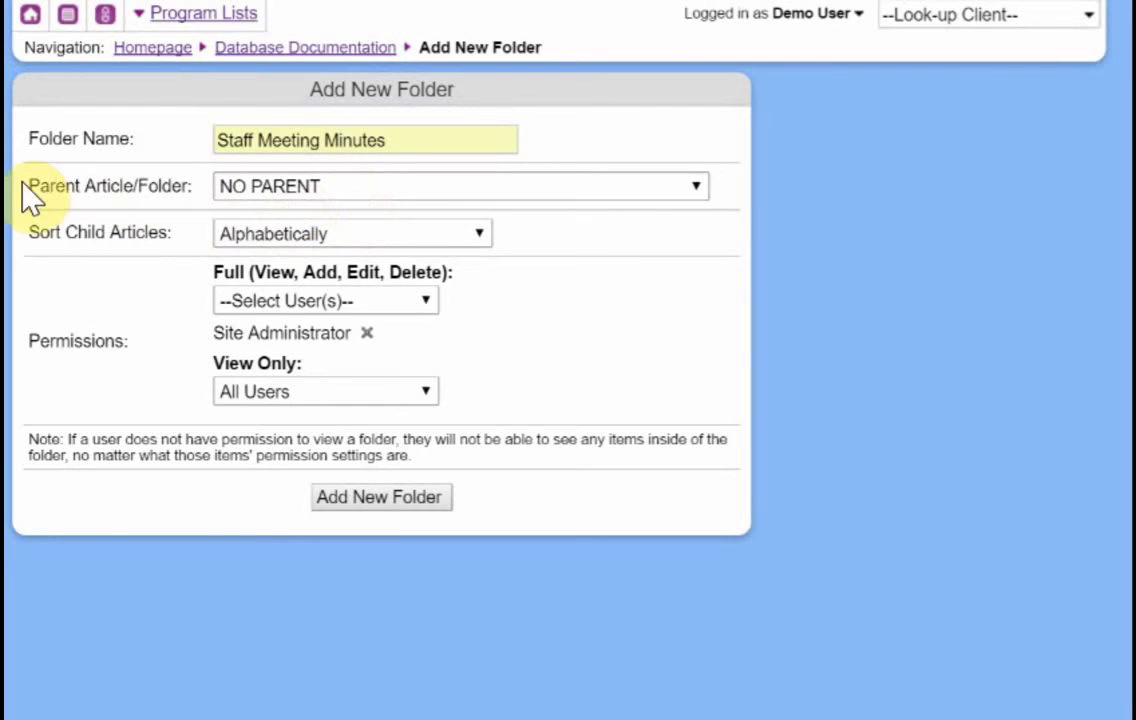
{"action": "mouse_move", "coordinate": [558, 228]}
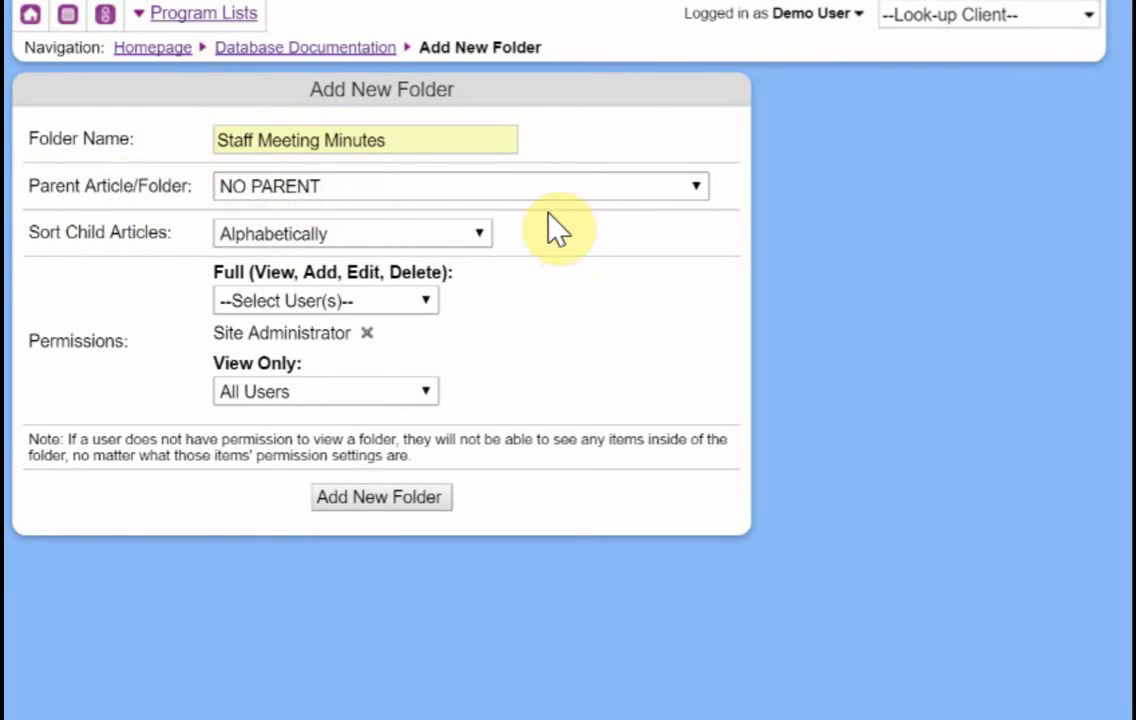
{"action": "mouse_move", "coordinate": [570, 206]}
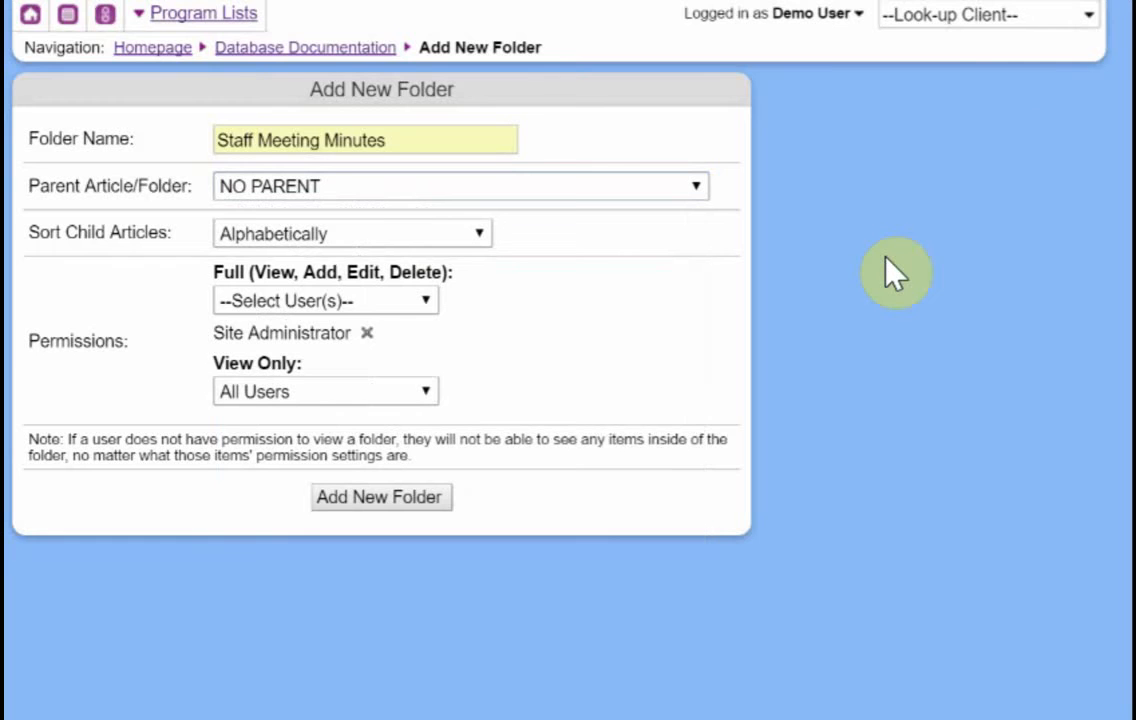
{"action": "mouse_move", "coordinate": [60, 232]}
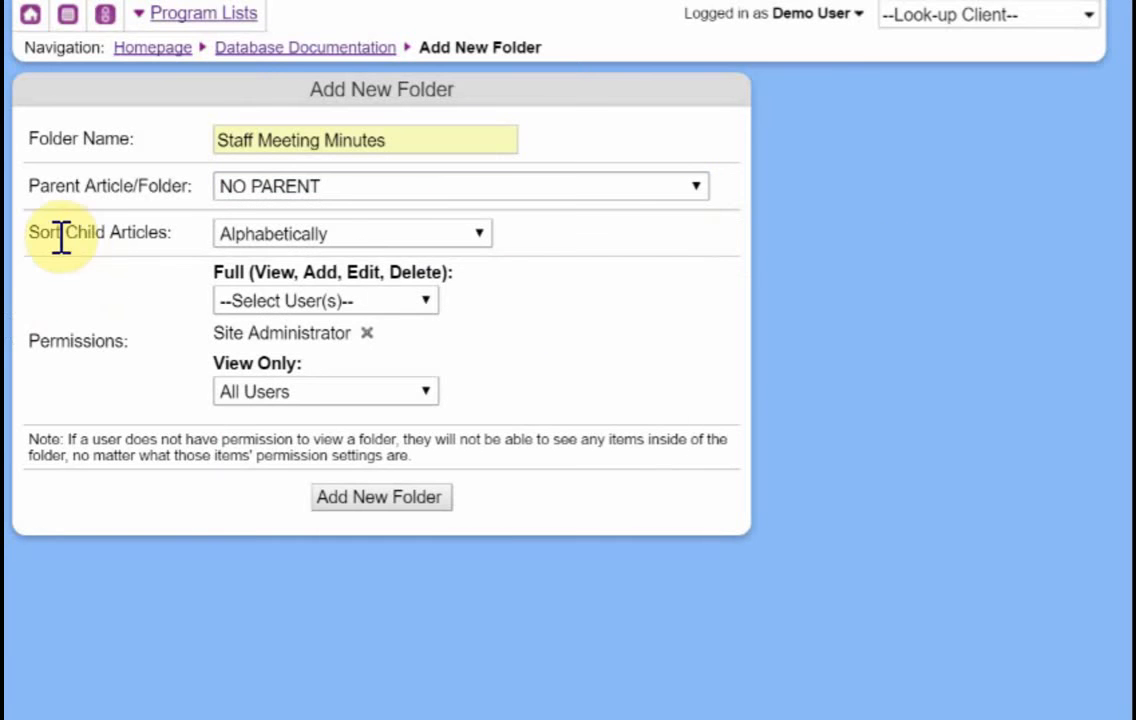
{"action": "mouse_move", "coordinate": [150, 264]}
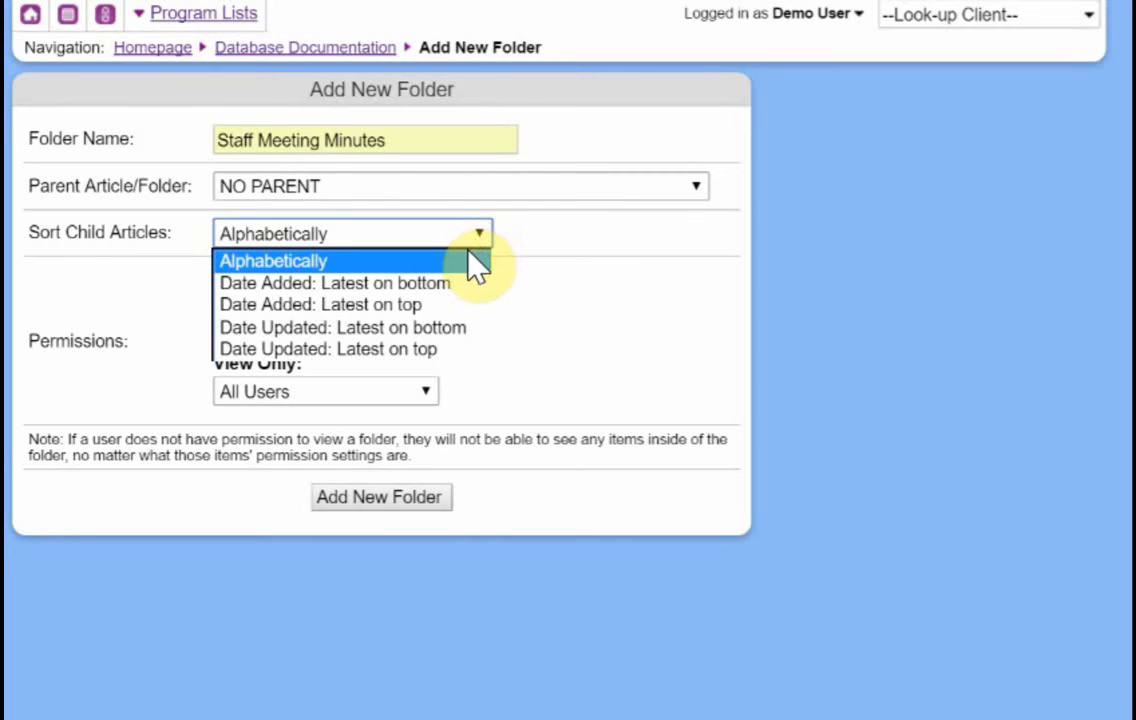
{"action": "mouse_move", "coordinate": [470, 304]}
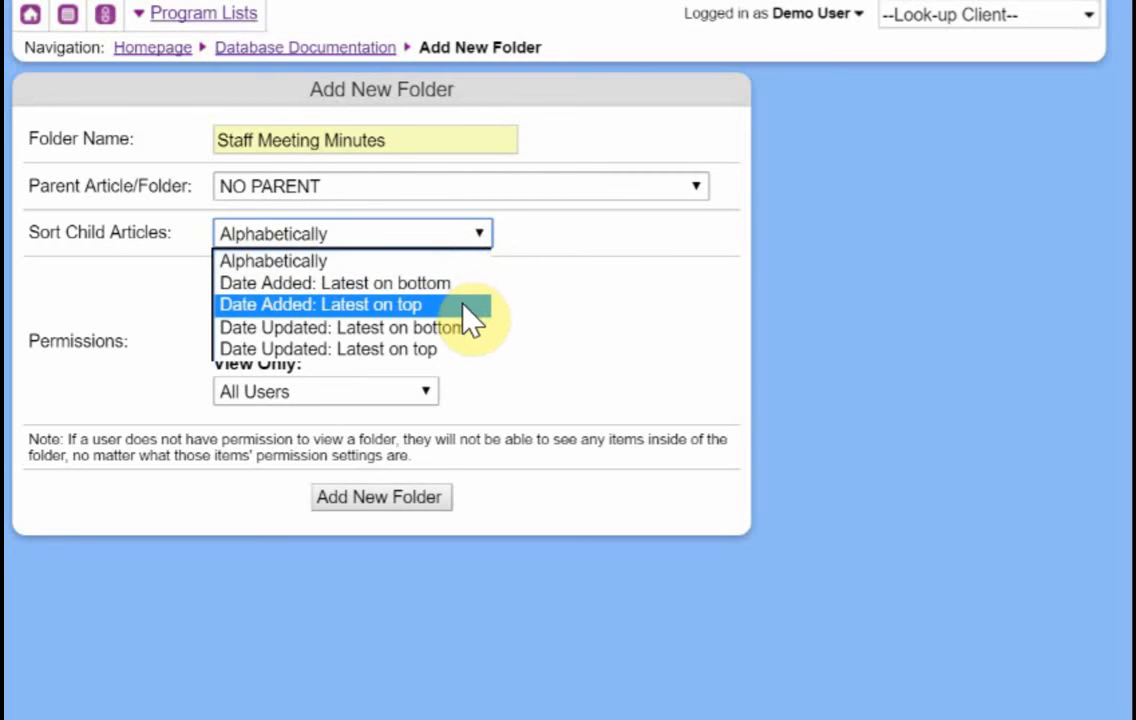
{"action": "left_click", "coordinate": [320, 304]}
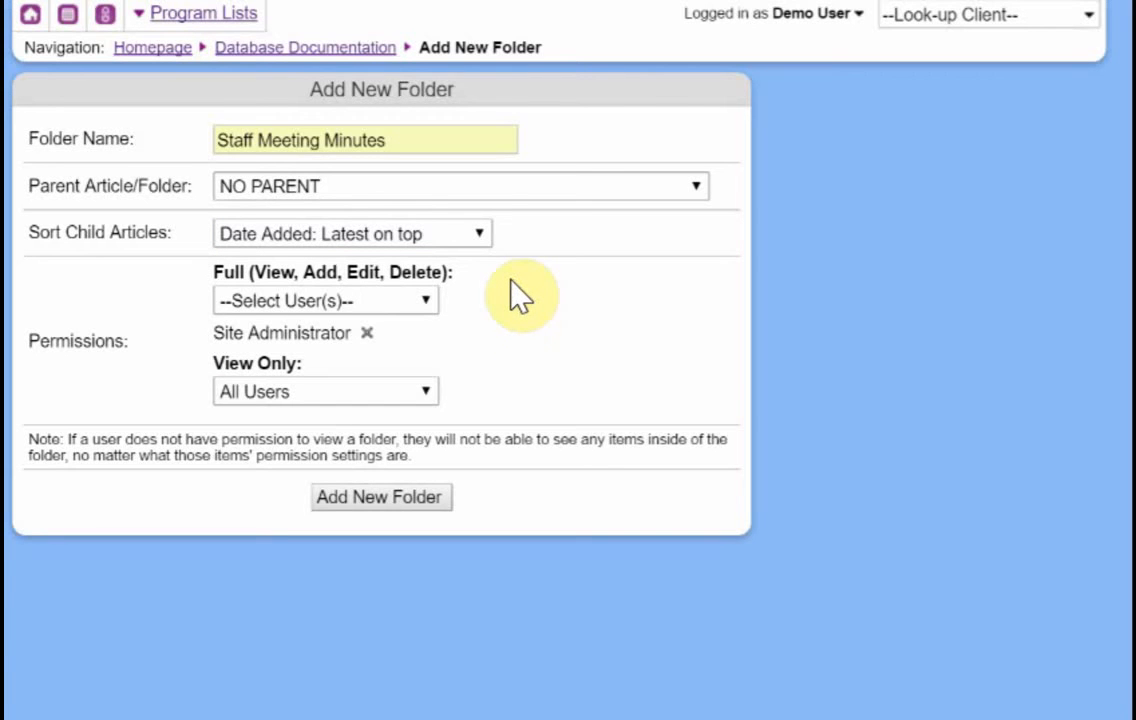
{"action": "mouse_move", "coordinate": [530, 356]}
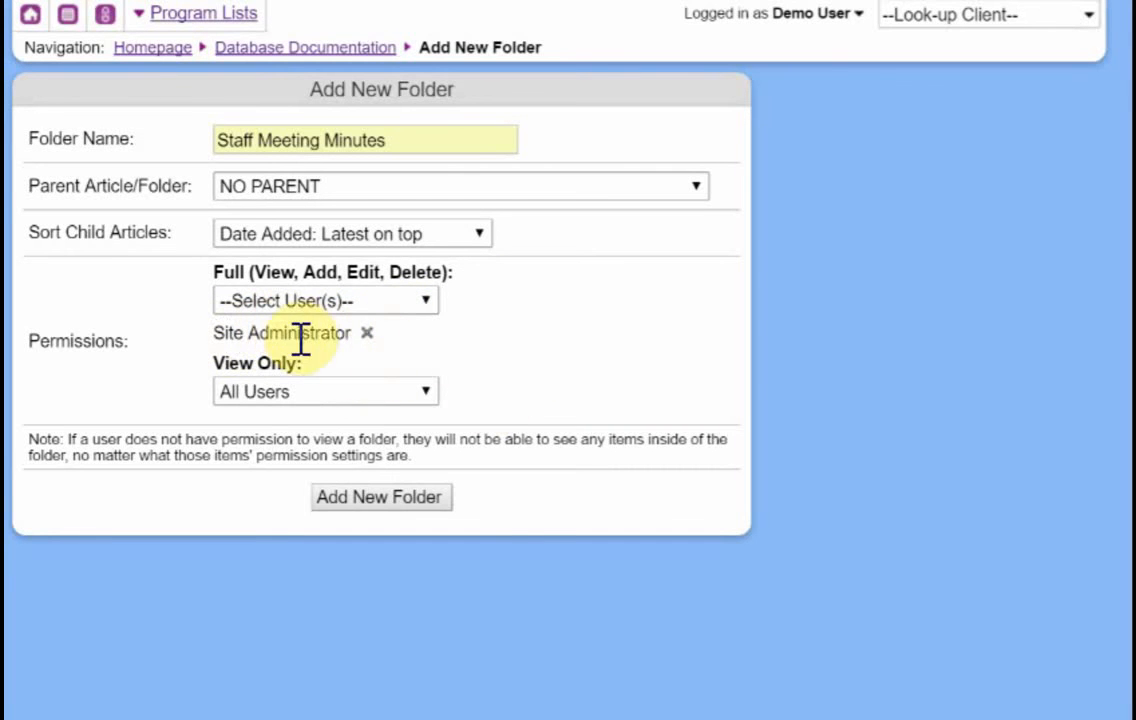
{"action": "mouse_move", "coordinate": [24, 450]}
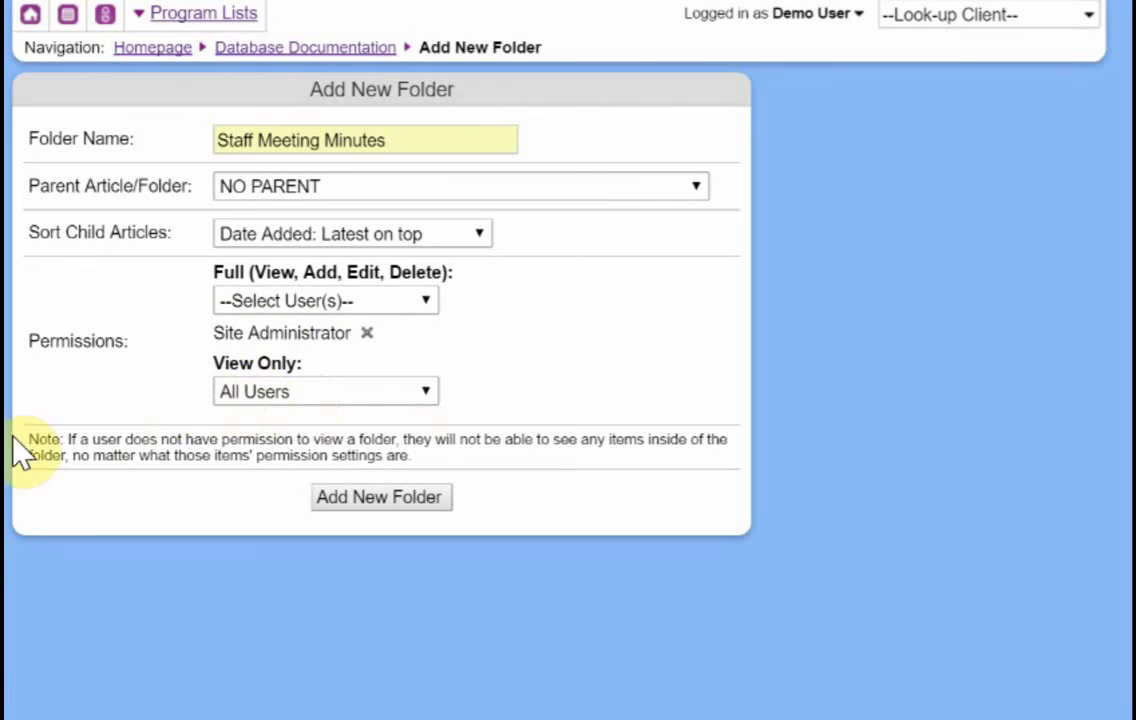
{"action": "mouse_move", "coordinate": [344, 536]}
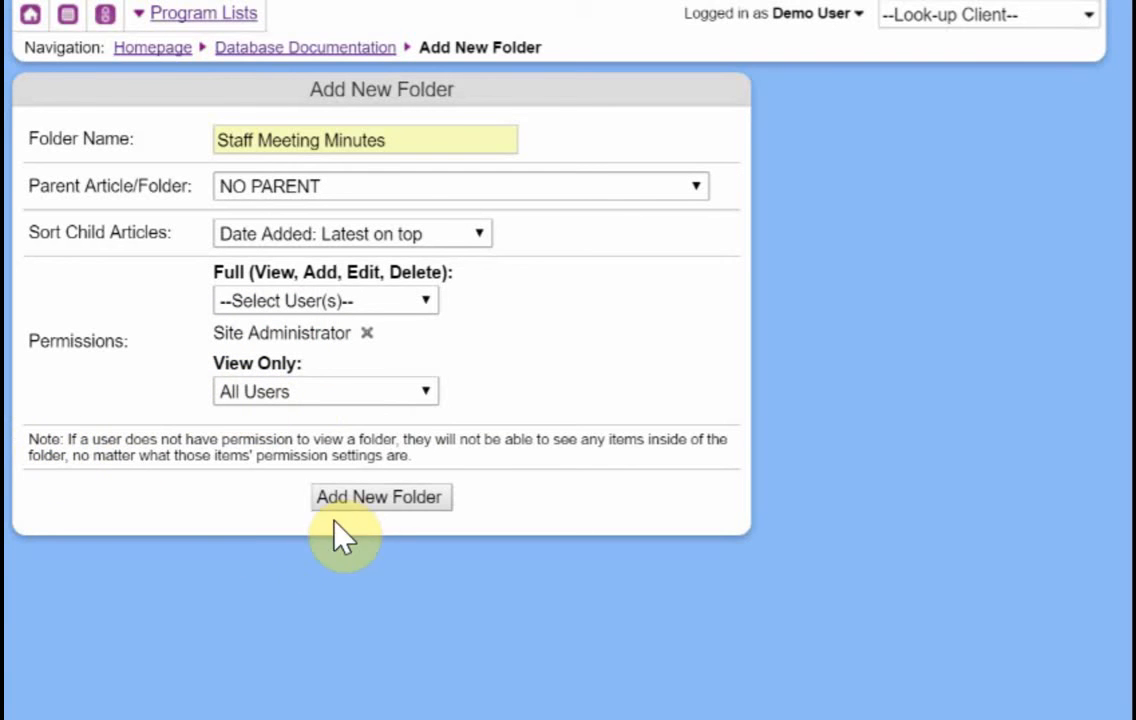
{"action": "left_click", "coordinate": [380, 496]}
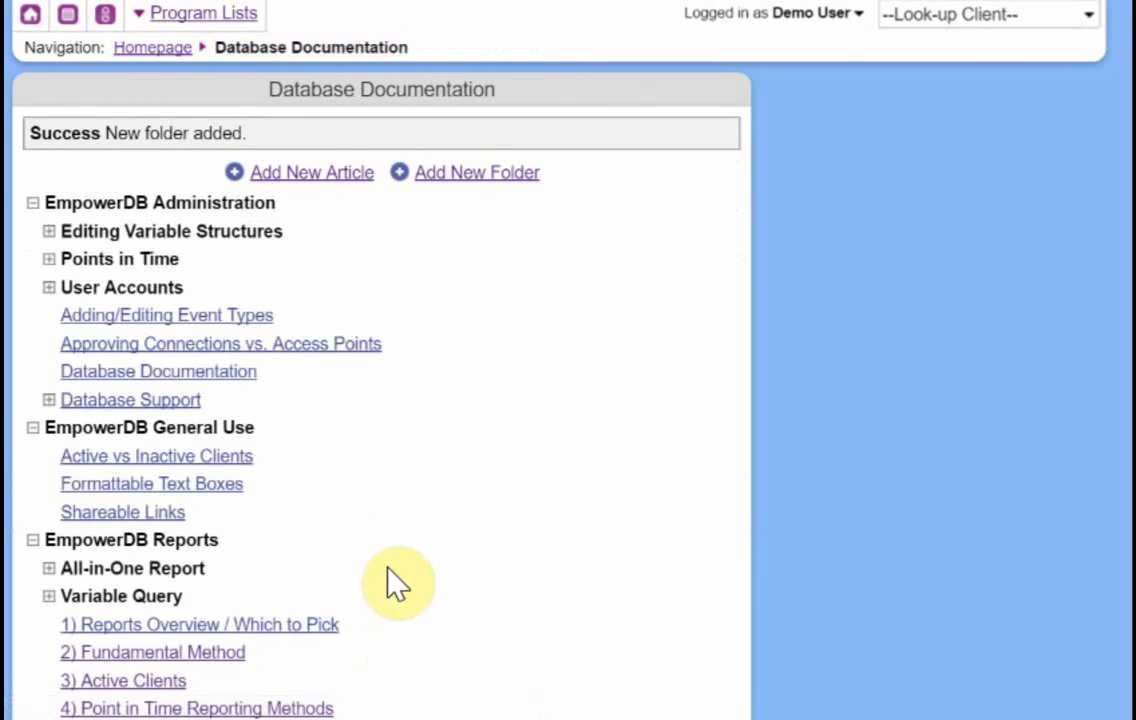
{"action": "scroll", "scroll_direction": "down", "scroll_amount": 3}
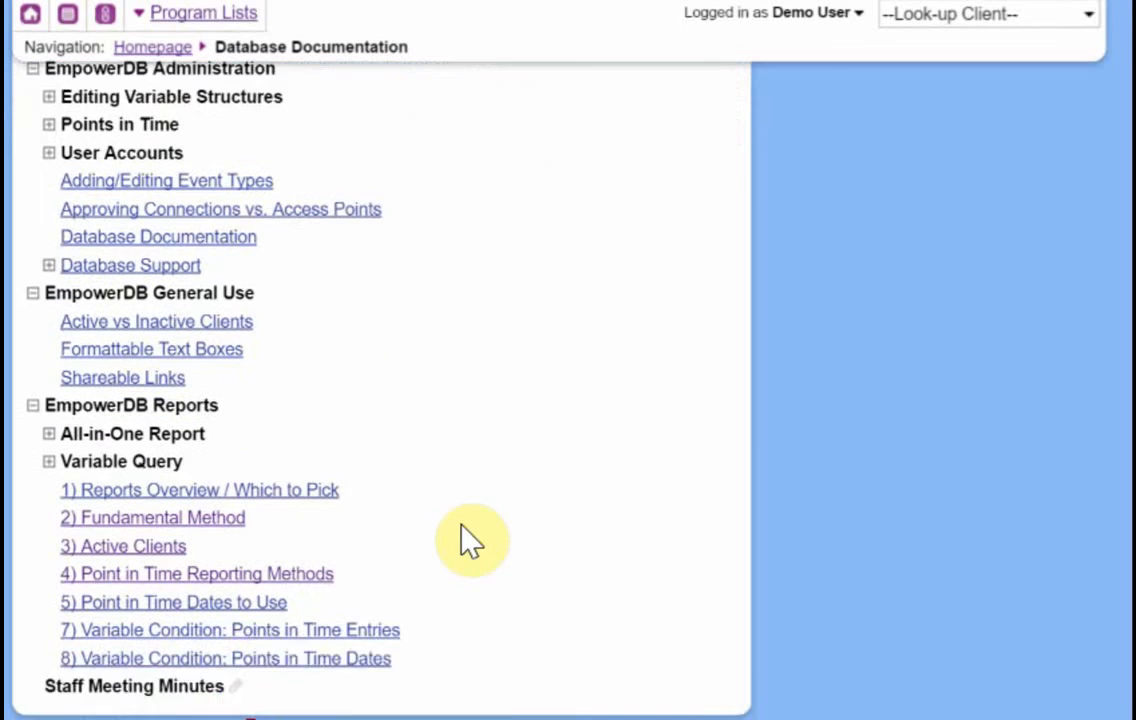
{"action": "scroll", "scroll_direction": "down", "scroll_amount": 3}
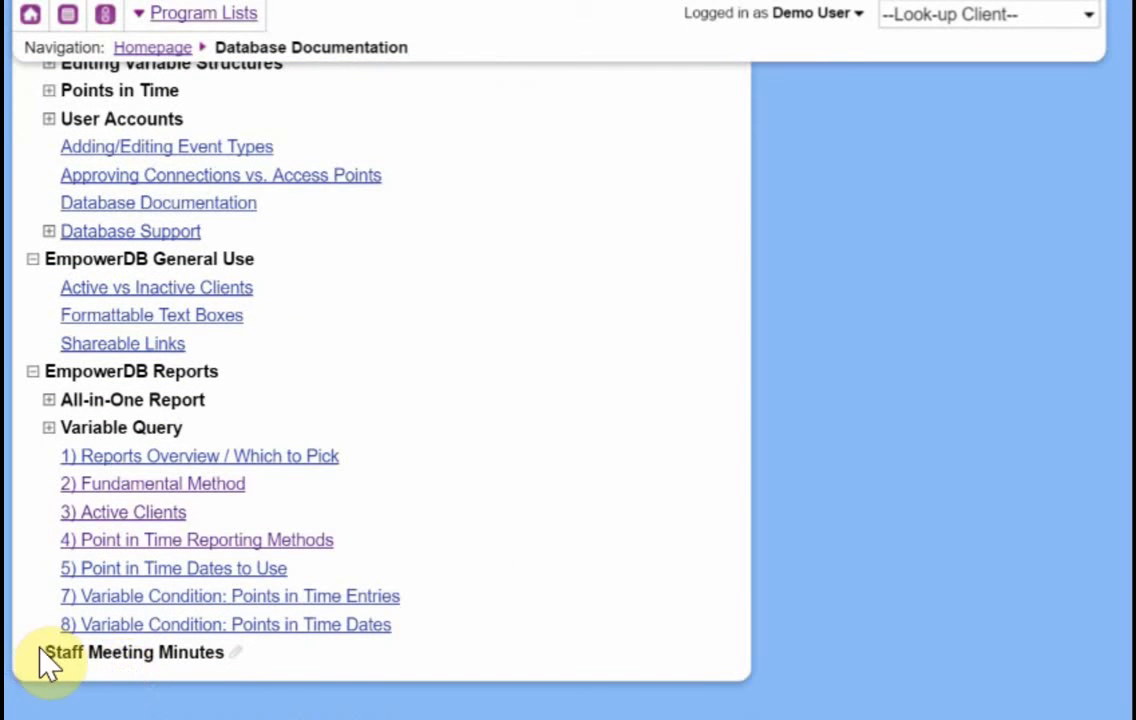
{"action": "mouse_move", "coordinate": [56, 660]}
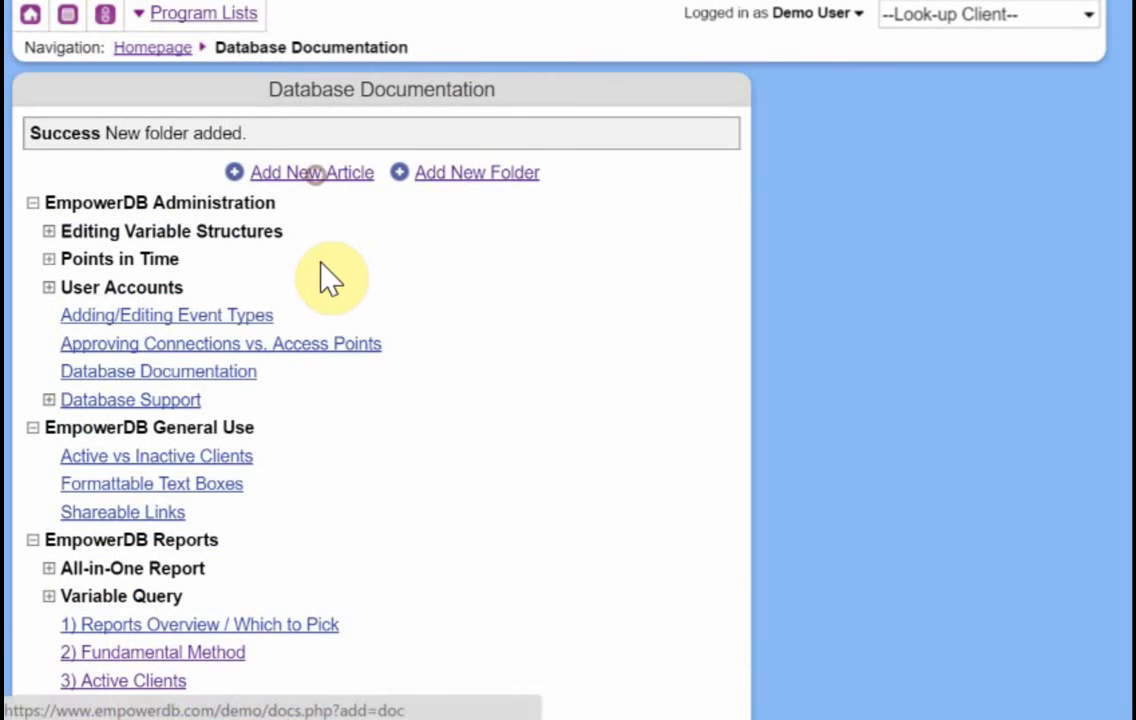
Step: Title the new article '8/23/2016 Staff Meeting' and place it in Staff Meeting Minutes
{"action": "type", "text": "8"}
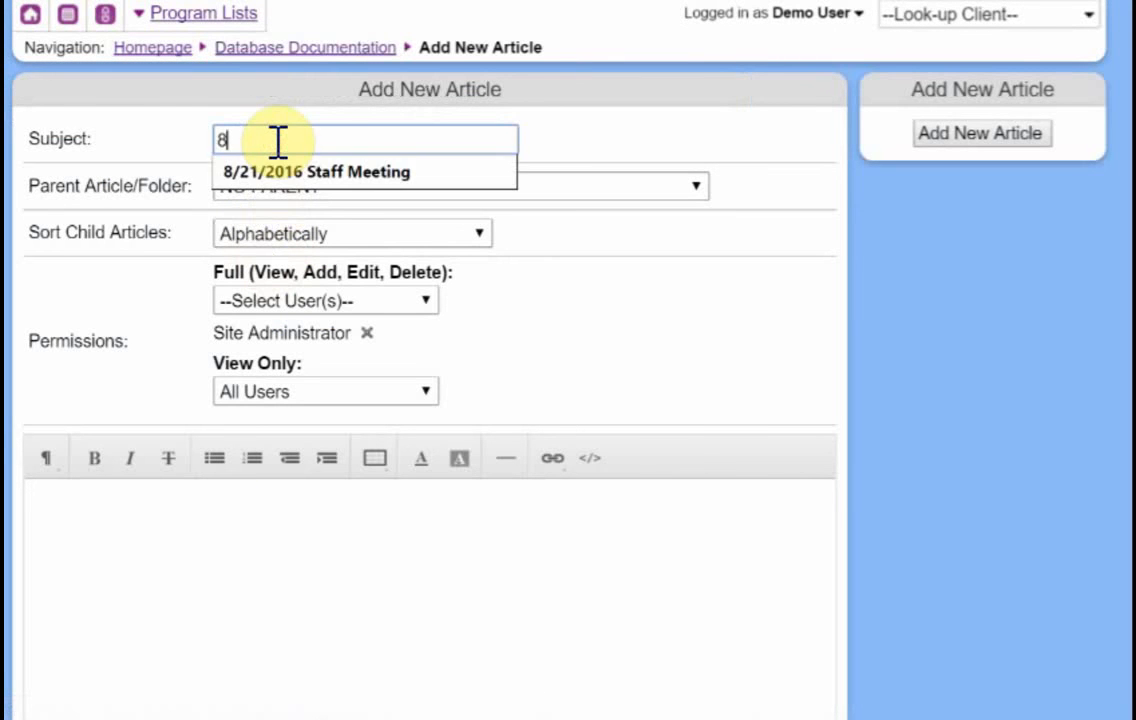
{"action": "type", "text": "/23/2016"}
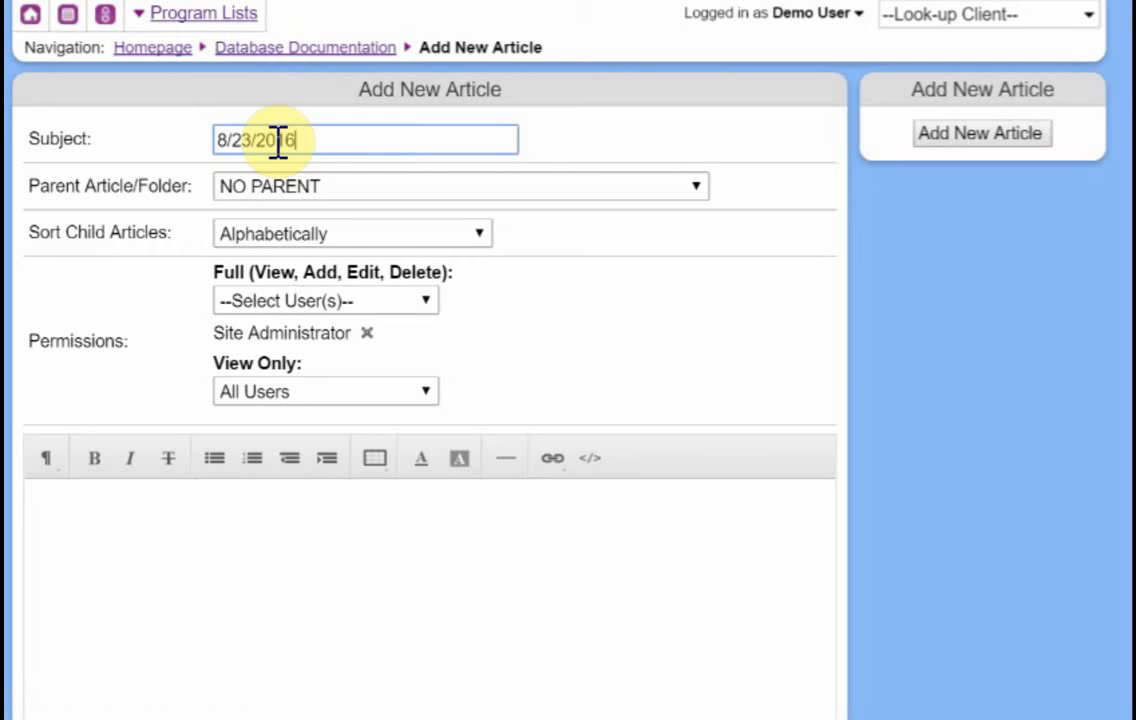
{"action": "type", "text": "Staff"}
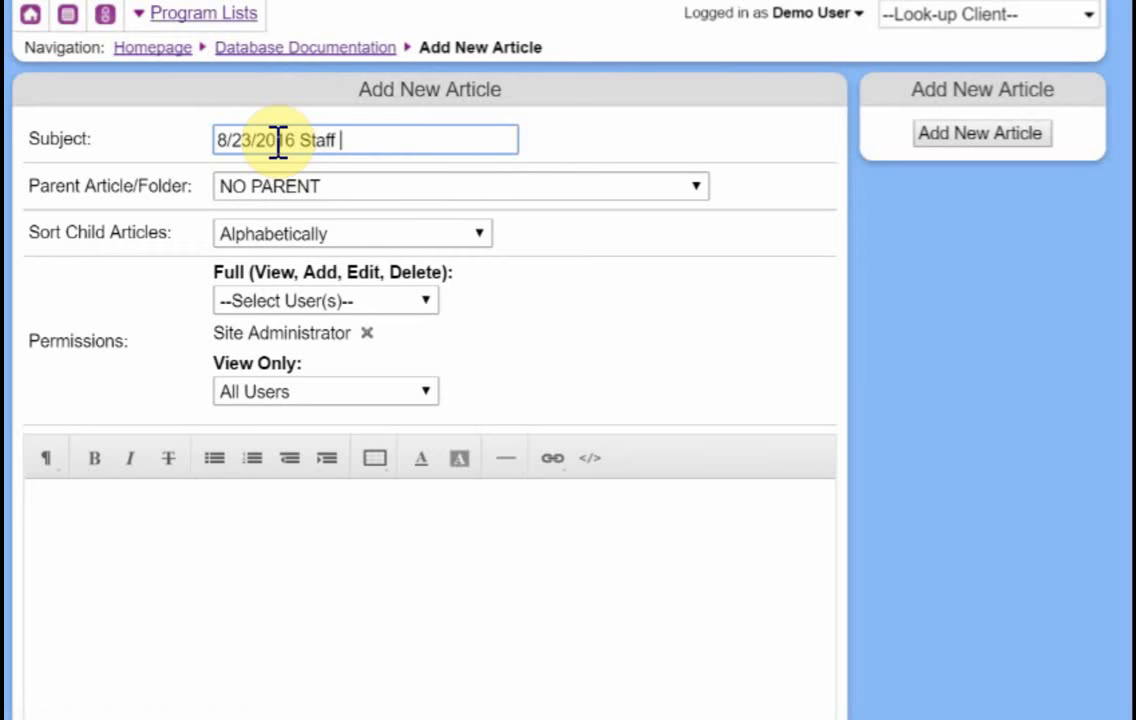
{"action": "type", "text": "Meeting"}
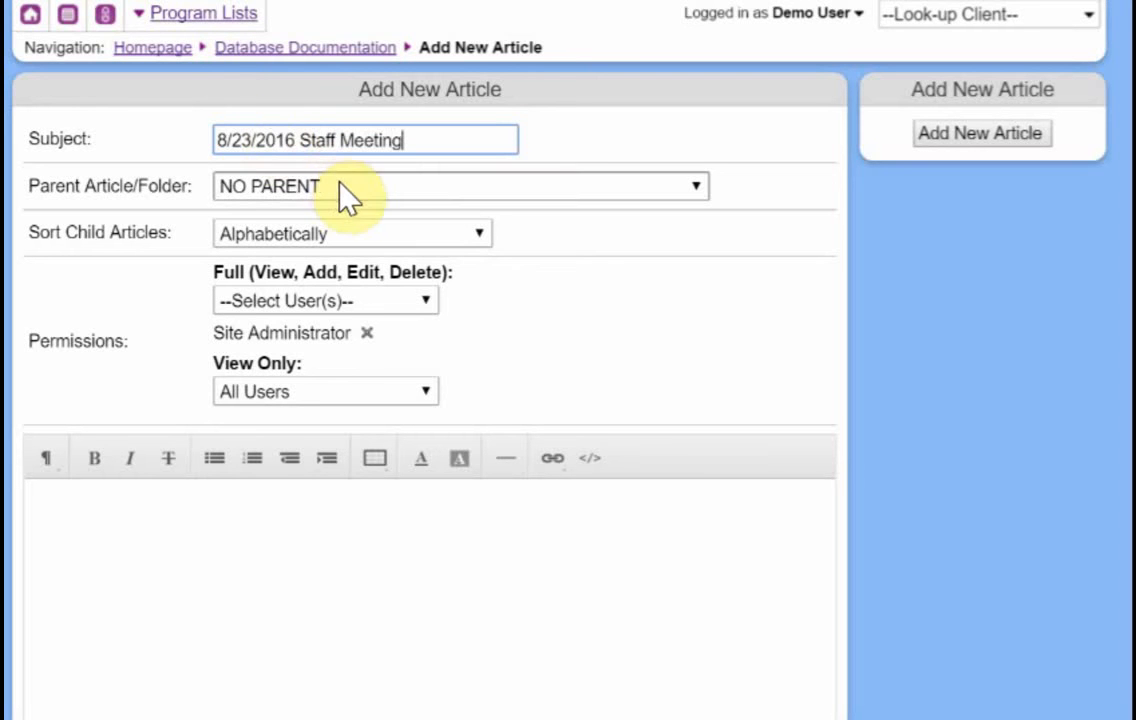
{"action": "left_click", "coordinate": [460, 186]}
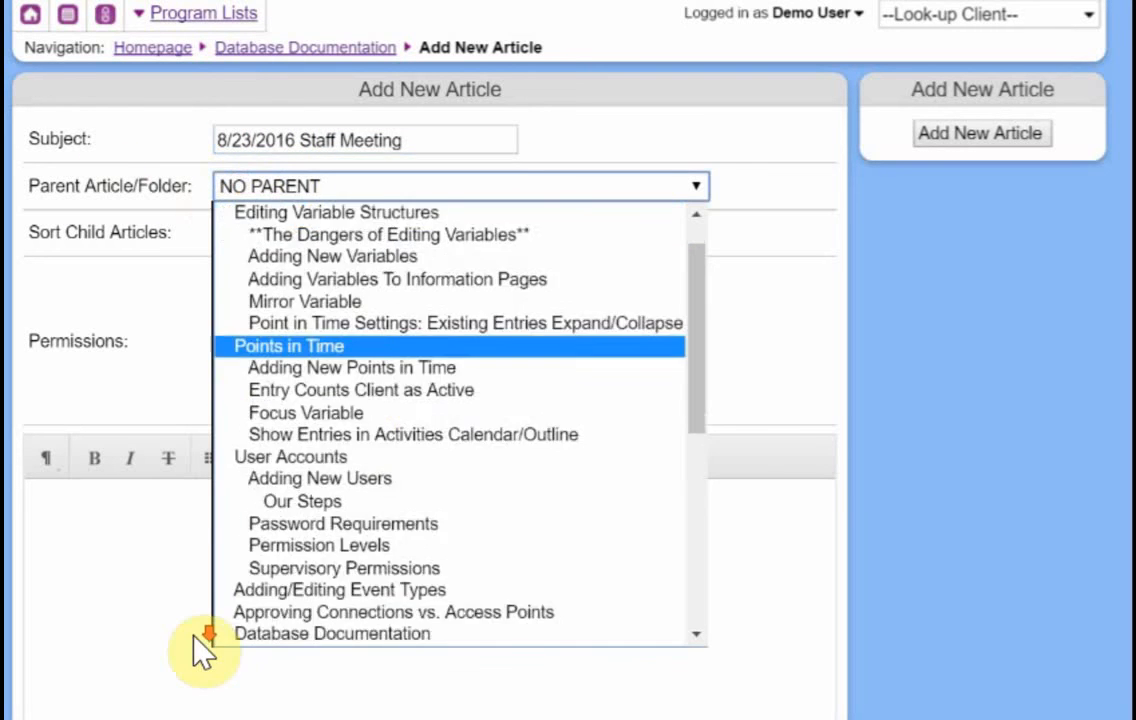
{"action": "scroll", "scroll_direction": "down", "scroll_amount": 3}
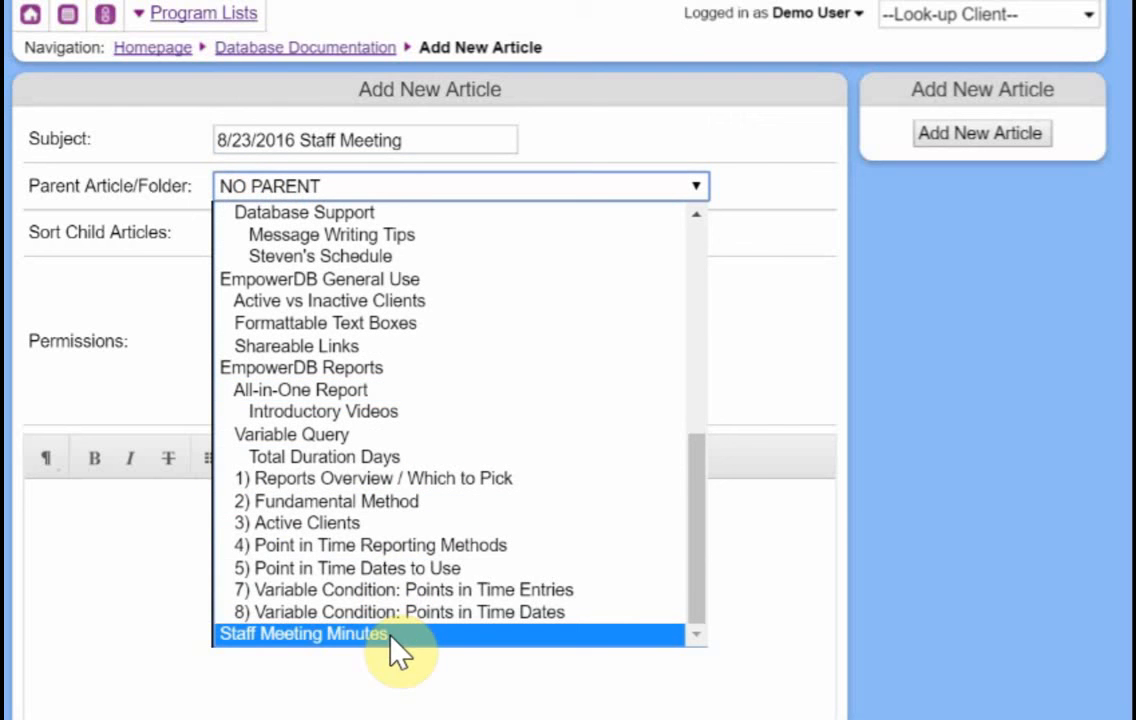
{"action": "left_click", "coordinate": [304, 632]}
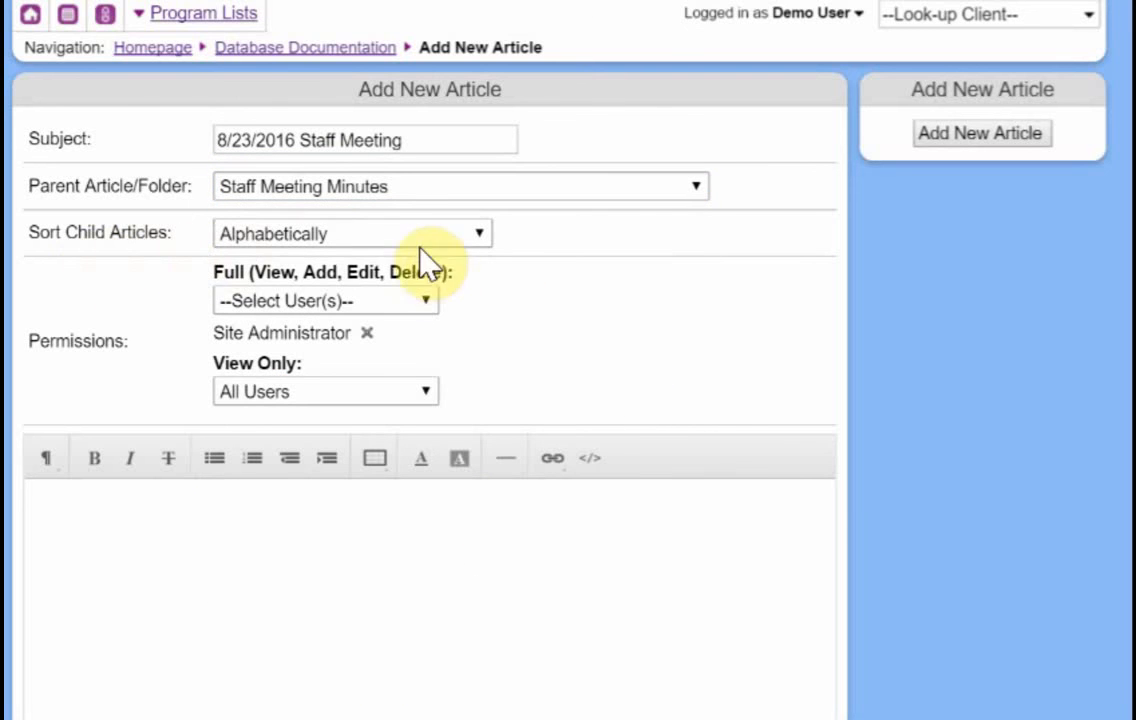
{"action": "mouse_move", "coordinate": [290, 240]}
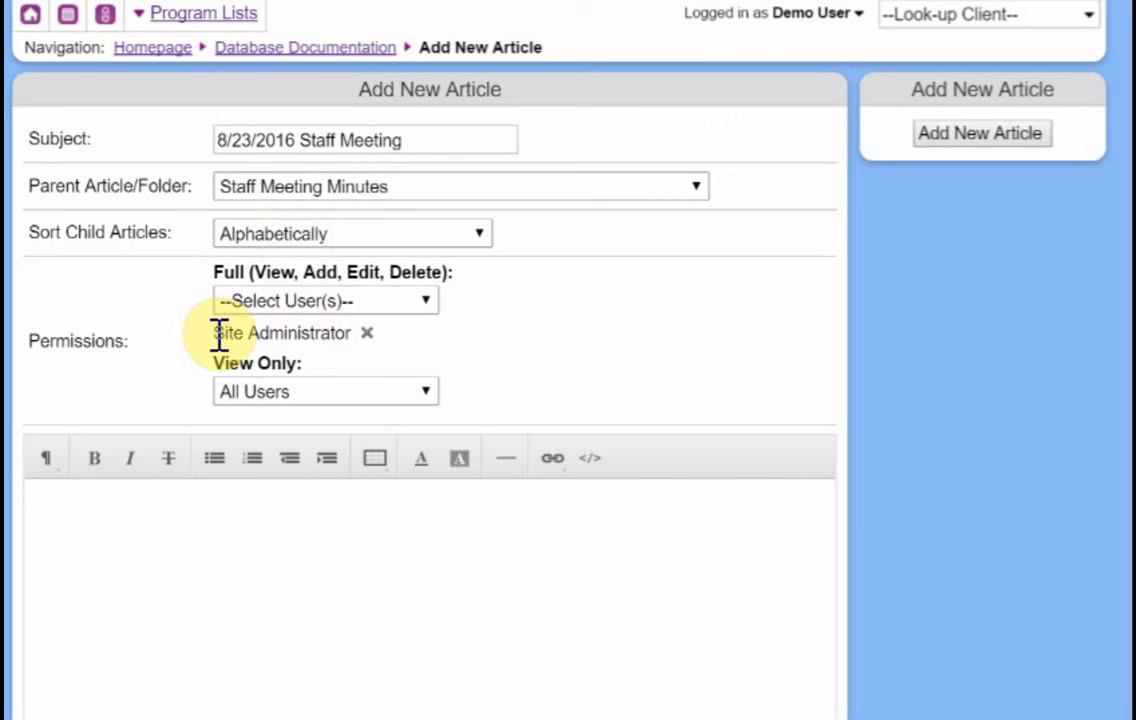
{"action": "scroll", "scroll_direction": "down", "scroll_amount": 3}
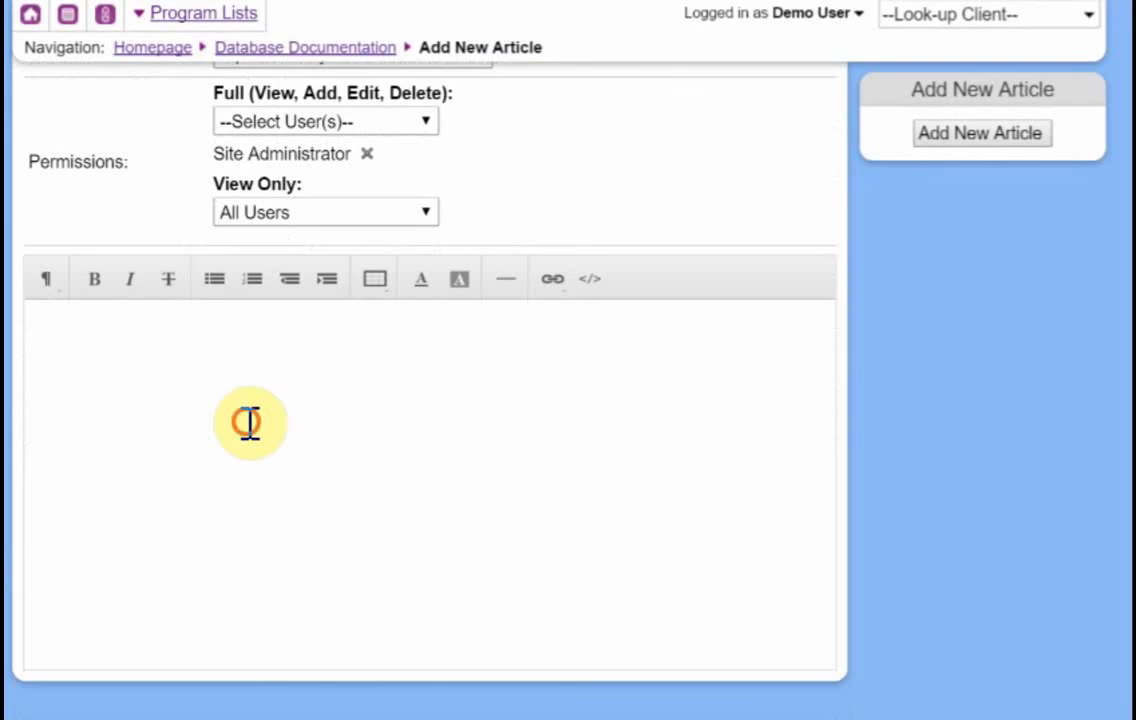
Step: Enter 'meeting, minutes, go, here' as a bulleted list and save the article
{"action": "type", "text": "meeting"}
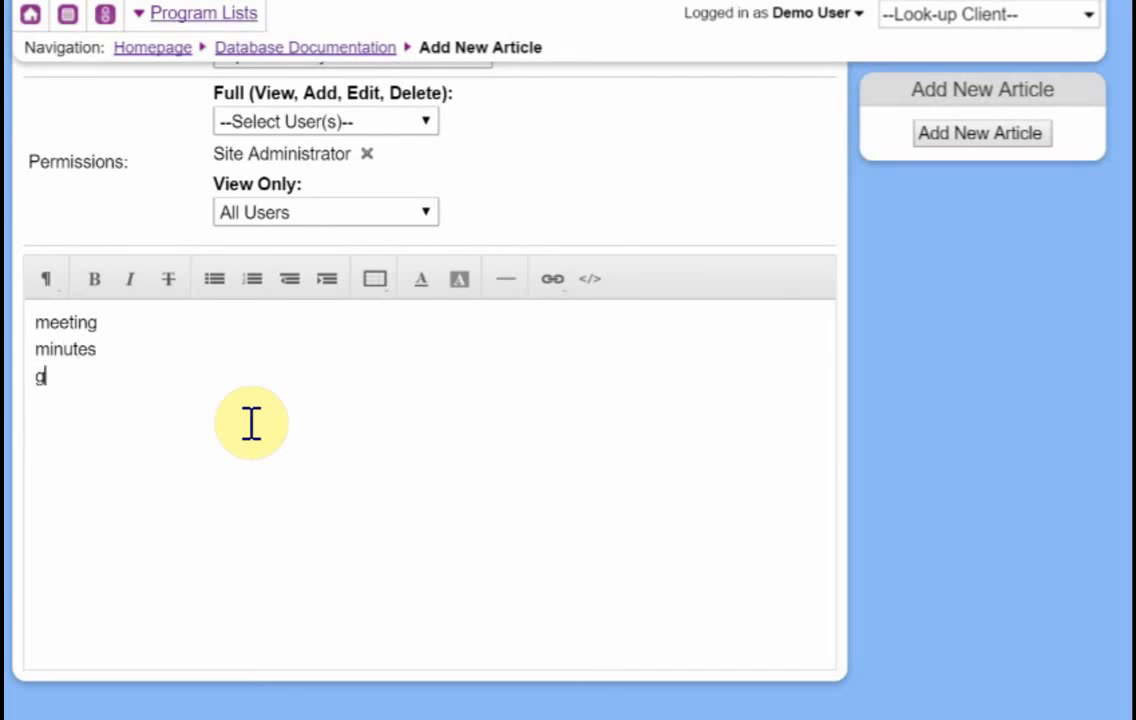
{"action": "type", "text": "o"}
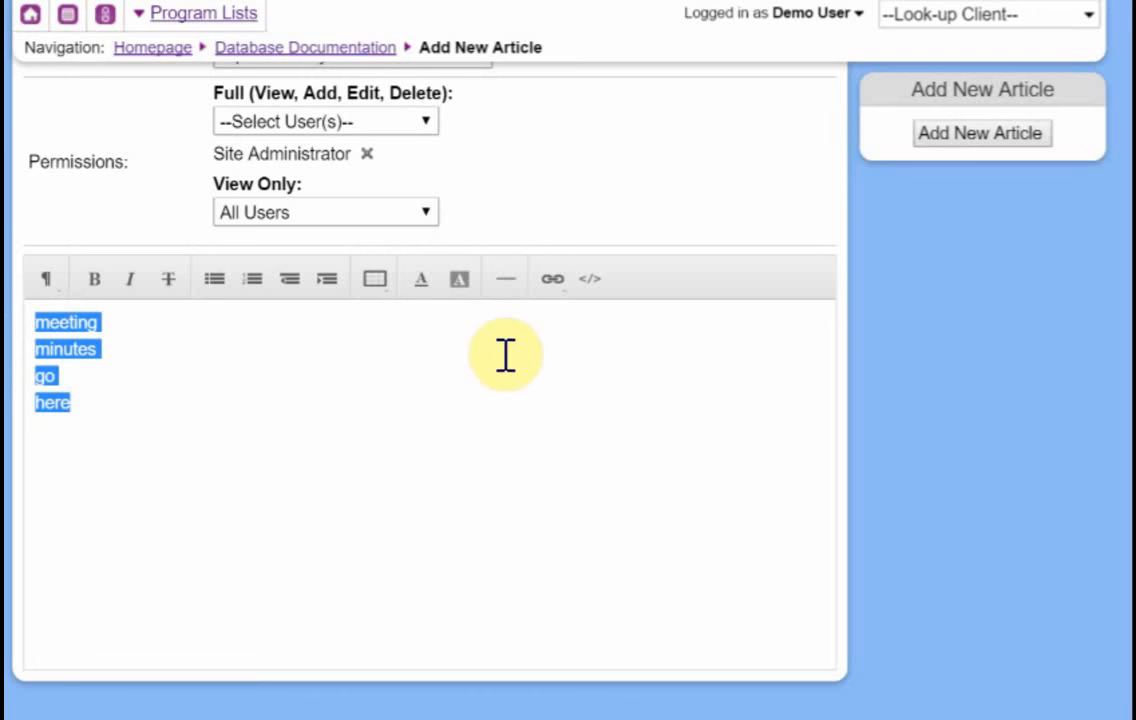
{"action": "left_click", "coordinate": [212, 278]}
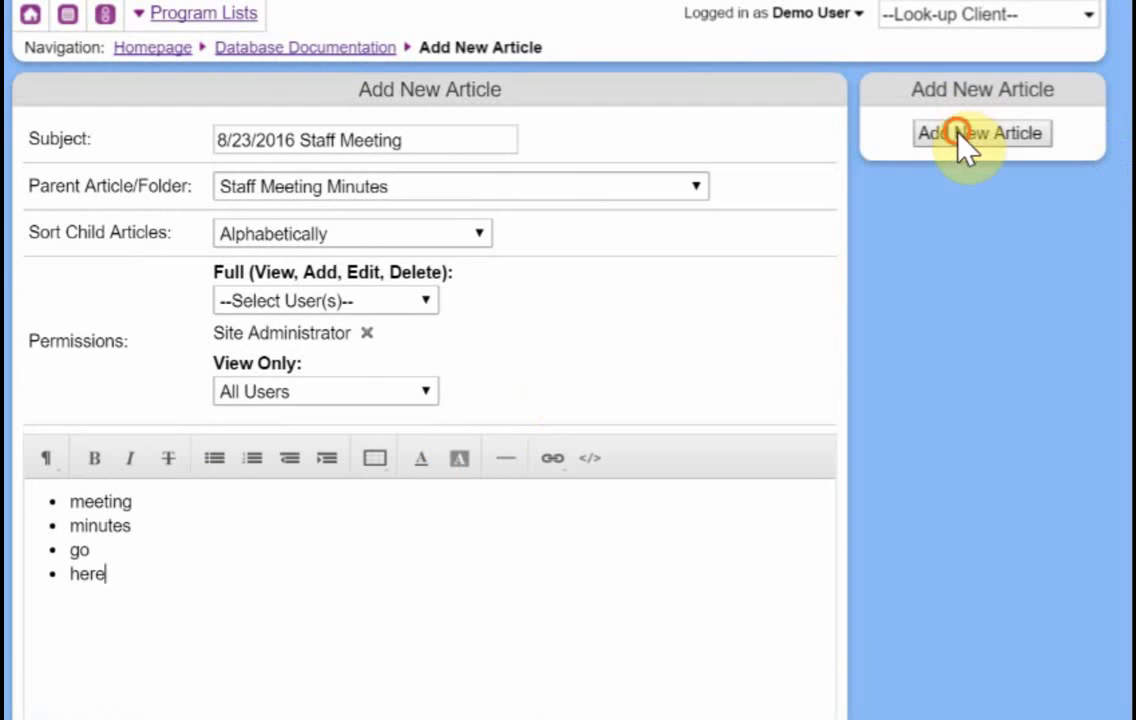
{"action": "left_click", "coordinate": [982, 132]}
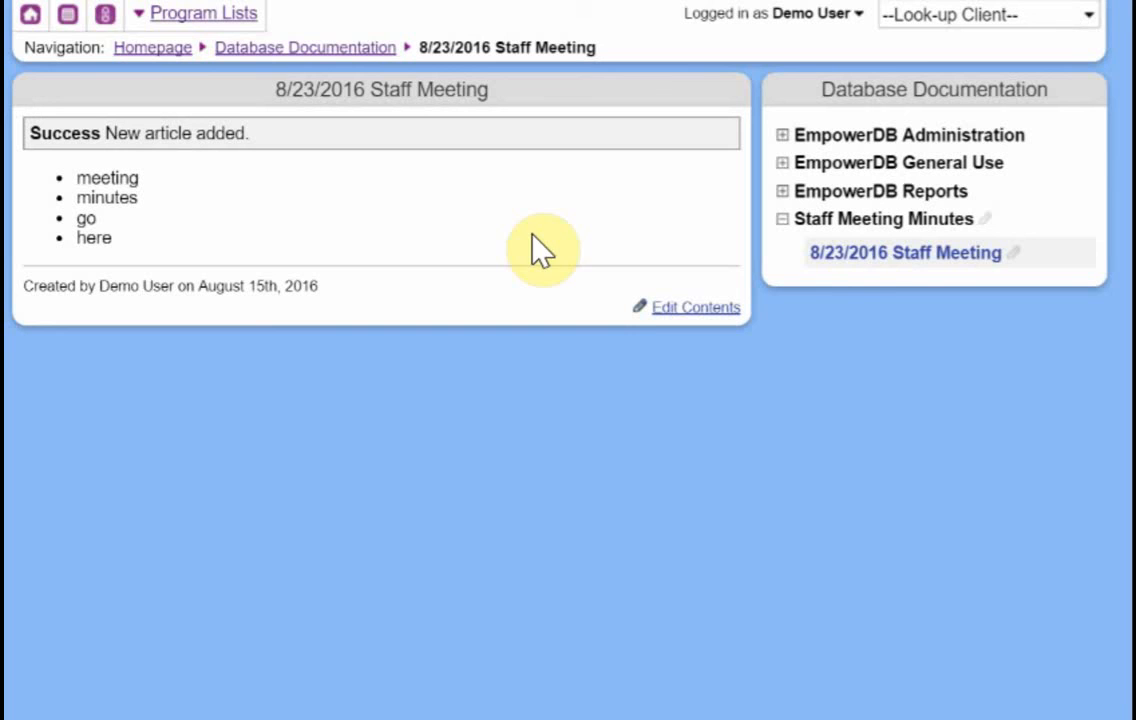
{"action": "mouse_move", "coordinate": [836, 218]}
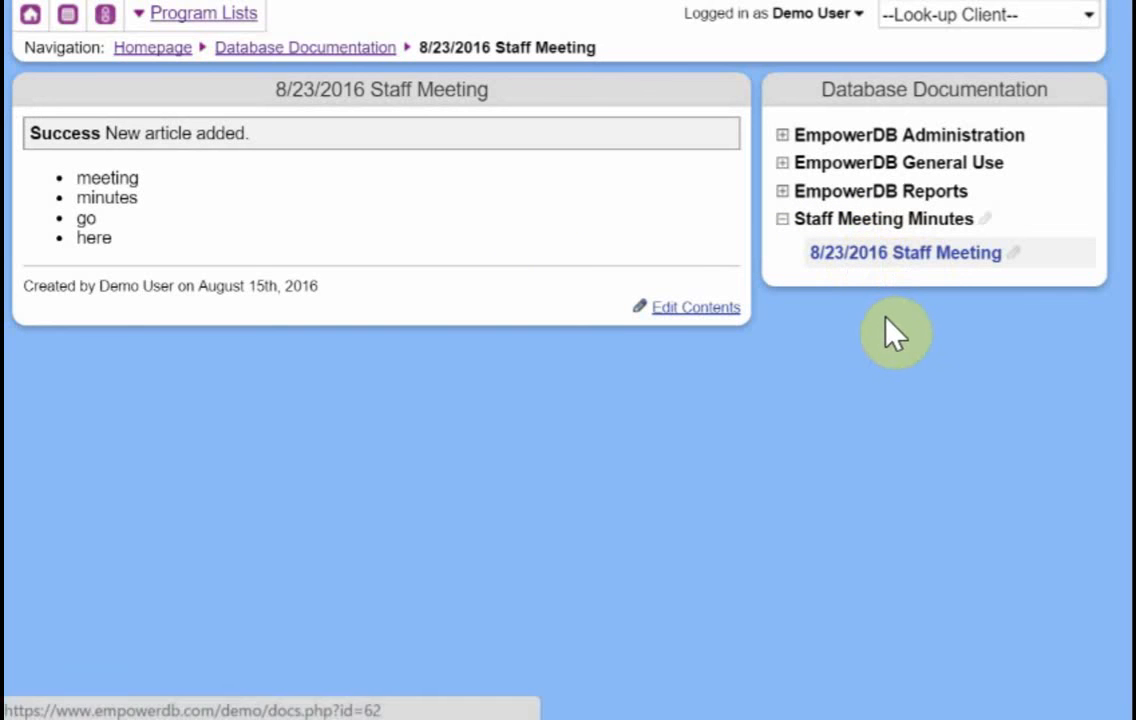
{"action": "mouse_move", "coordinate": [658, 390]}
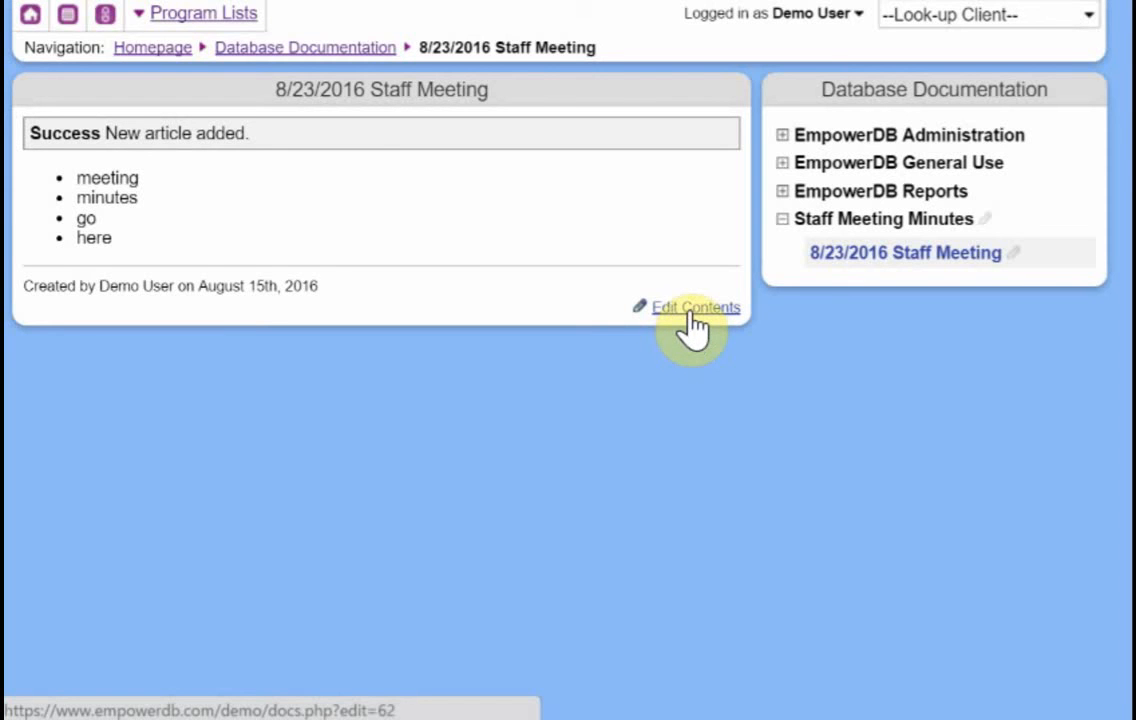
Step: Open the '8/23/2016 Staff Meeting' article in its editing form
{"action": "left_click", "coordinate": [696, 308]}
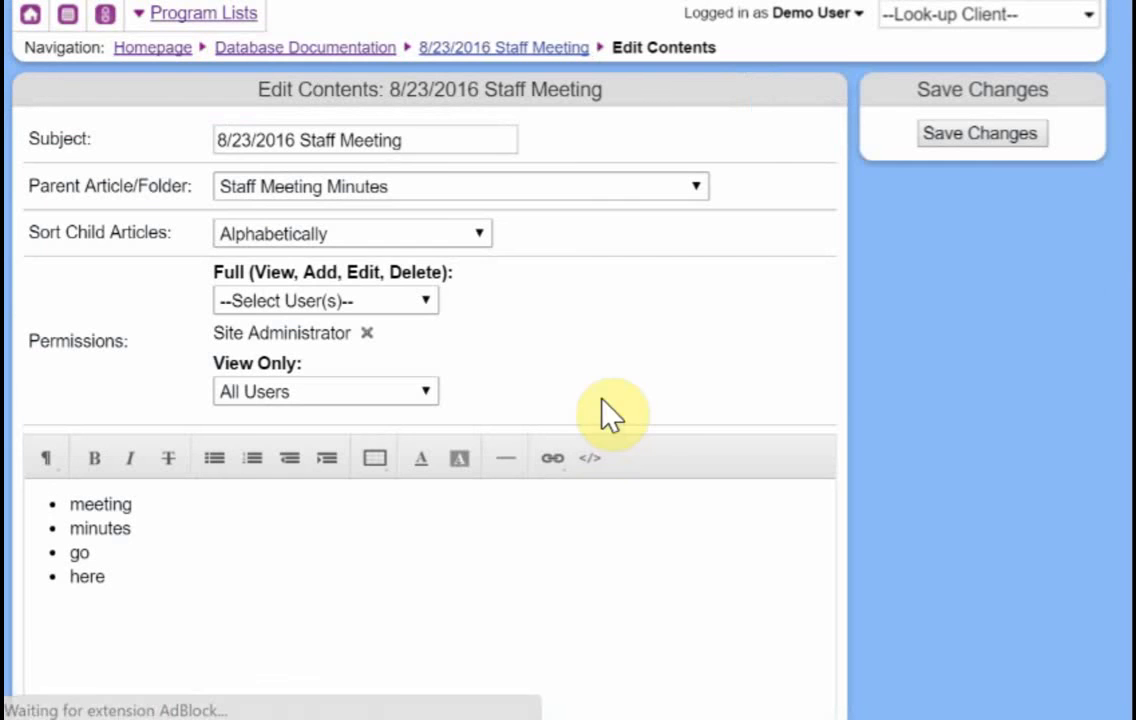
Step: Leave the edit form via the breadcrumb back to the Database Documentation overview
{"action": "scroll", "scroll_direction": "down", "scroll_amount": 3}
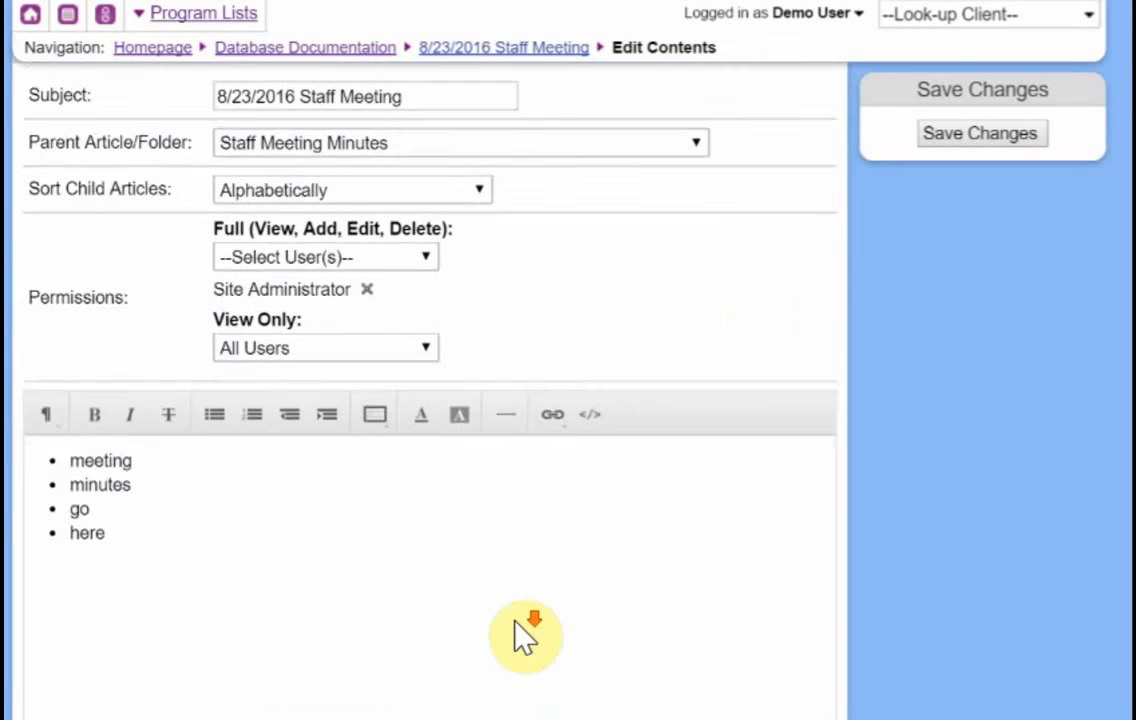
{"action": "scroll", "scroll_direction": "down", "scroll_amount": 3}
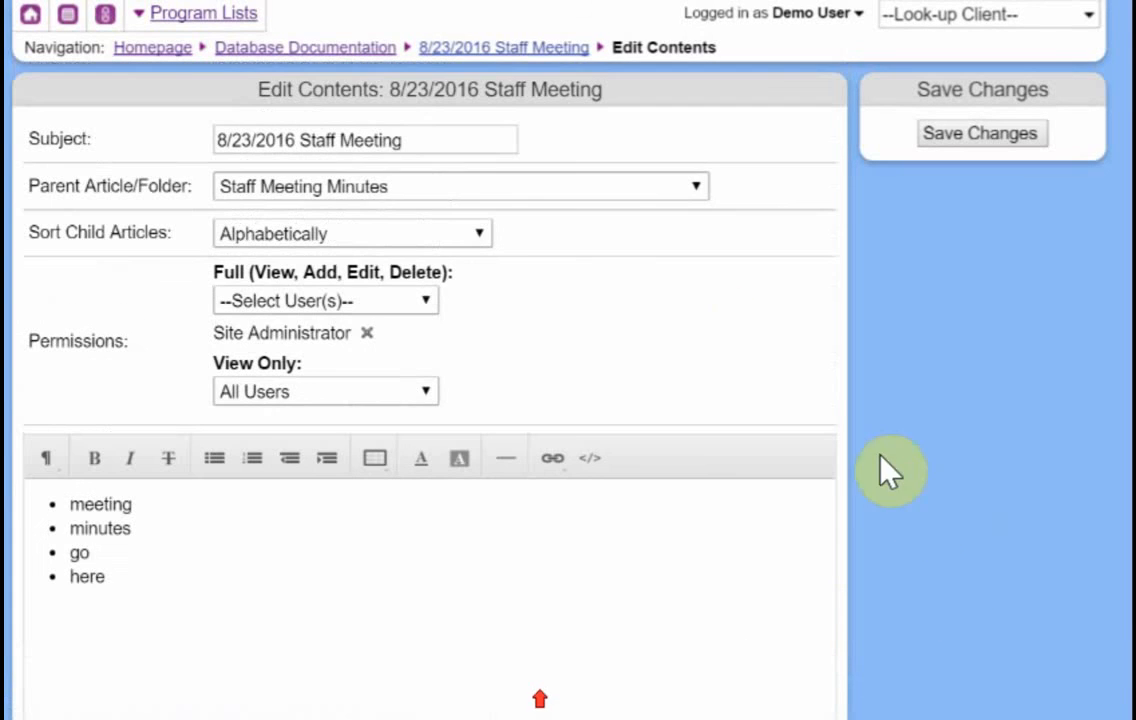
{"action": "left_click", "coordinate": [304, 48]}
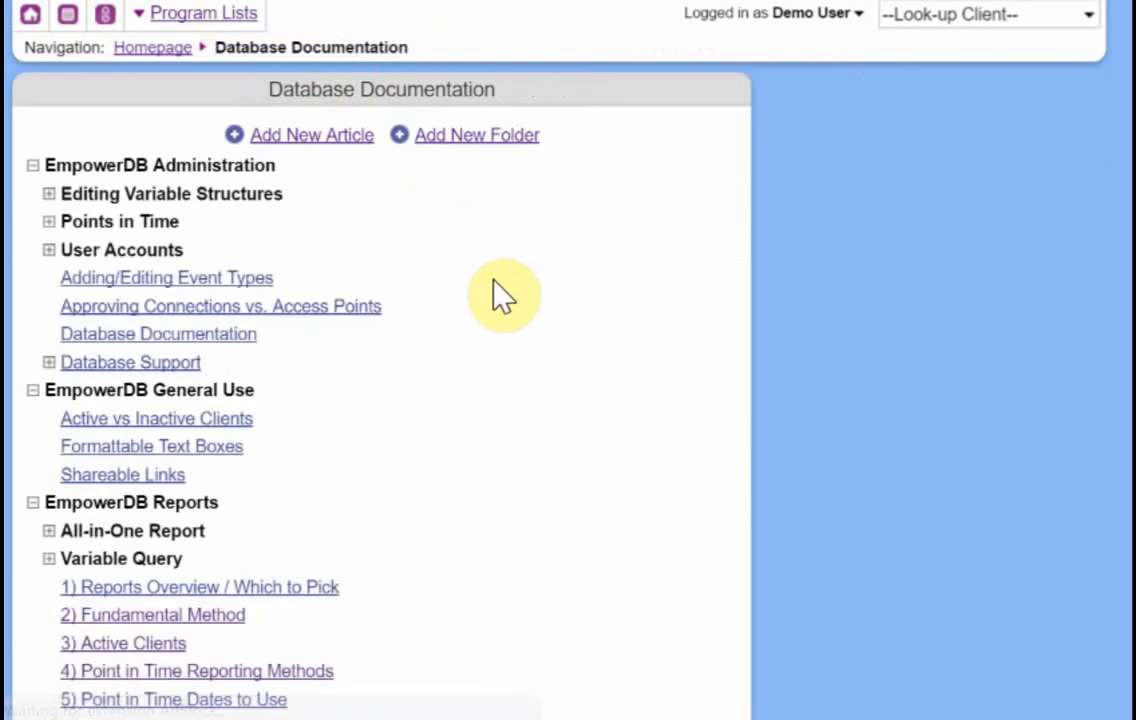